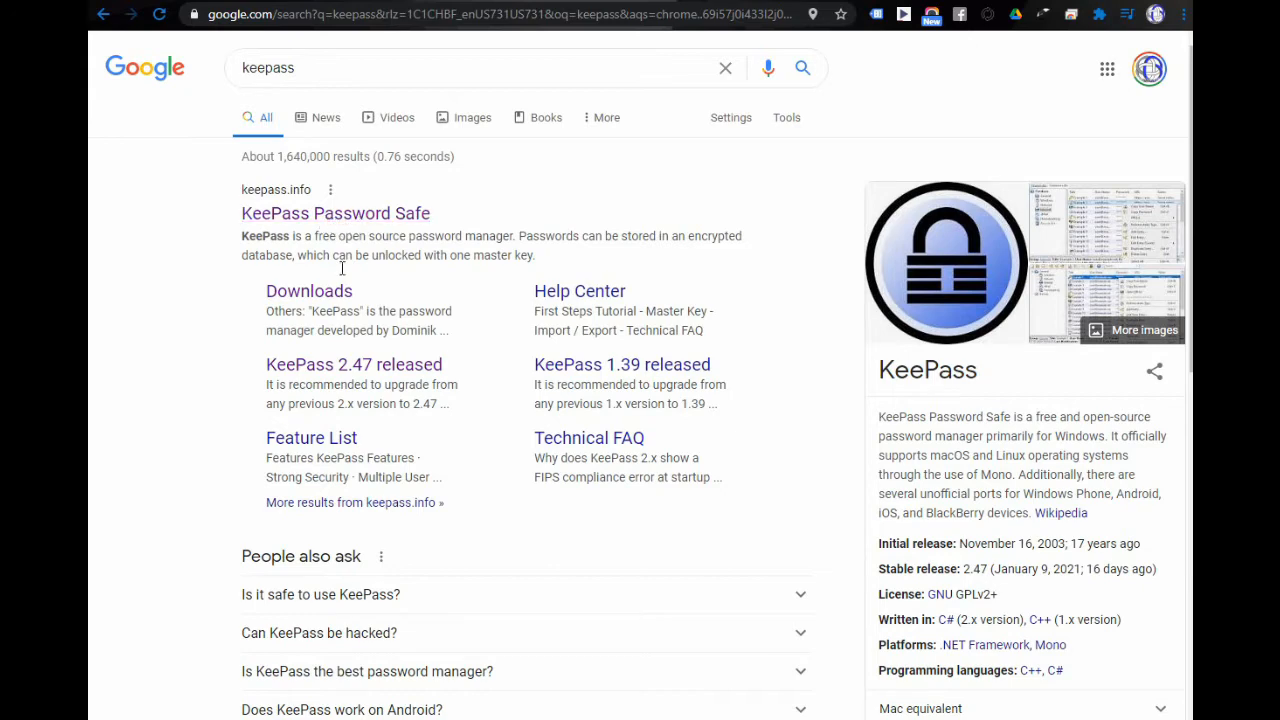
# - Reach the official KeePass downloads page and download the 2.47 Windows installer
pyautogui.click(336, 212)
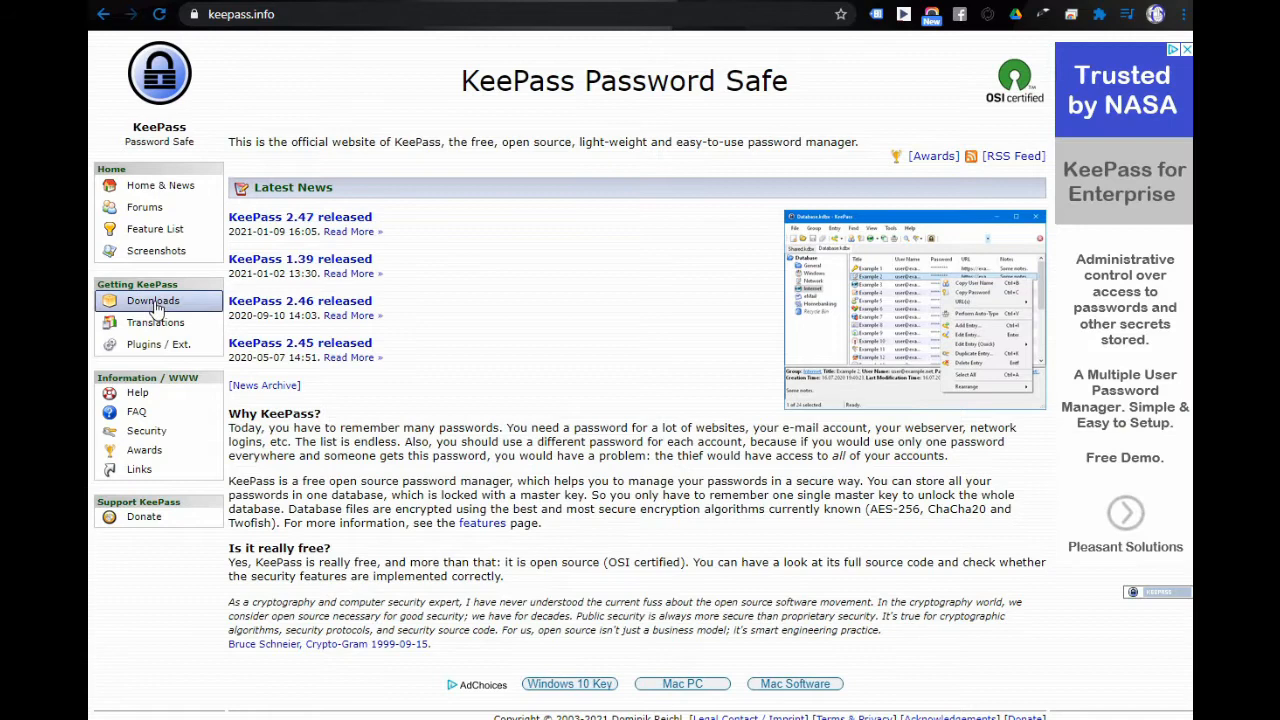
pyautogui.click(152, 300)
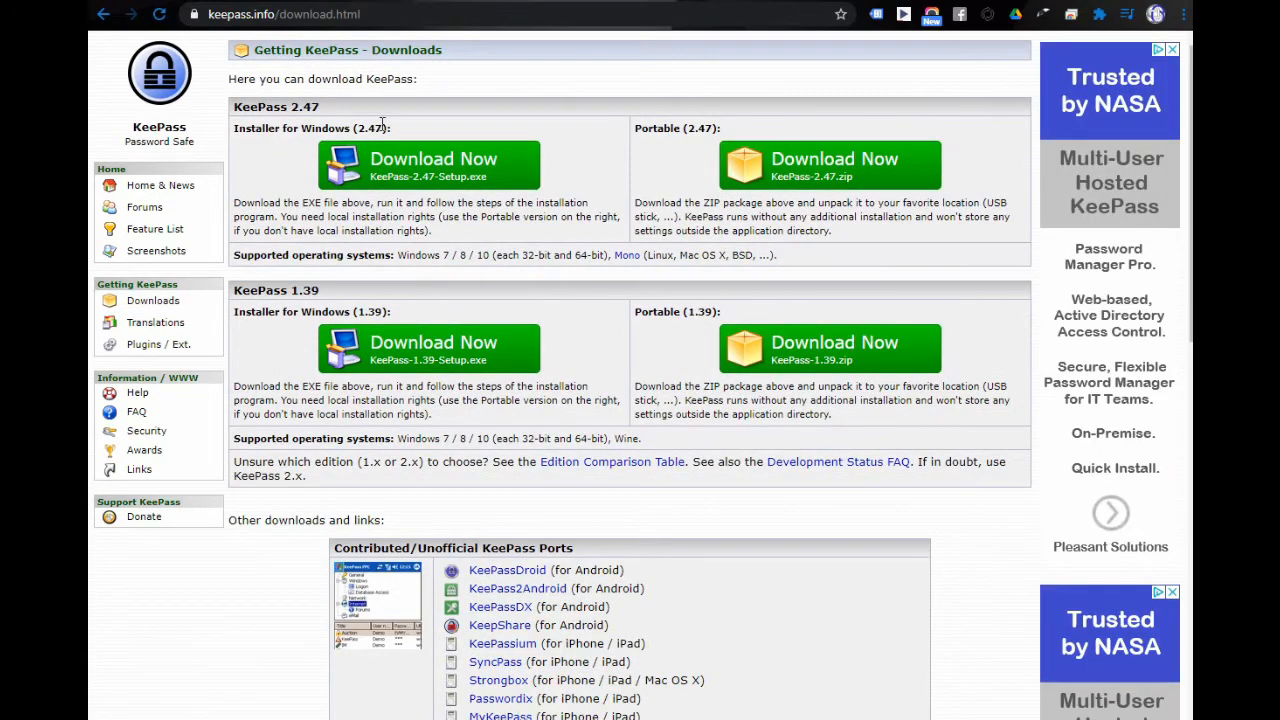
pyautogui.moveTo(422, 122)
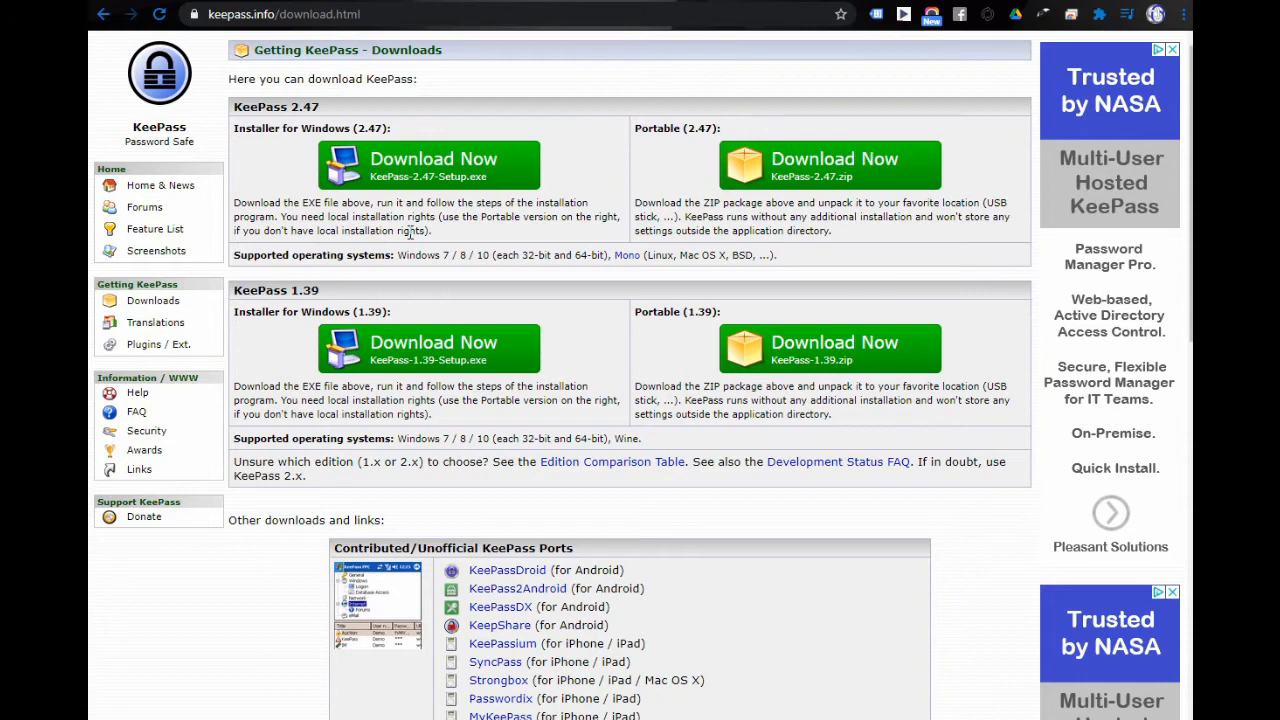
pyautogui.moveTo(464, 164)
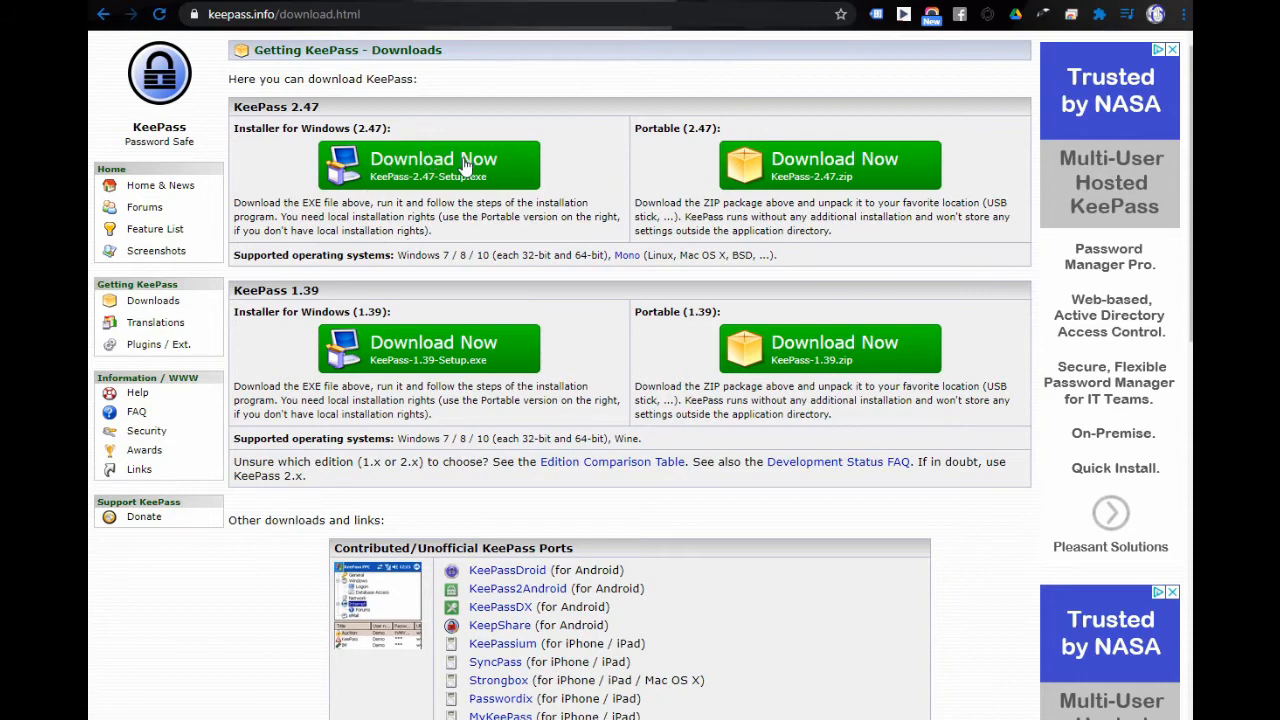
pyautogui.click(432, 164)
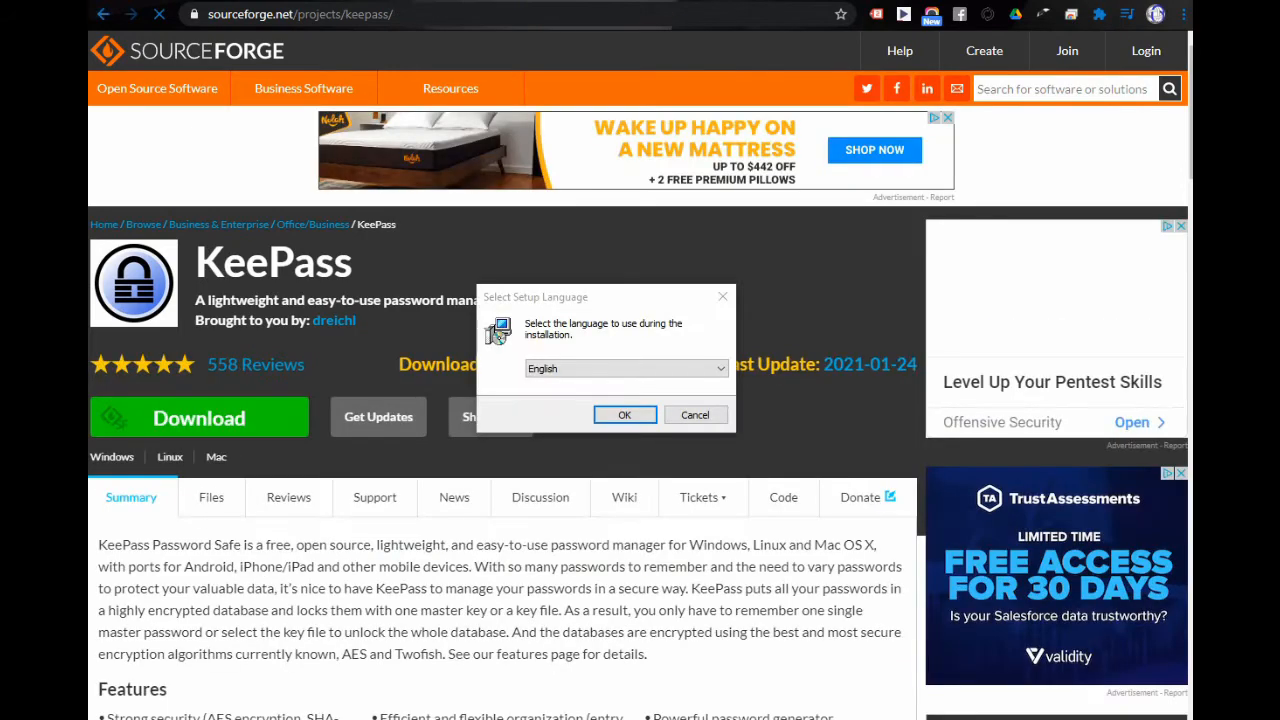
pyautogui.moveTo(588, 252)
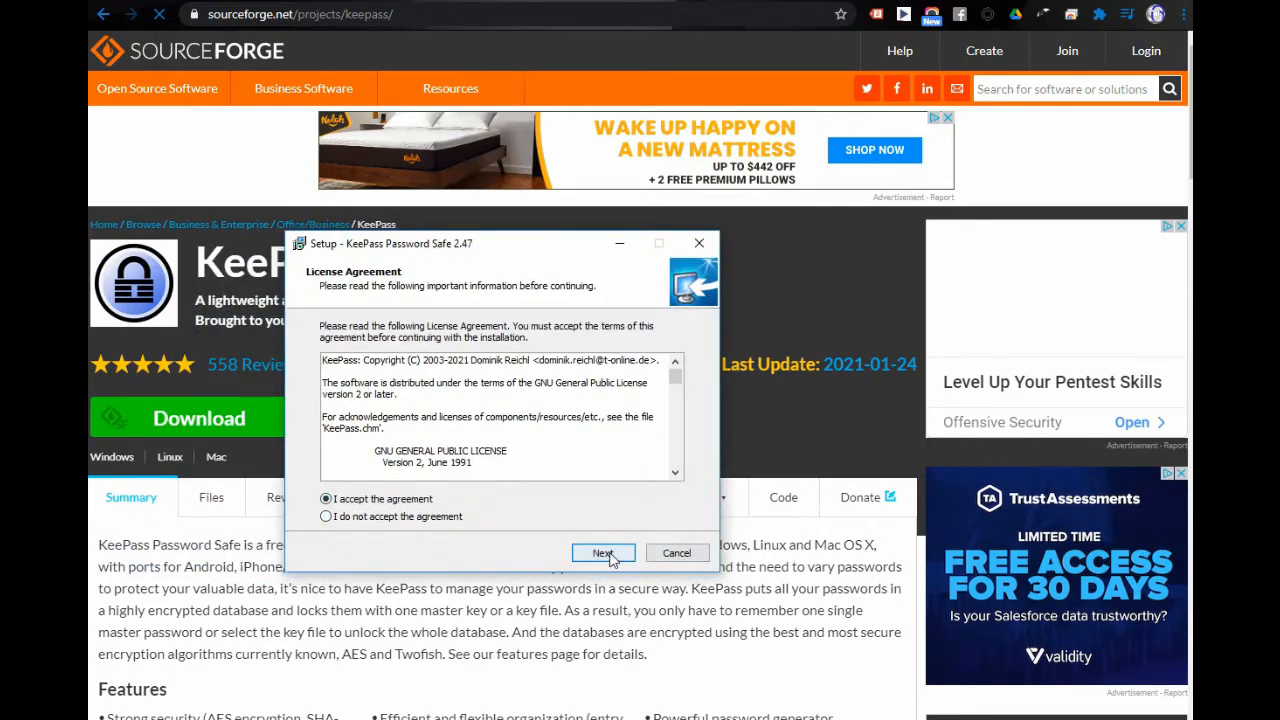
# - Accept the license, install KeePass 2.47 with full components, and finish with KeePass launched
pyautogui.click(604, 552)
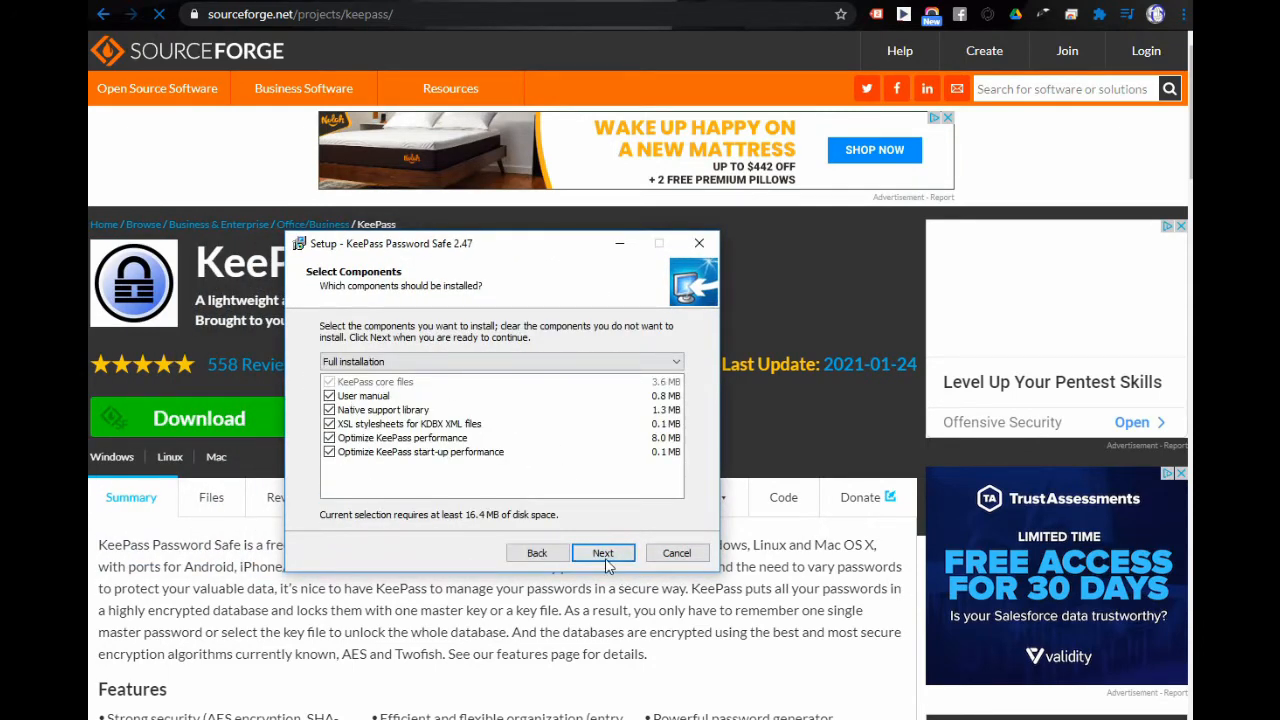
pyautogui.click(604, 552)
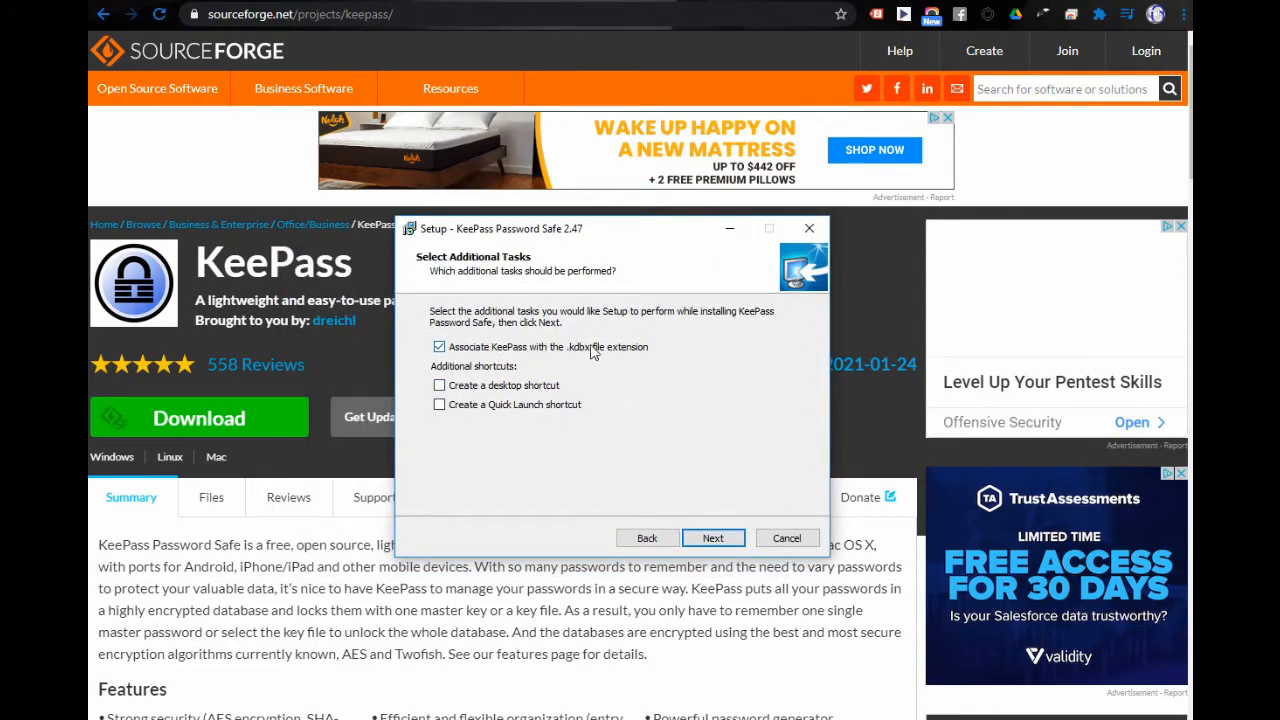
pyautogui.click(712, 538)
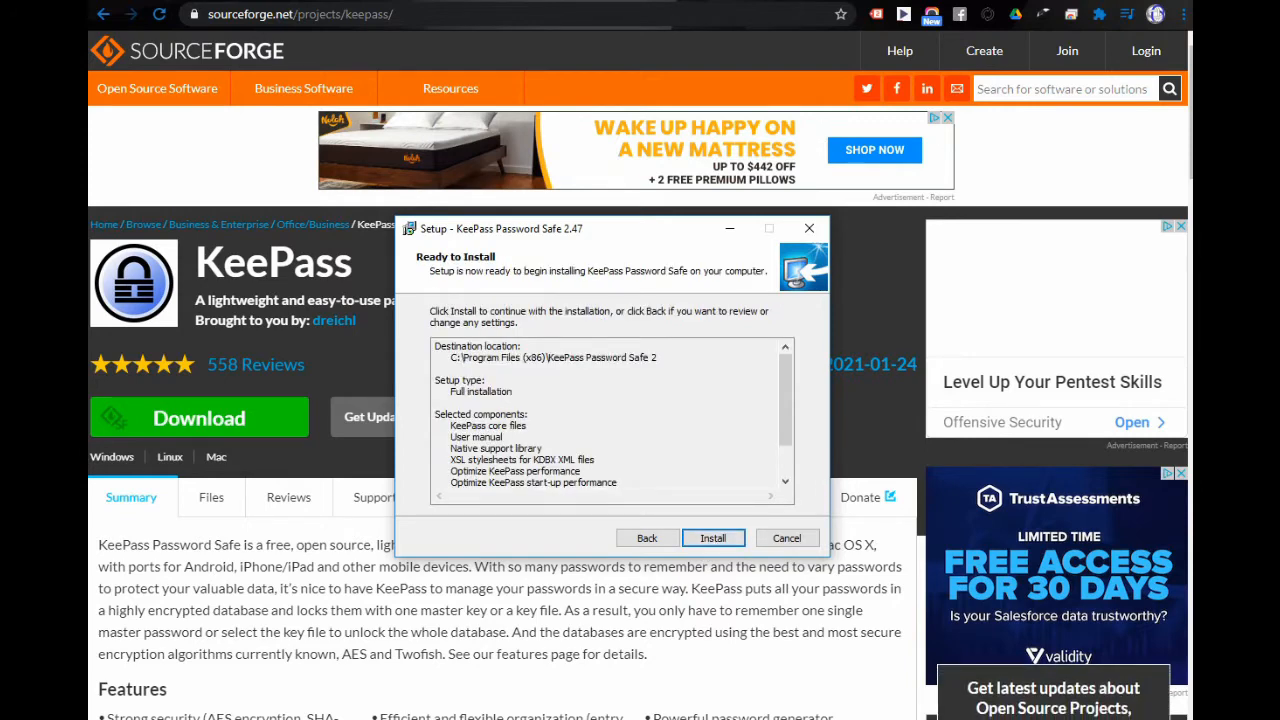
pyautogui.click(712, 538)
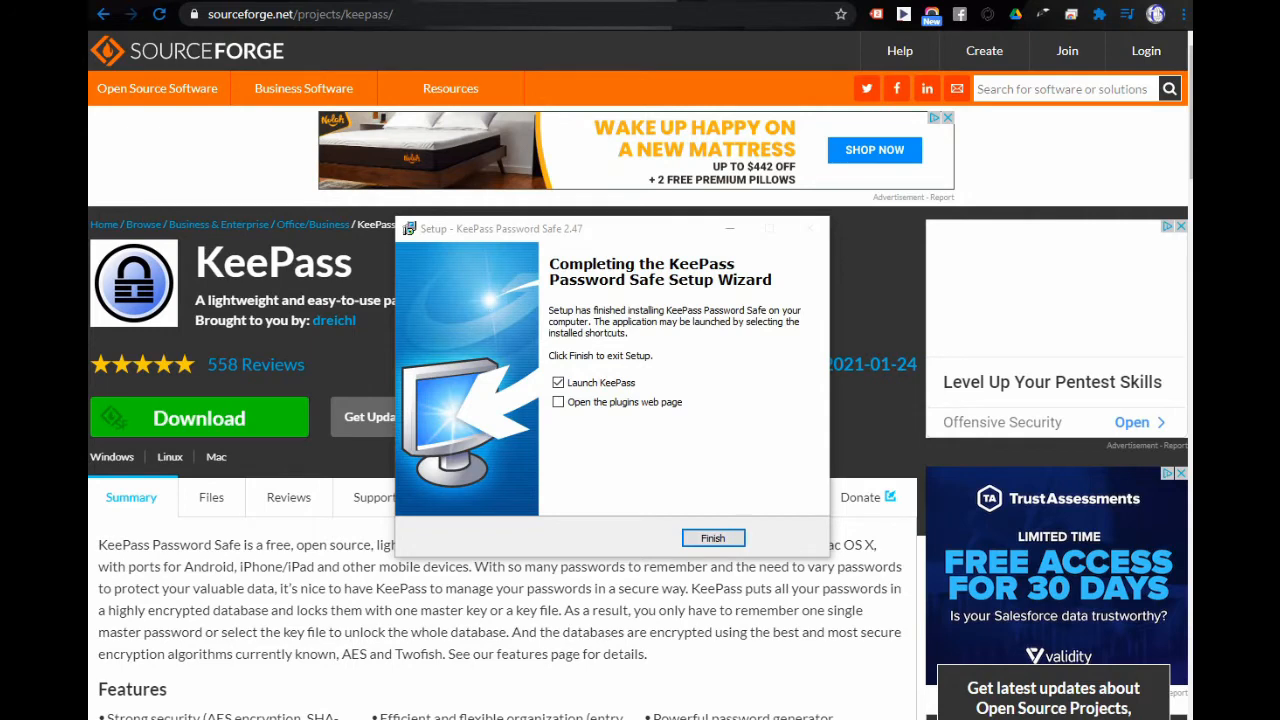
pyautogui.click(712, 536)
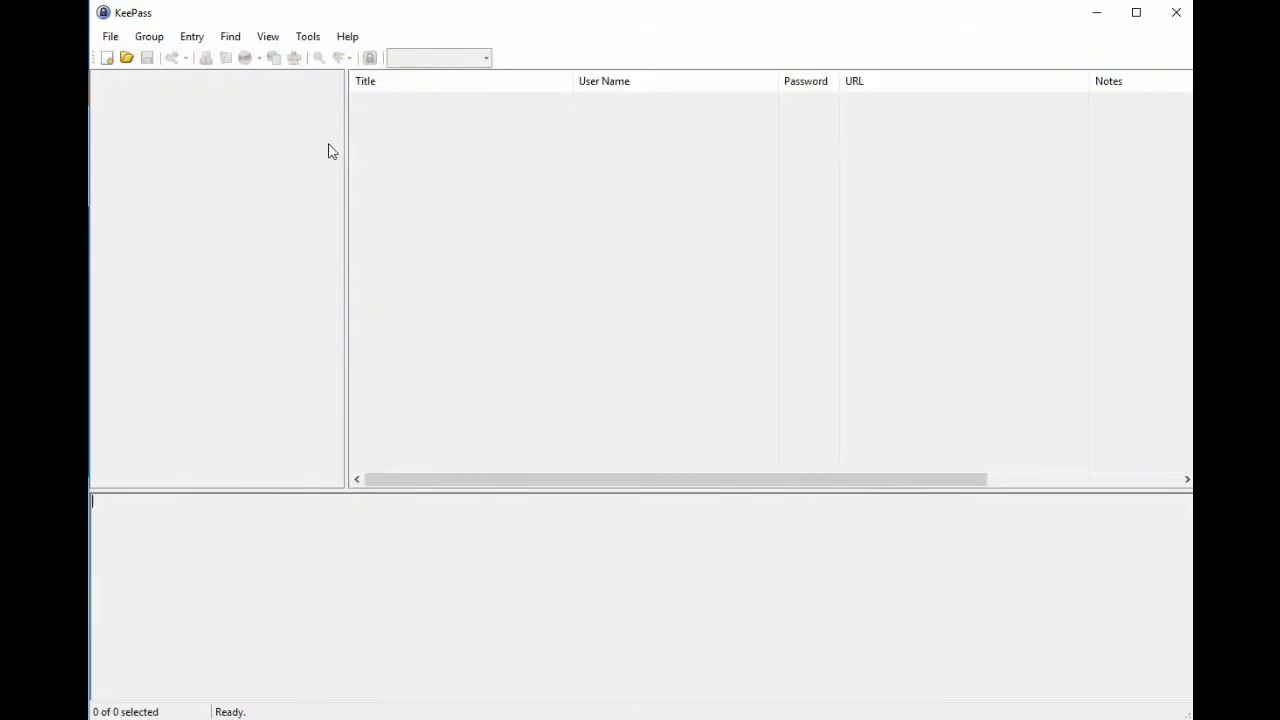
pyautogui.moveTo(108, 56)
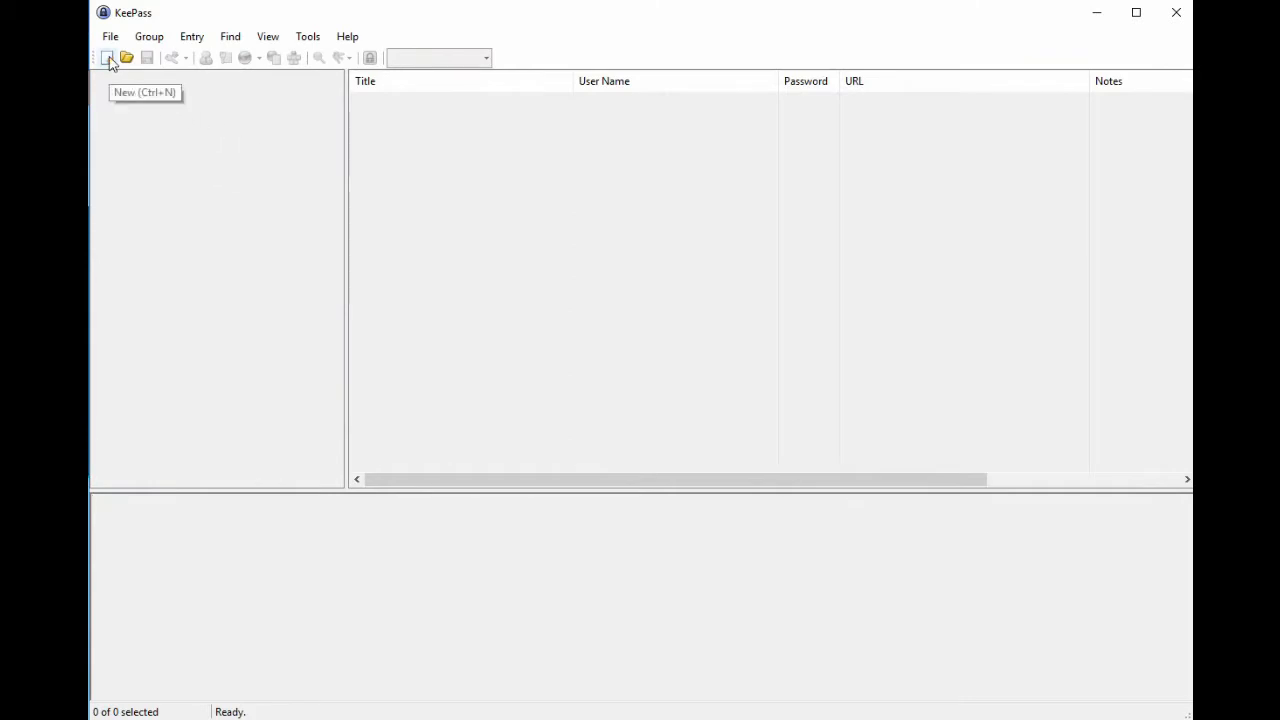
# - Start a new database via File > New and name its file EllisBenus
pyautogui.click(110, 36)
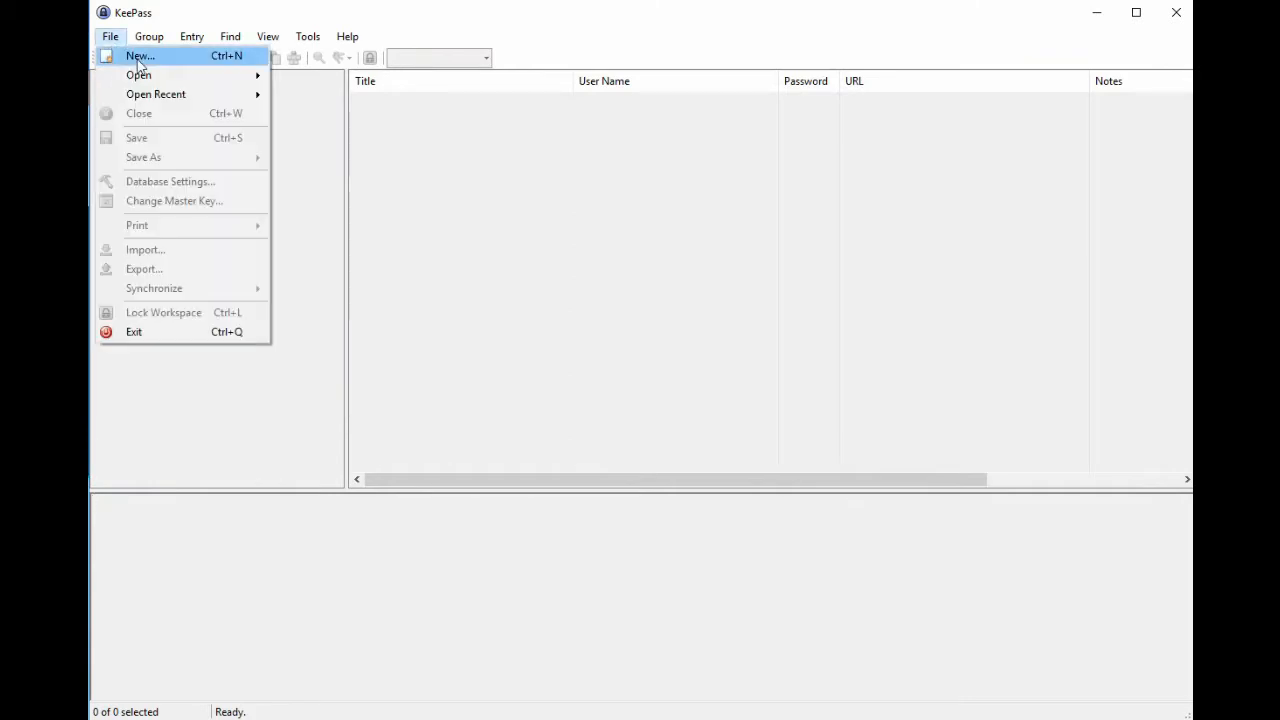
pyautogui.click(140, 56)
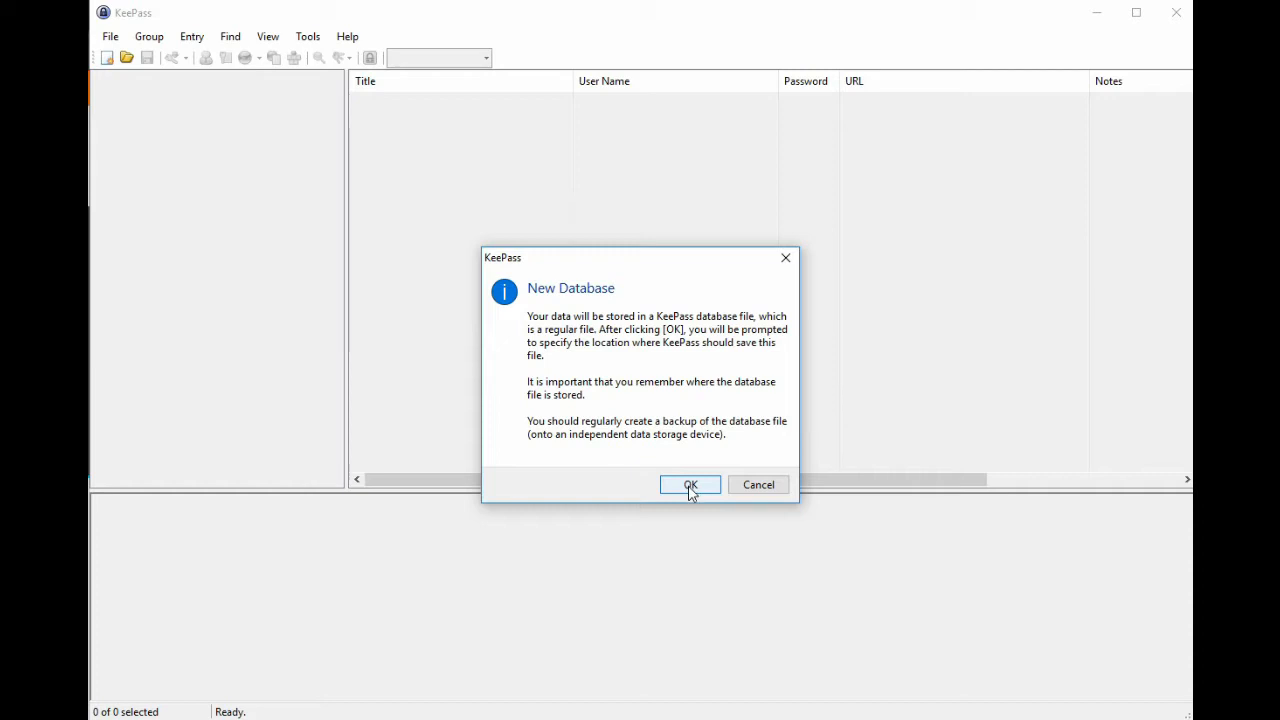
pyautogui.click(688, 484)
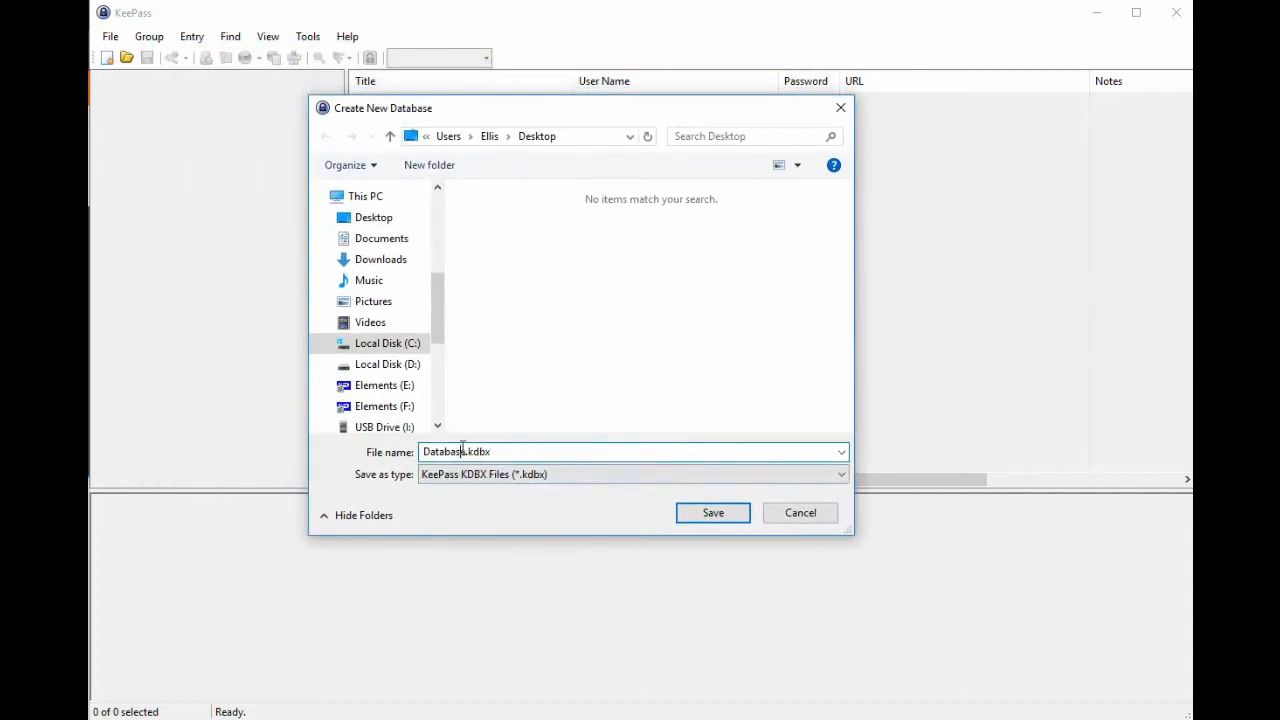
pyautogui.doubleClick(444, 452)
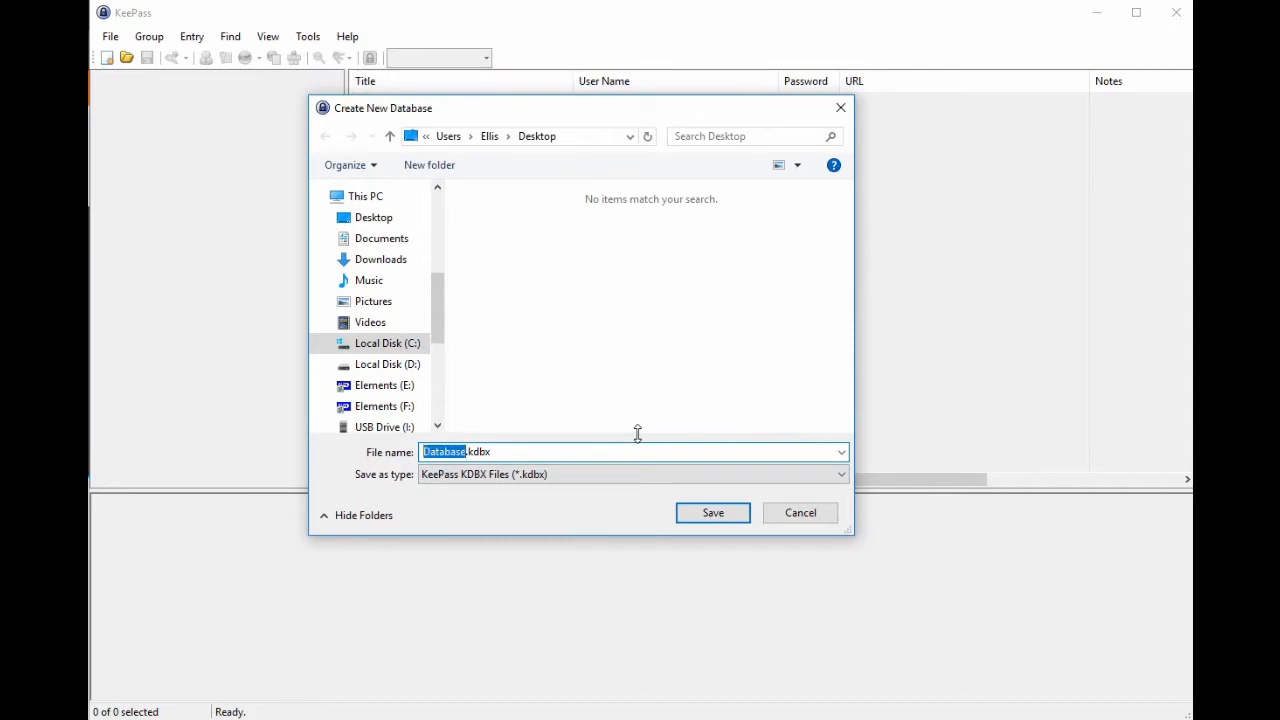
pyautogui.write('EllisBenus')
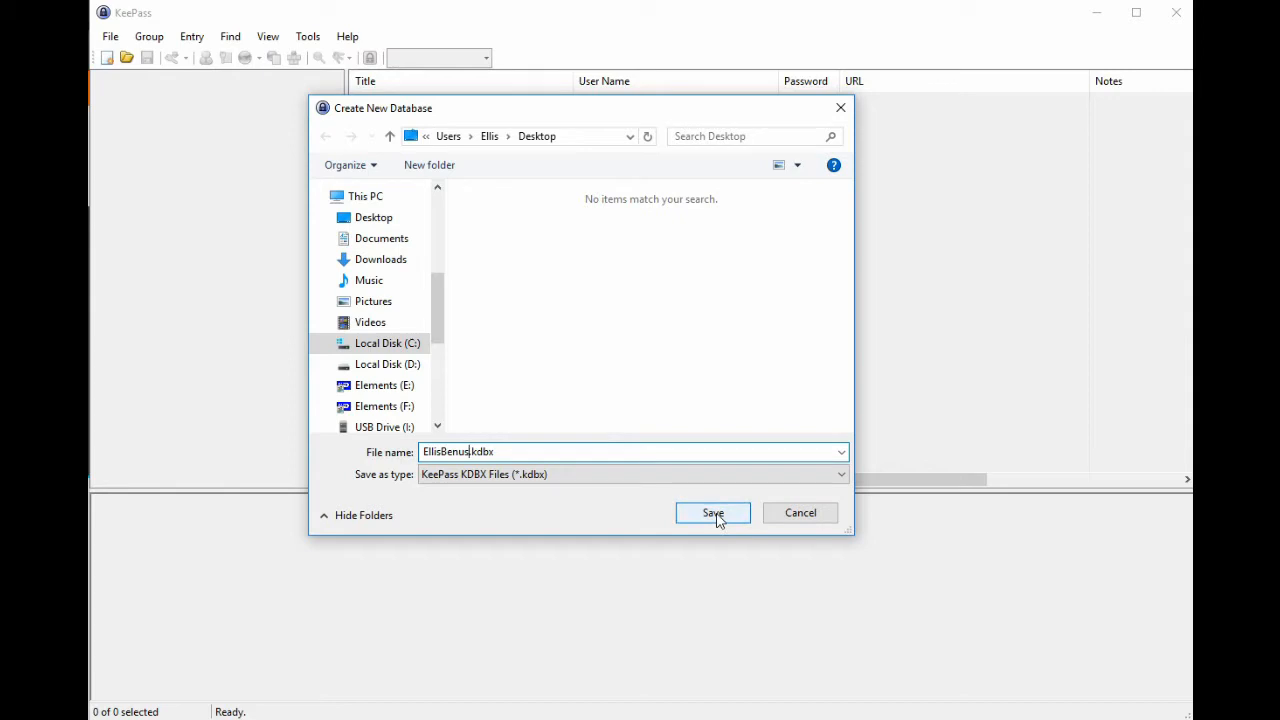
pyautogui.moveTo(728, 552)
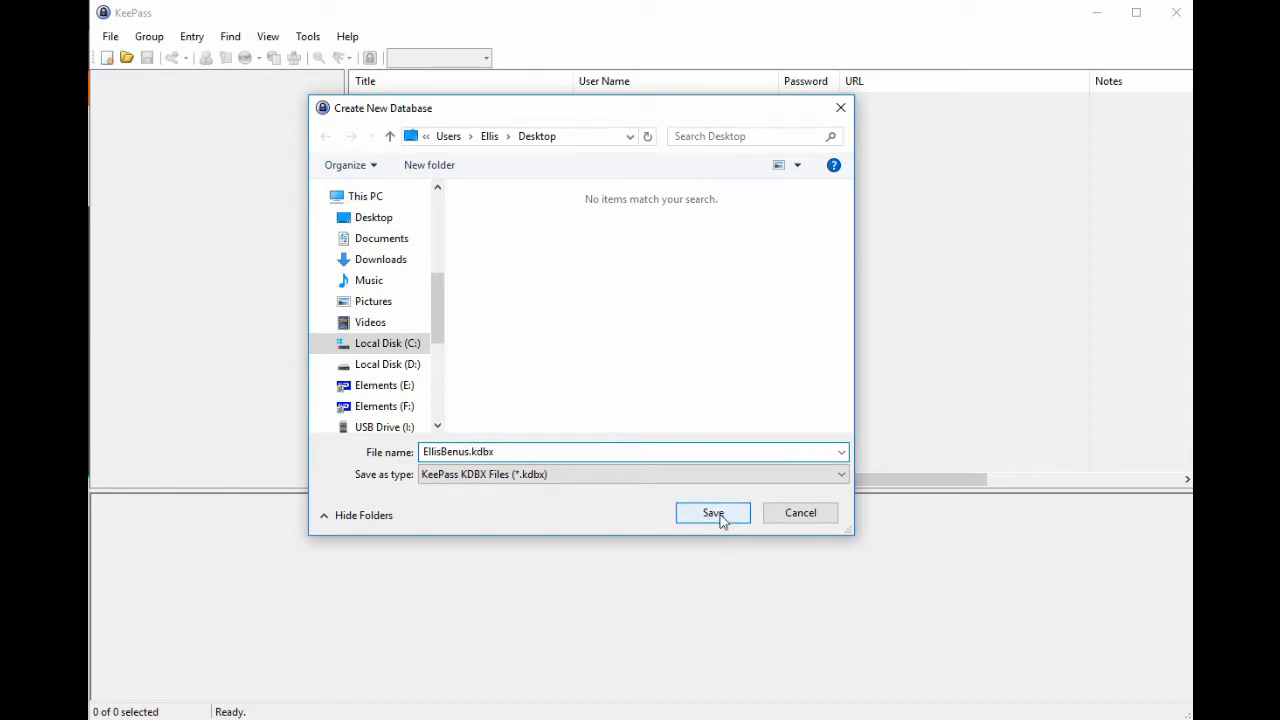
pyautogui.click(712, 512)
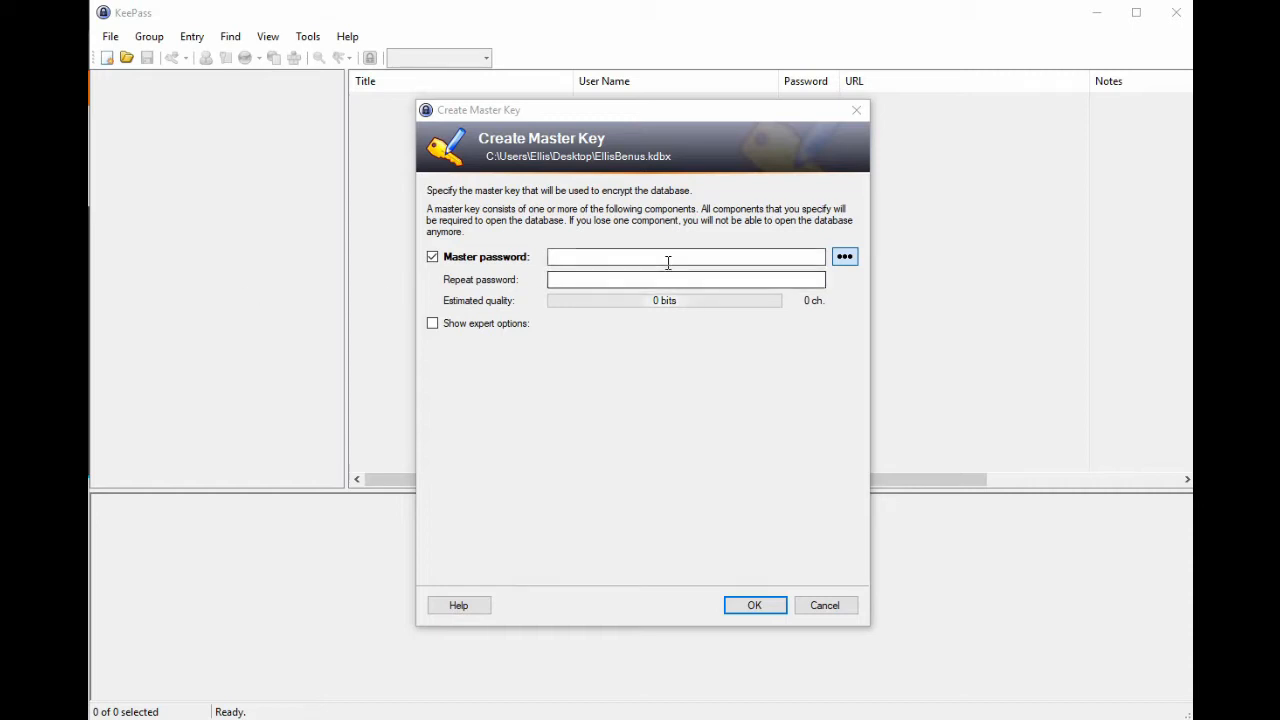
pyautogui.click(684, 256)
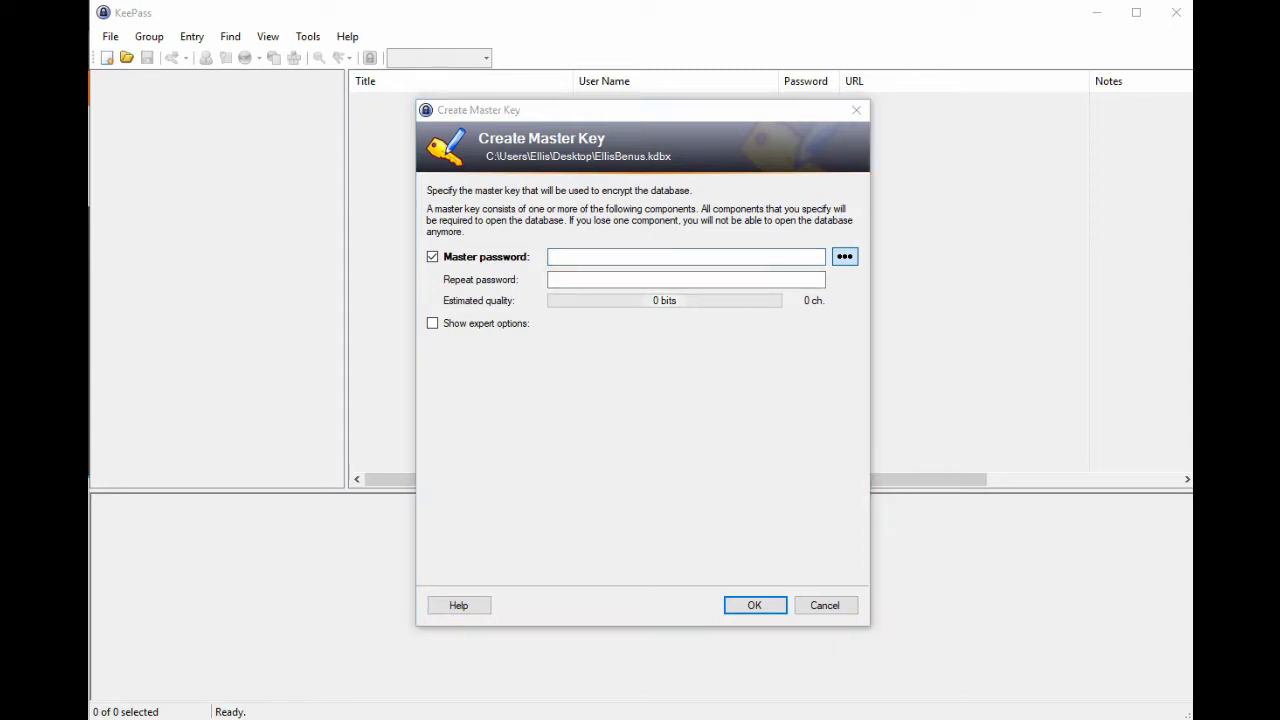
pyautogui.moveTo(616, 236)
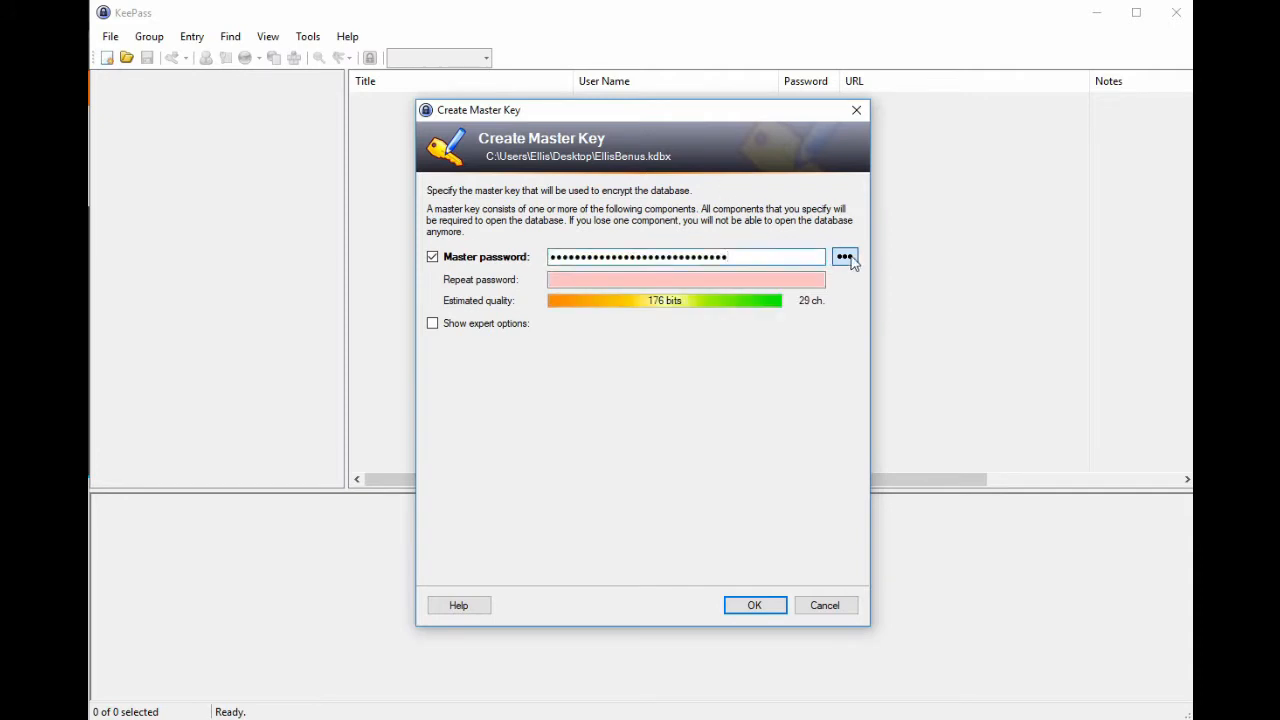
pyautogui.click(844, 256)
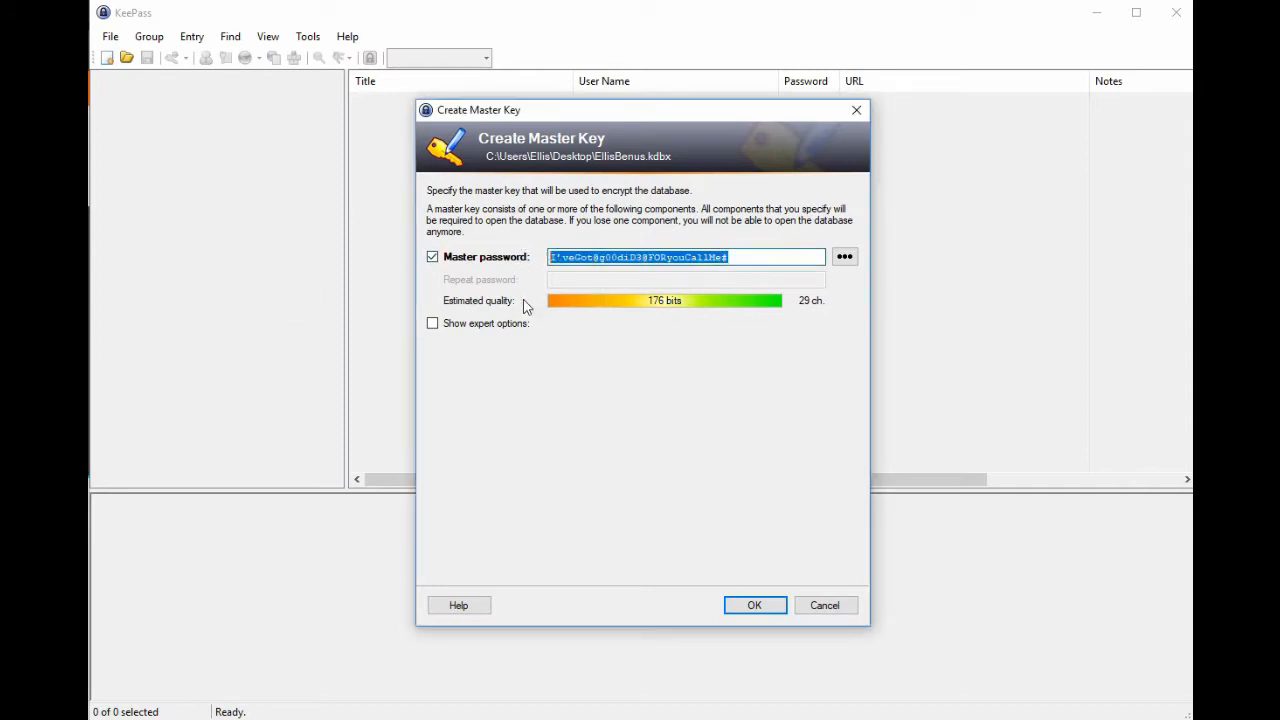
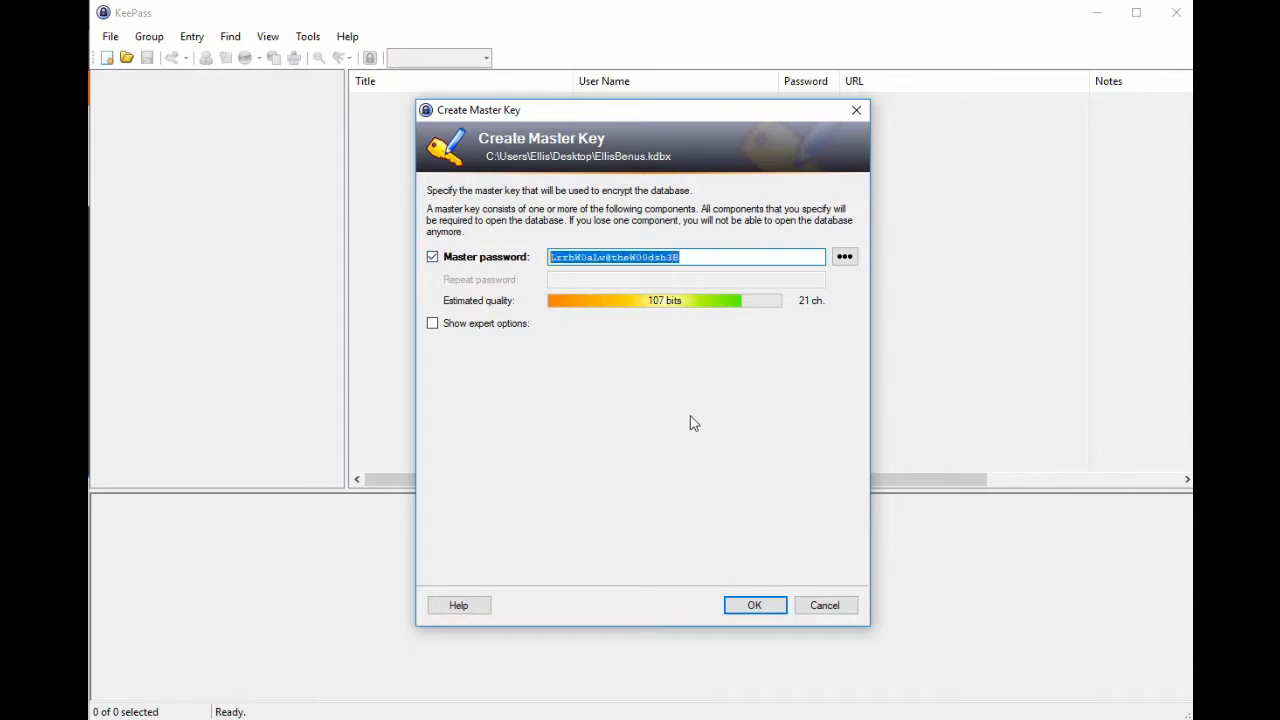
pyautogui.moveTo(692, 430)
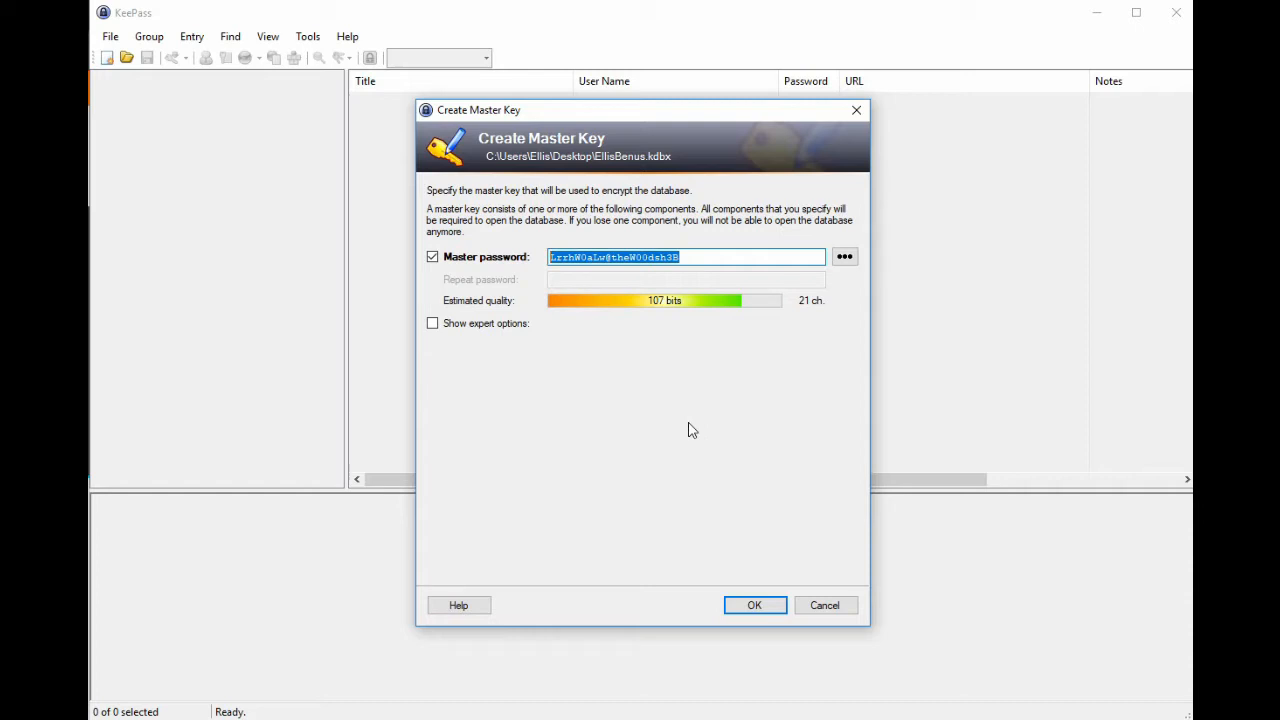
pyautogui.moveTo(730, 308)
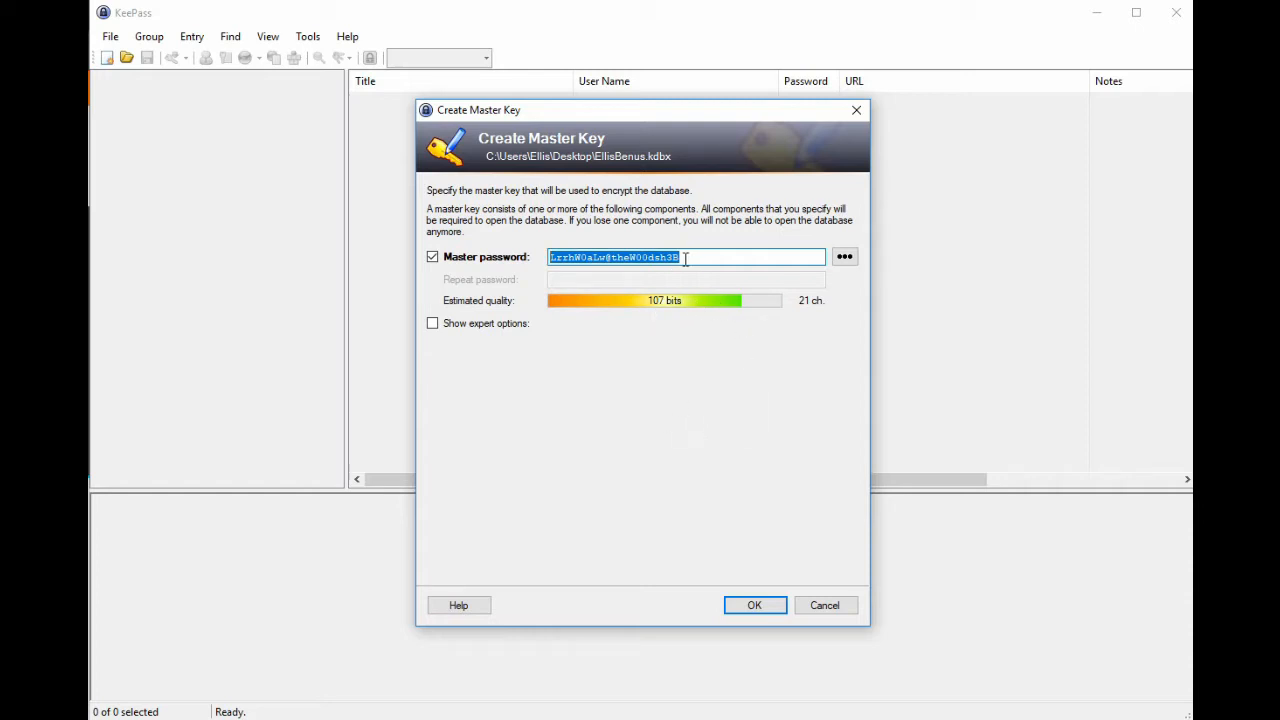
pyautogui.click(688, 256)
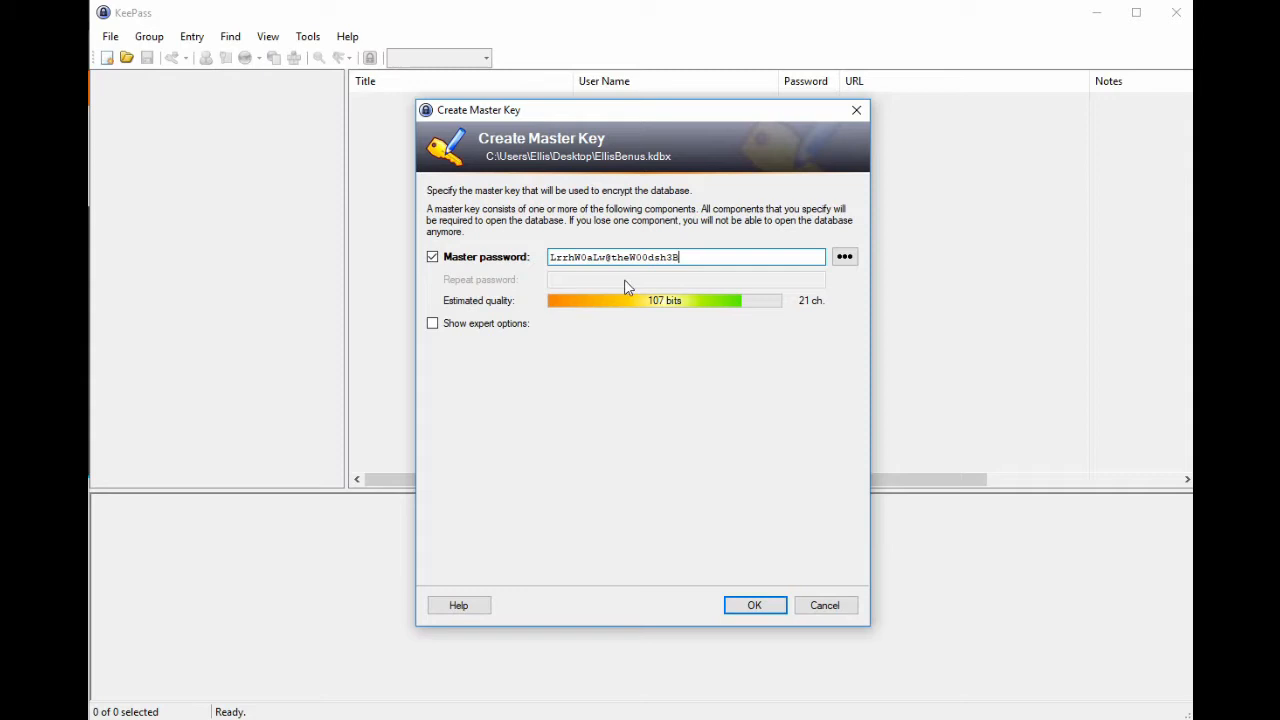
pyautogui.click(754, 604)
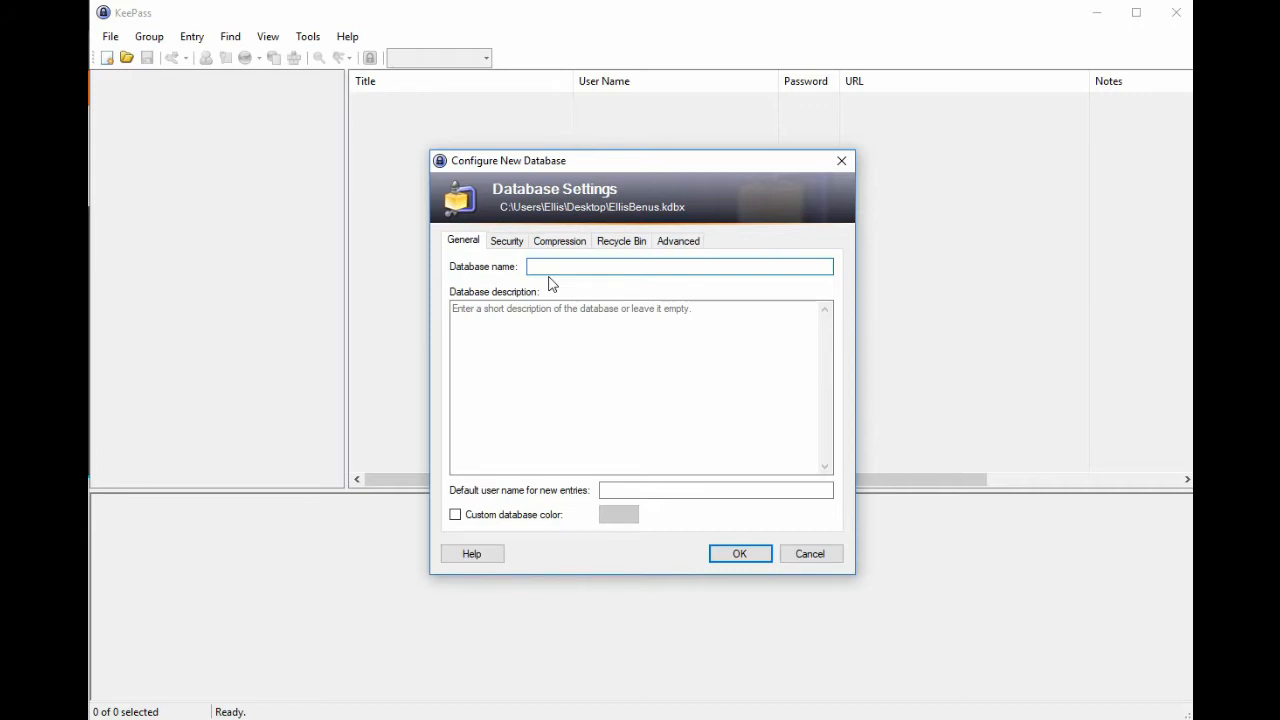
pyautogui.write('Passwords')
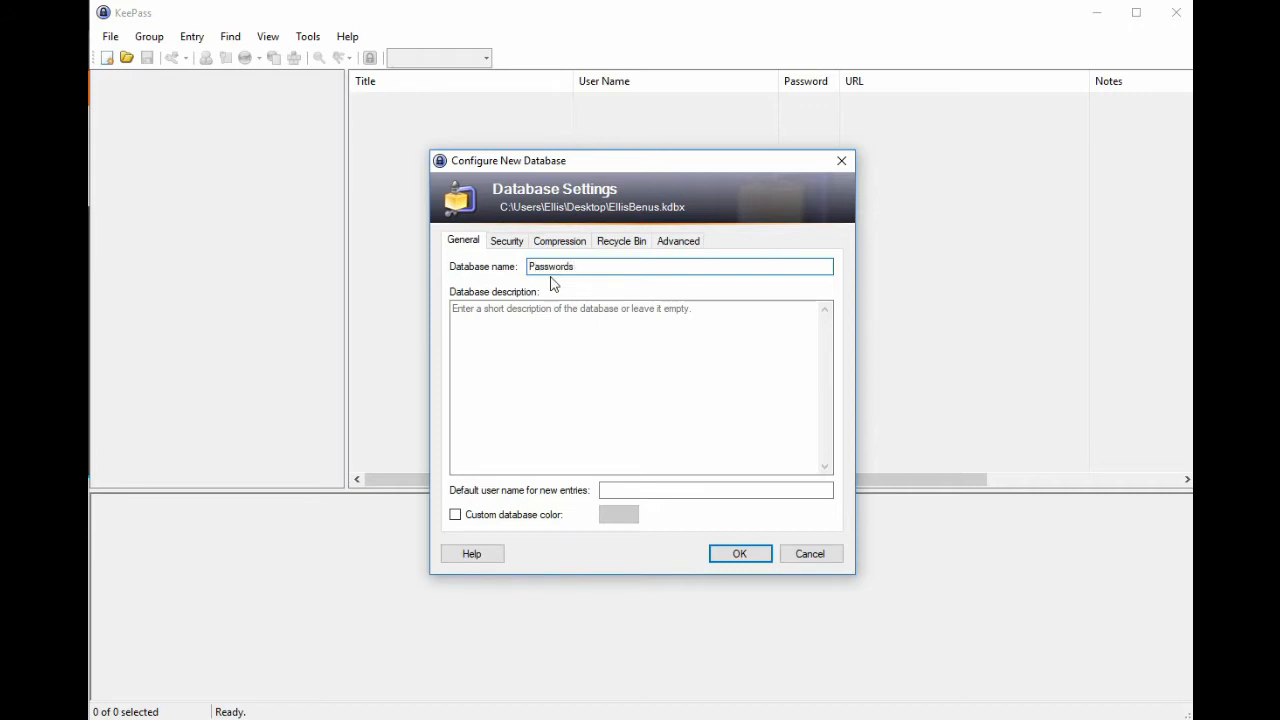
pyautogui.click(506, 240)
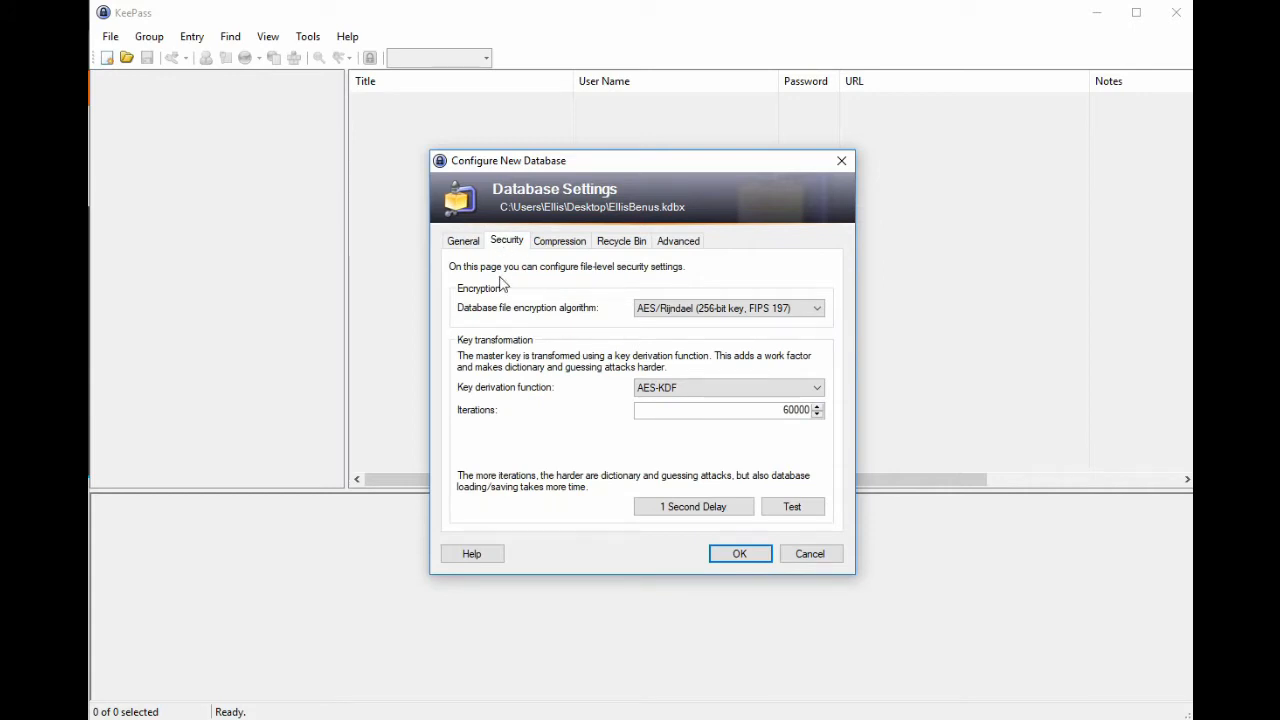
pyautogui.click(728, 308)
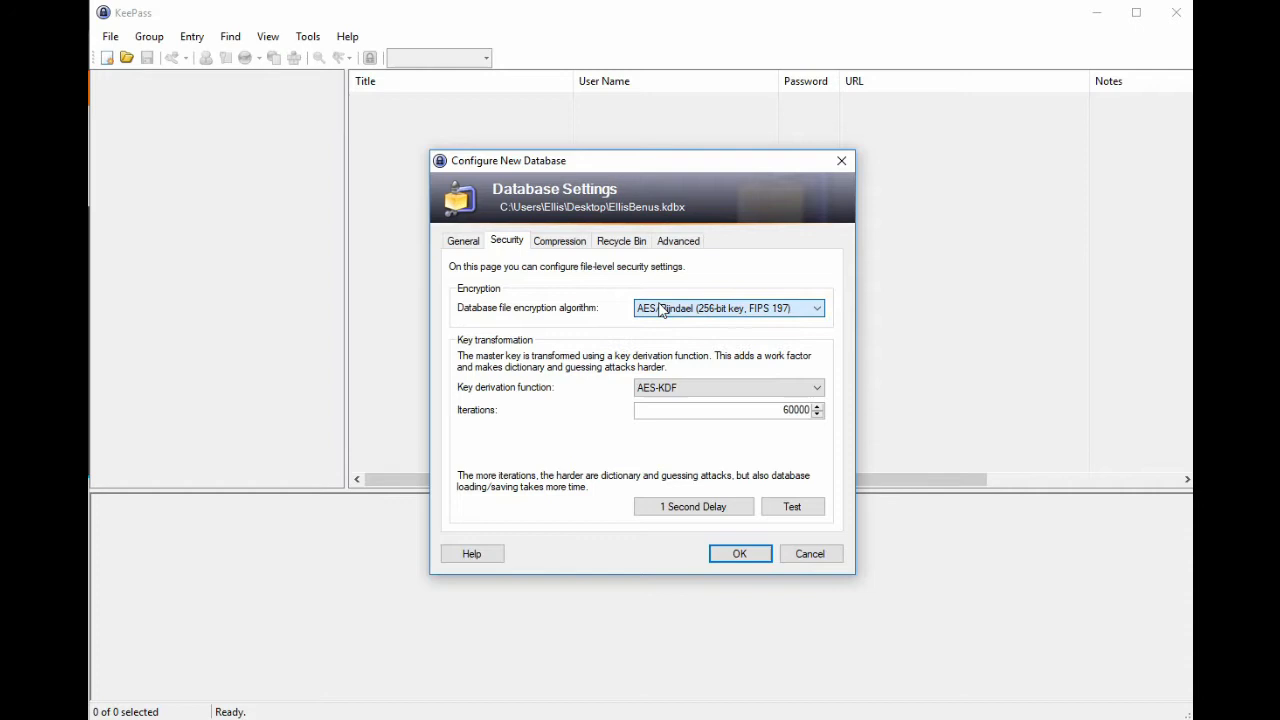
pyautogui.click(560, 240)
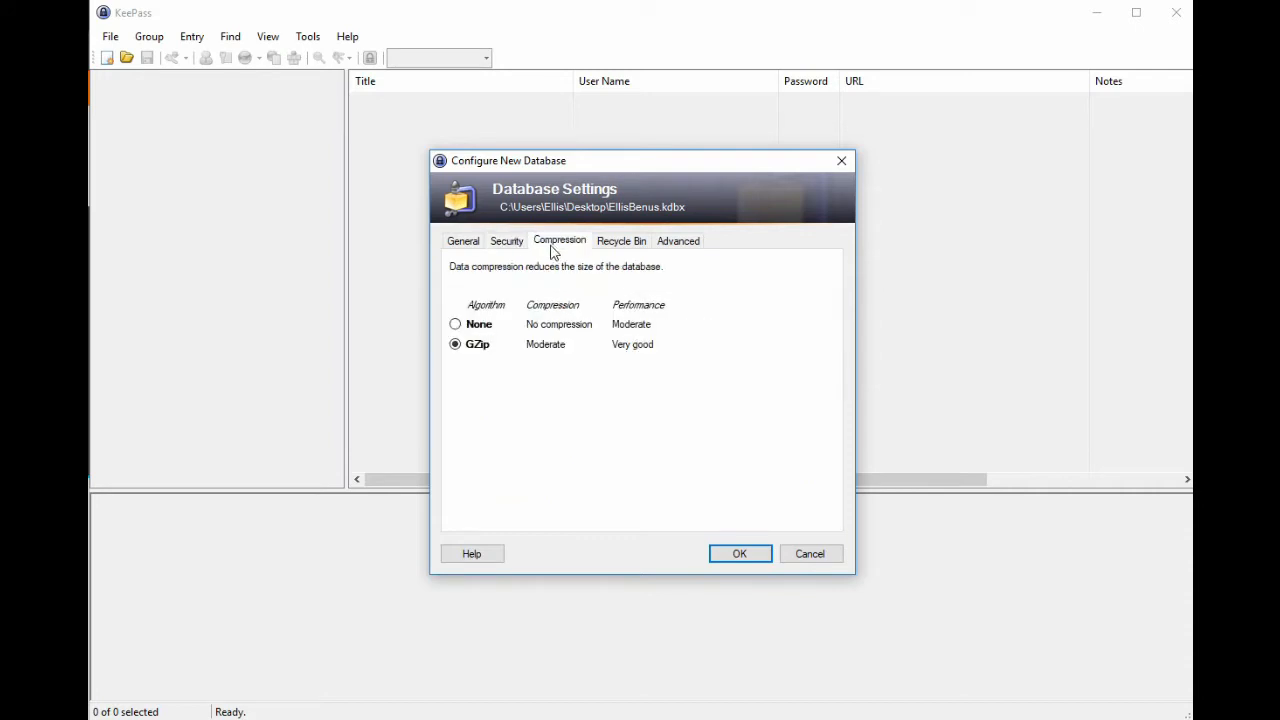
pyautogui.click(620, 240)
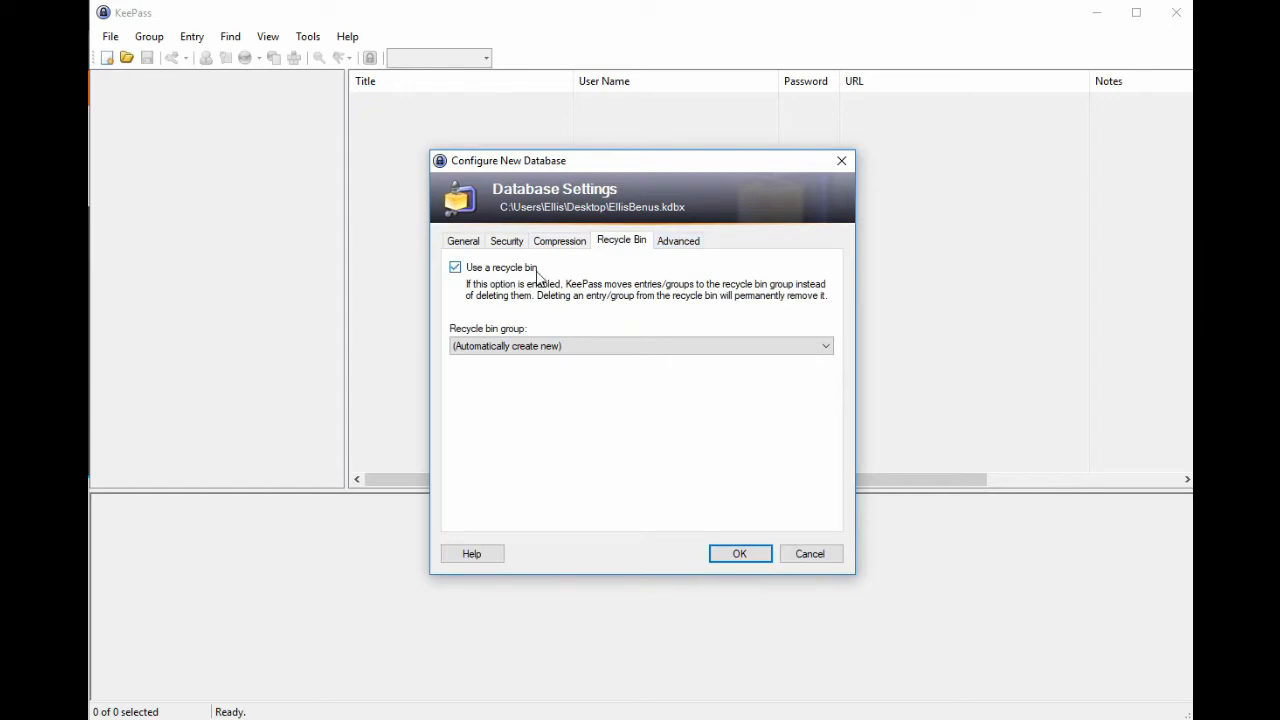
pyautogui.click(678, 240)
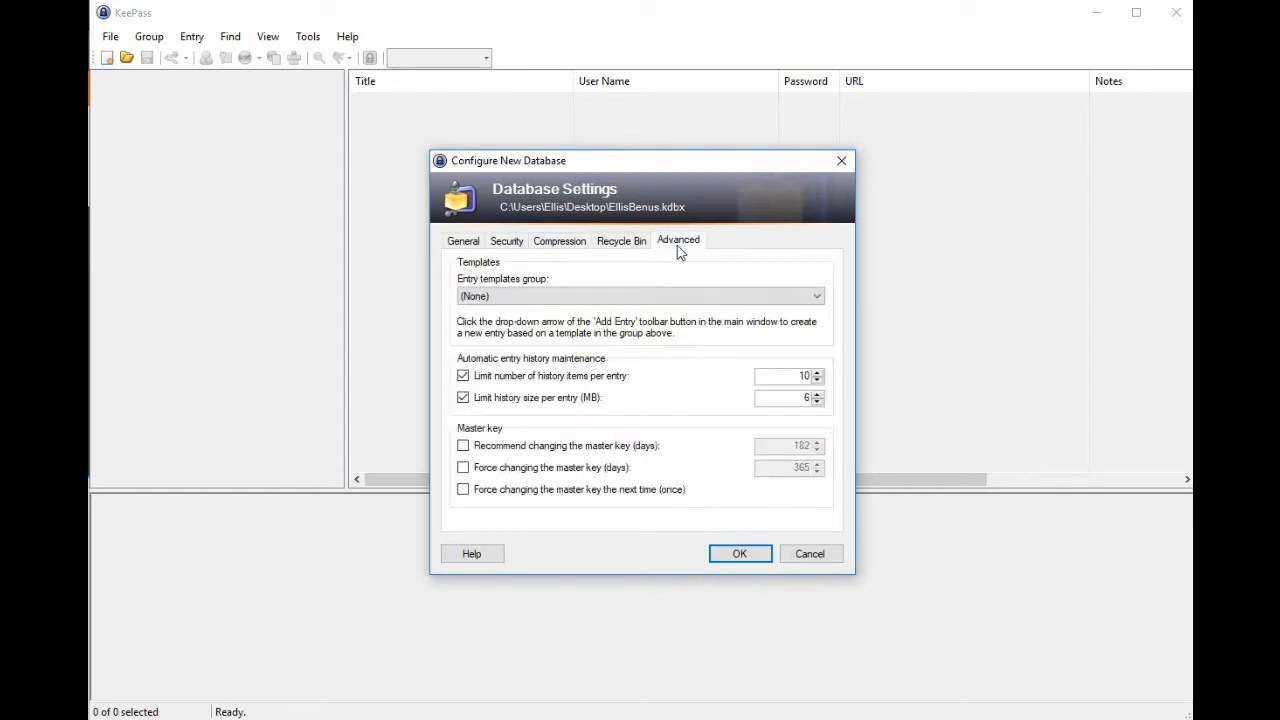
pyautogui.click(464, 240)
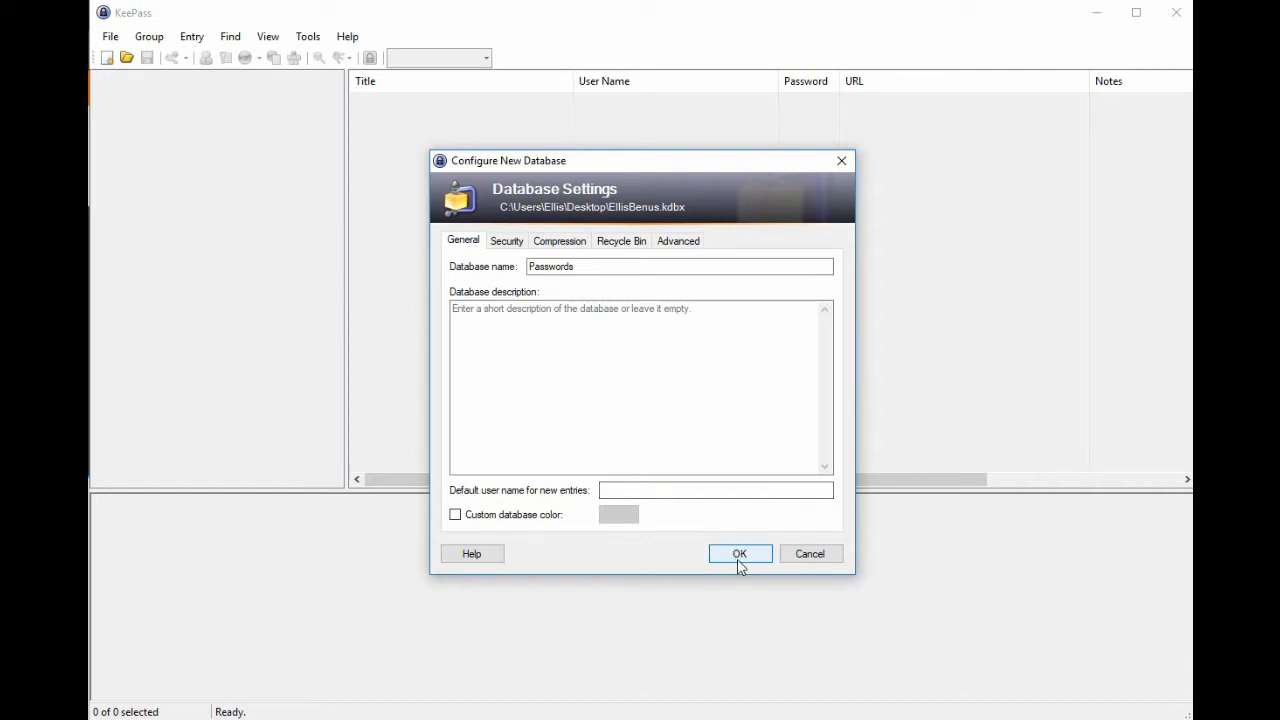
# - Confirm the database settings and skip printing the emergency sheet
pyautogui.click(740, 552)
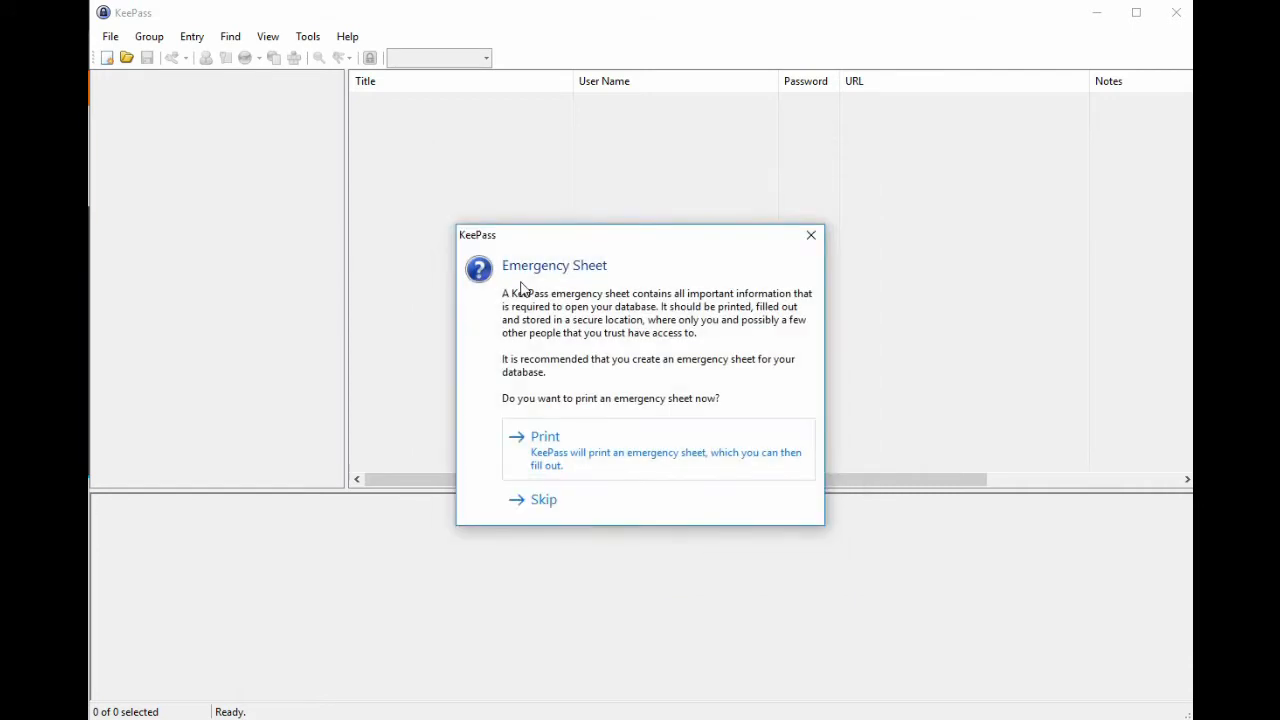
pyautogui.moveTo(636, 328)
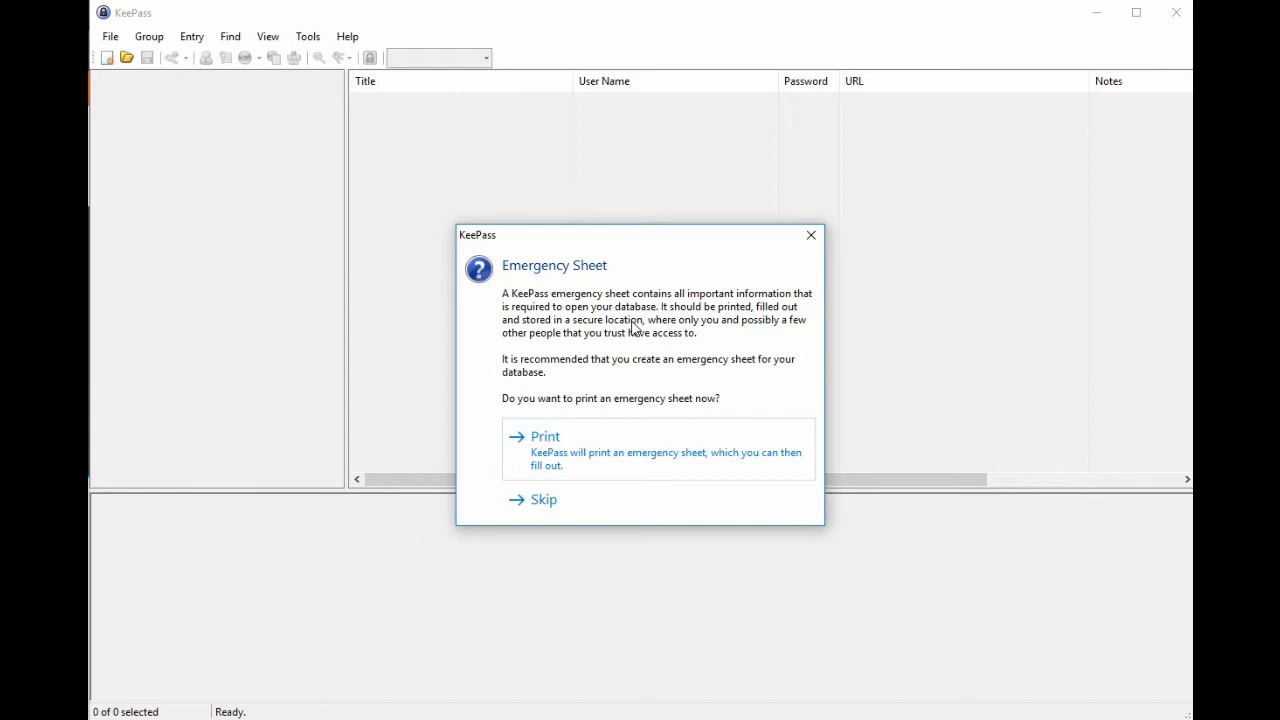
pyautogui.moveTo(624, 332)
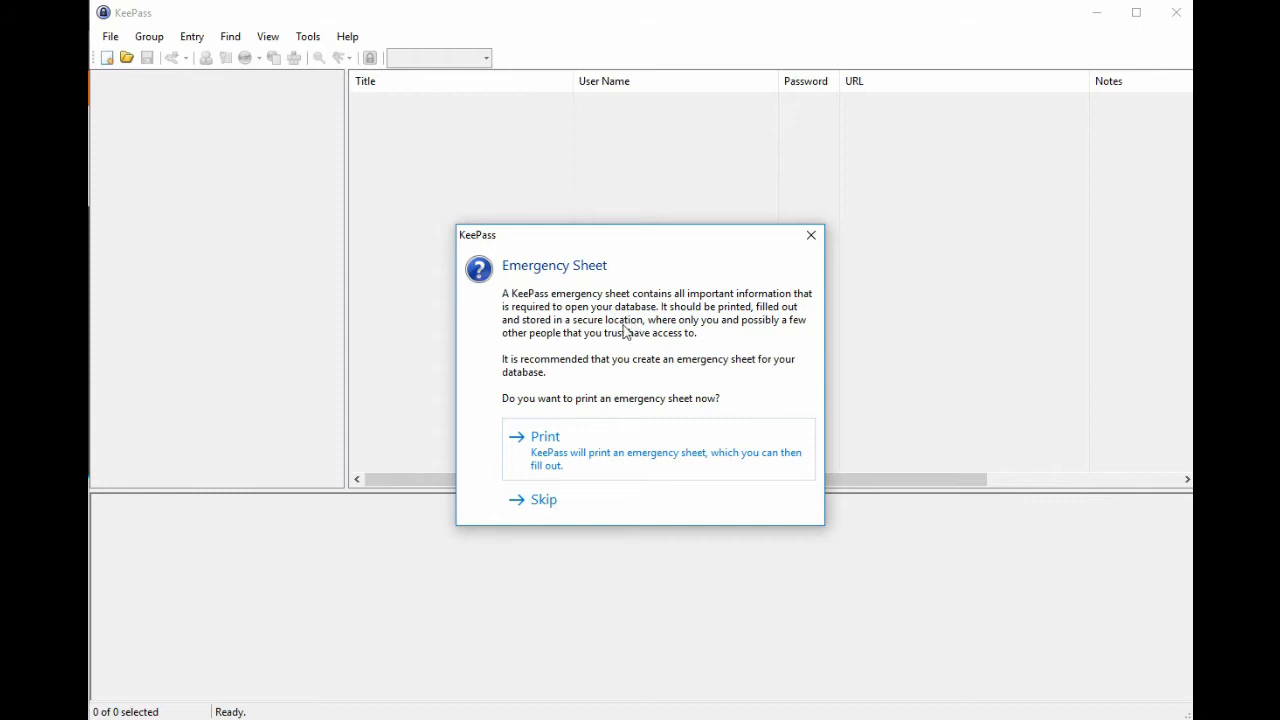
pyautogui.click(544, 500)
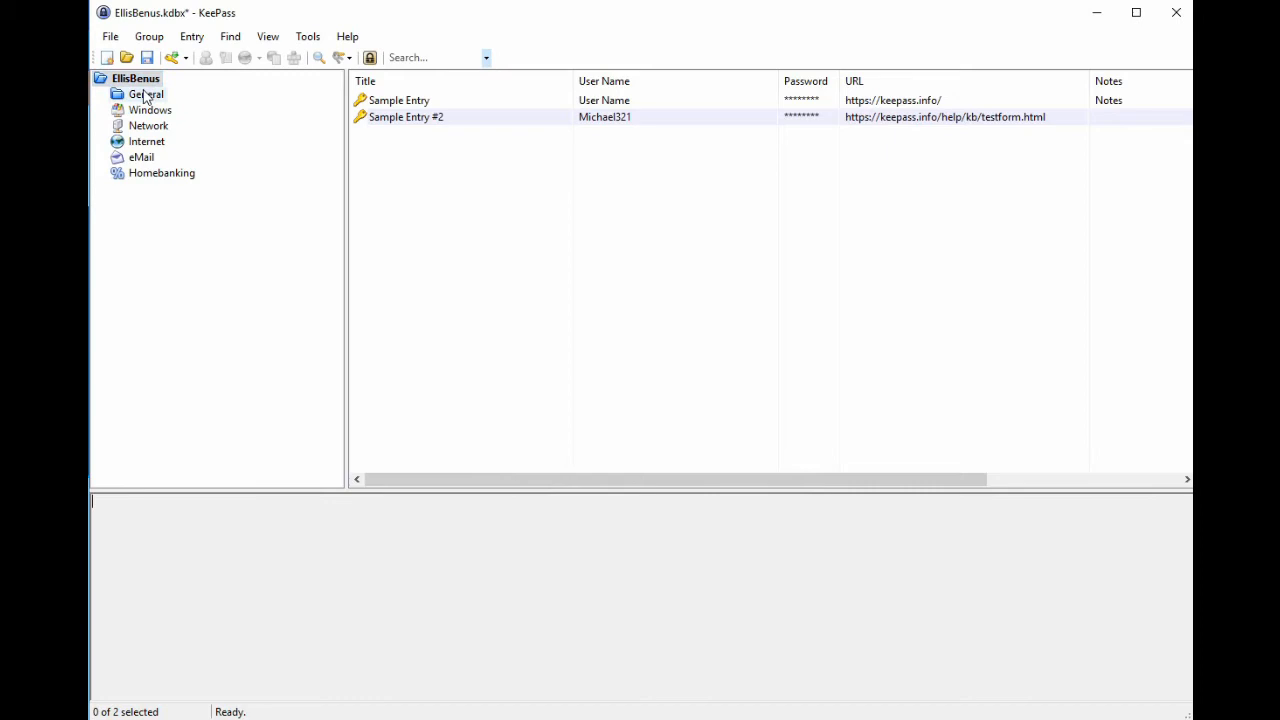
pyautogui.moveTo(150, 110)
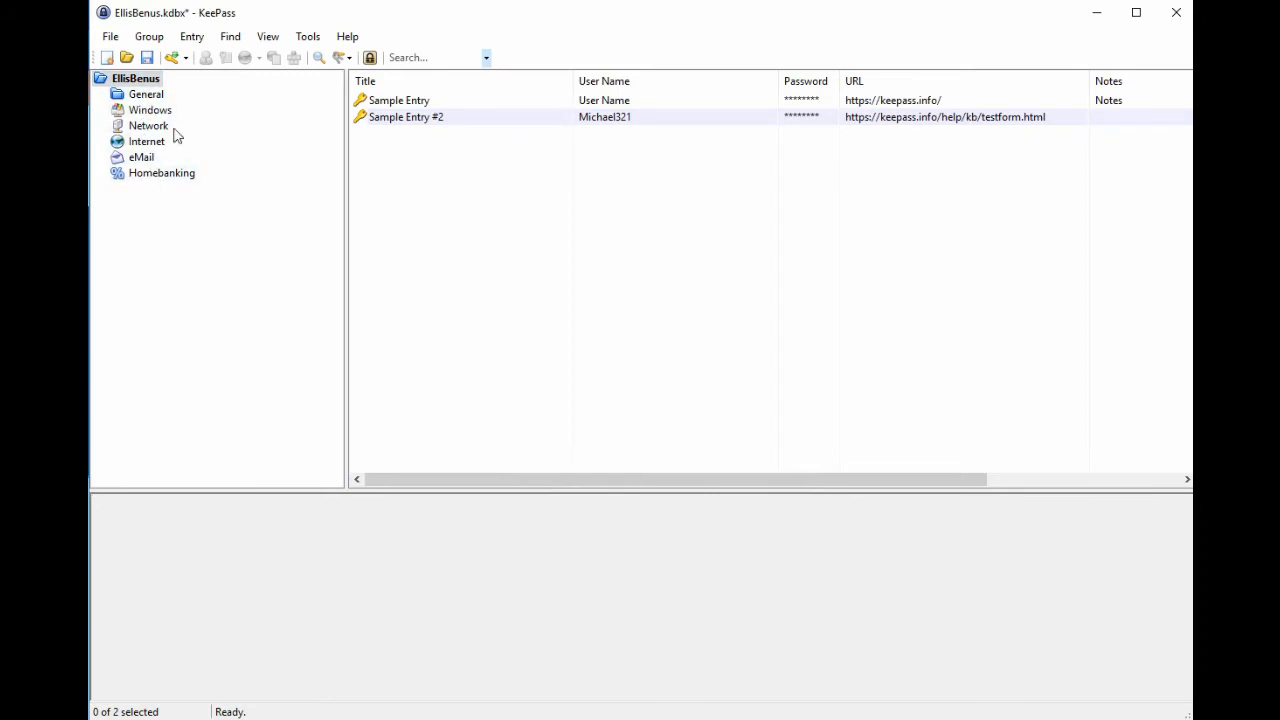
# - Add a group named Bills under the root with the dollar-sign icon
pyautogui.rightClick(136, 78)
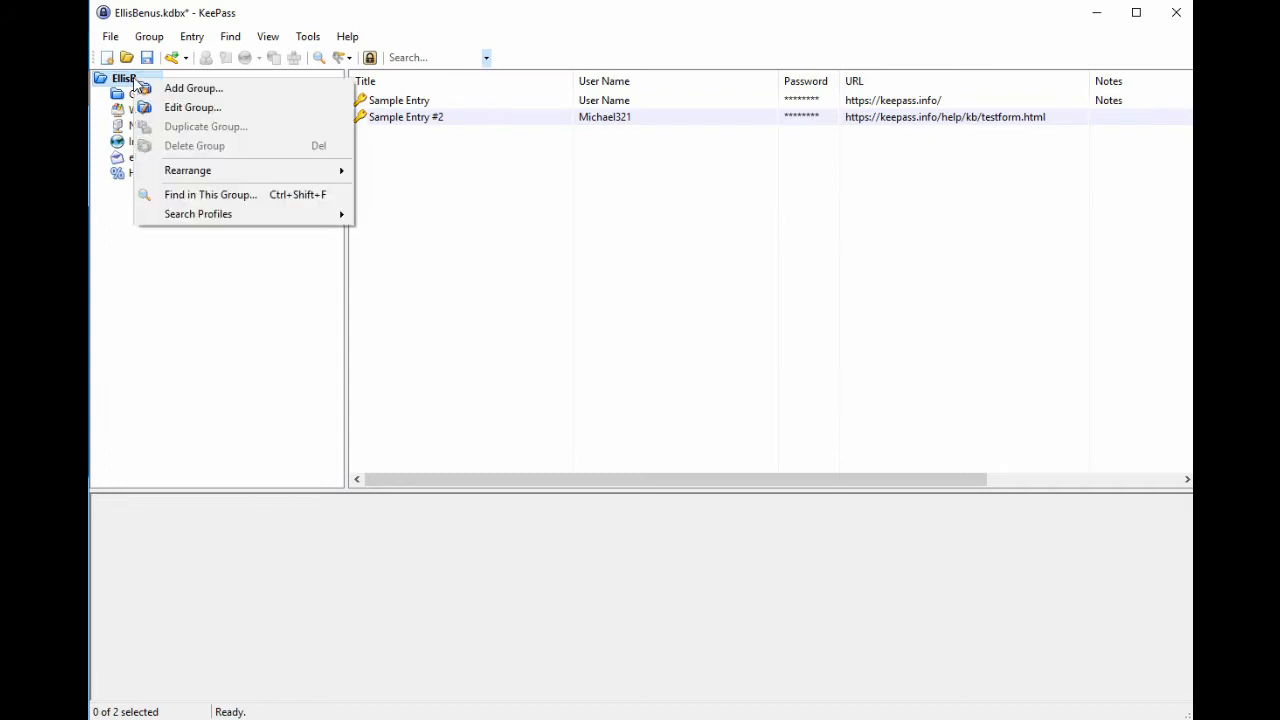
pyautogui.click(192, 88)
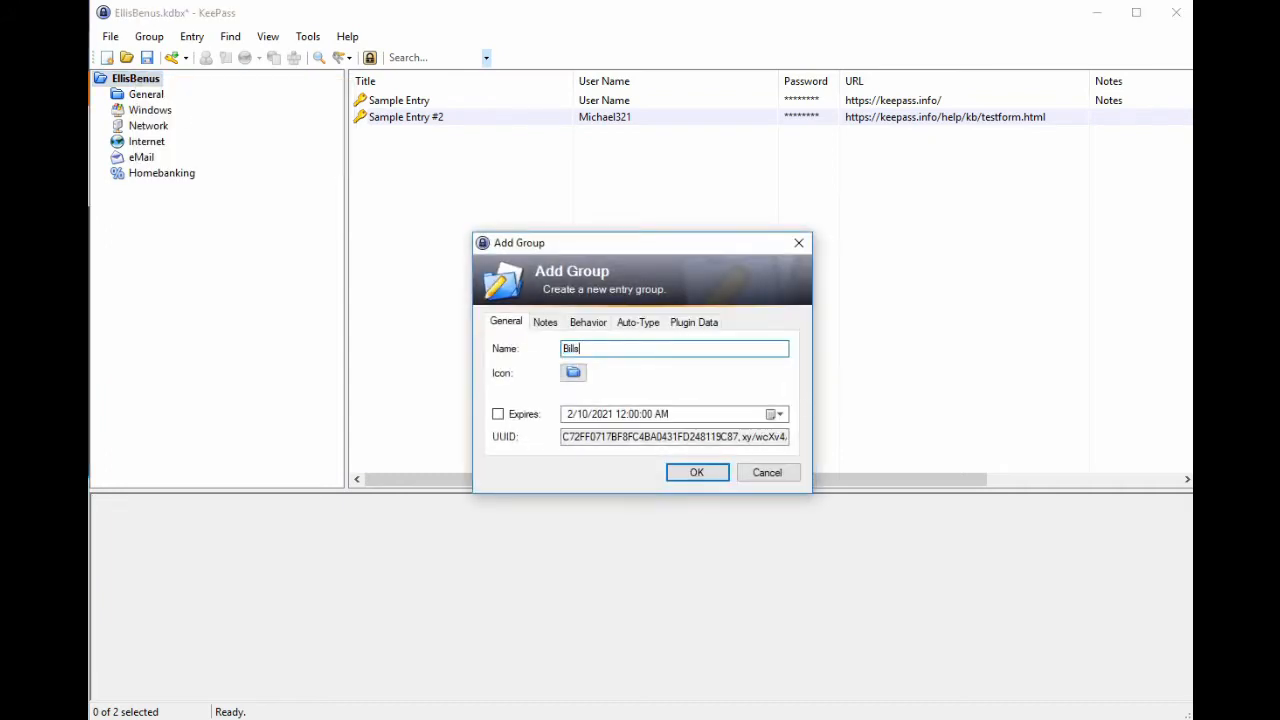
pyautogui.click(572, 372)
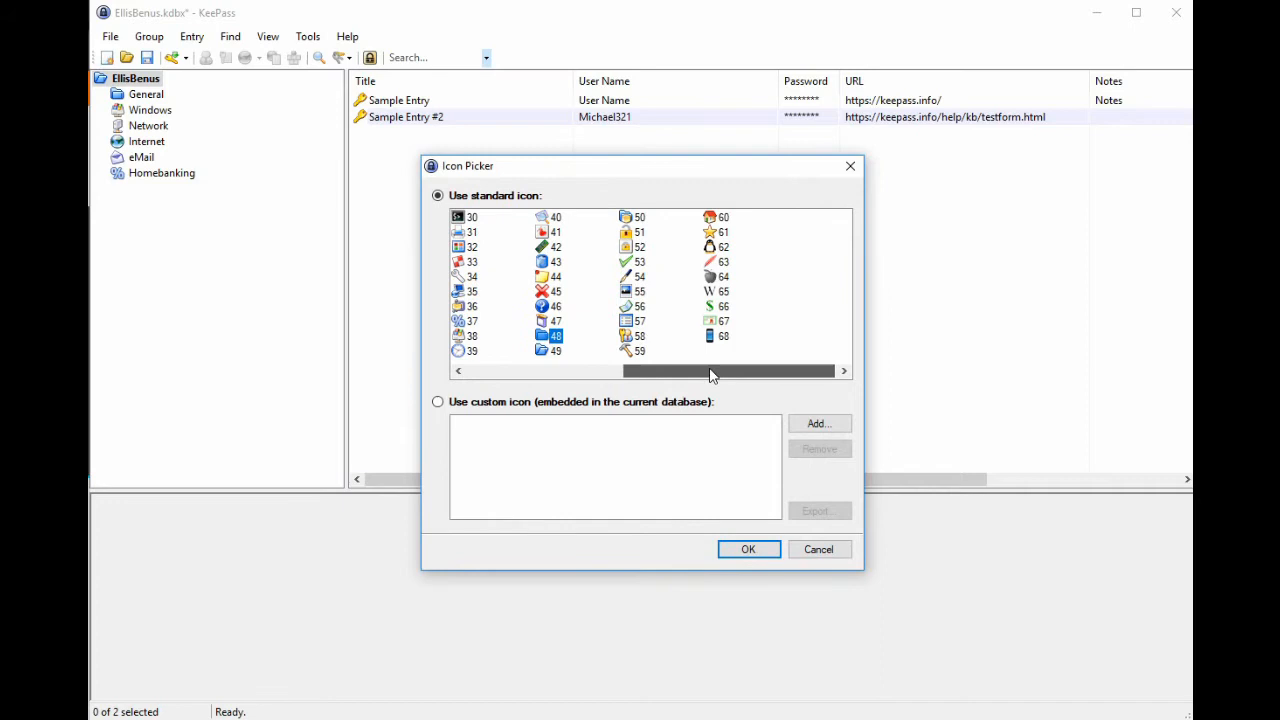
pyautogui.click(710, 306)
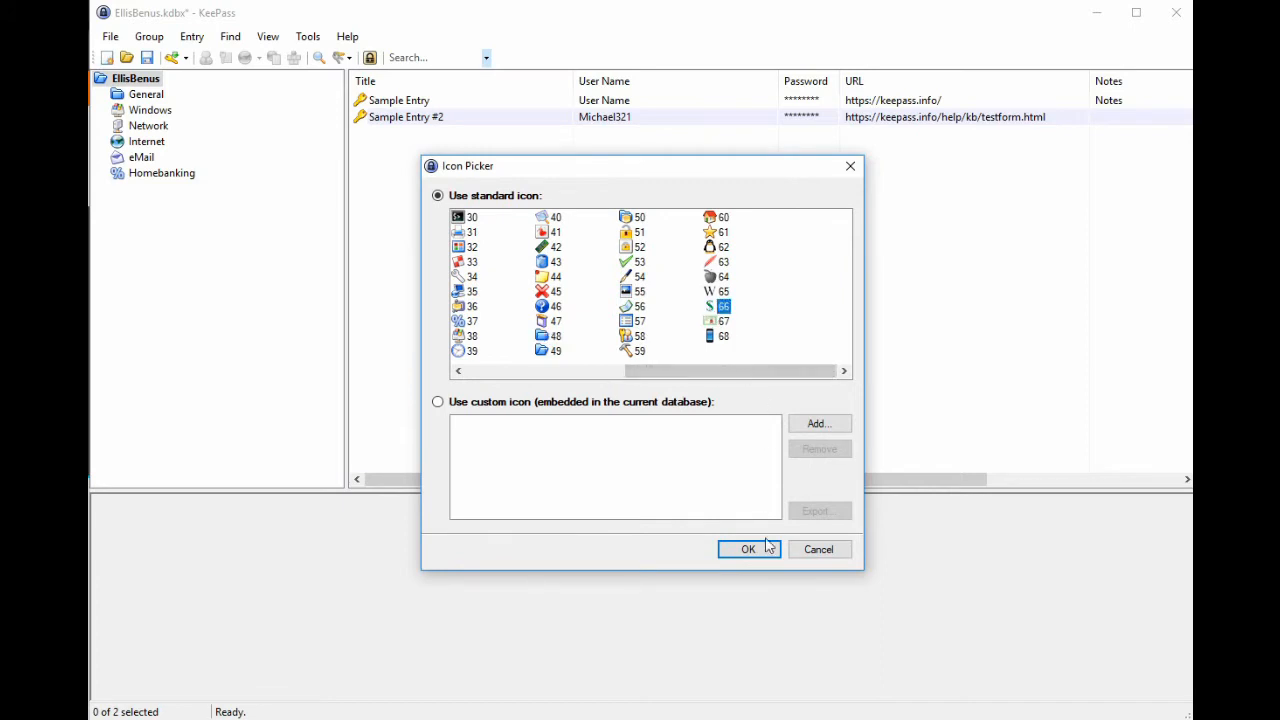
pyautogui.click(748, 548)
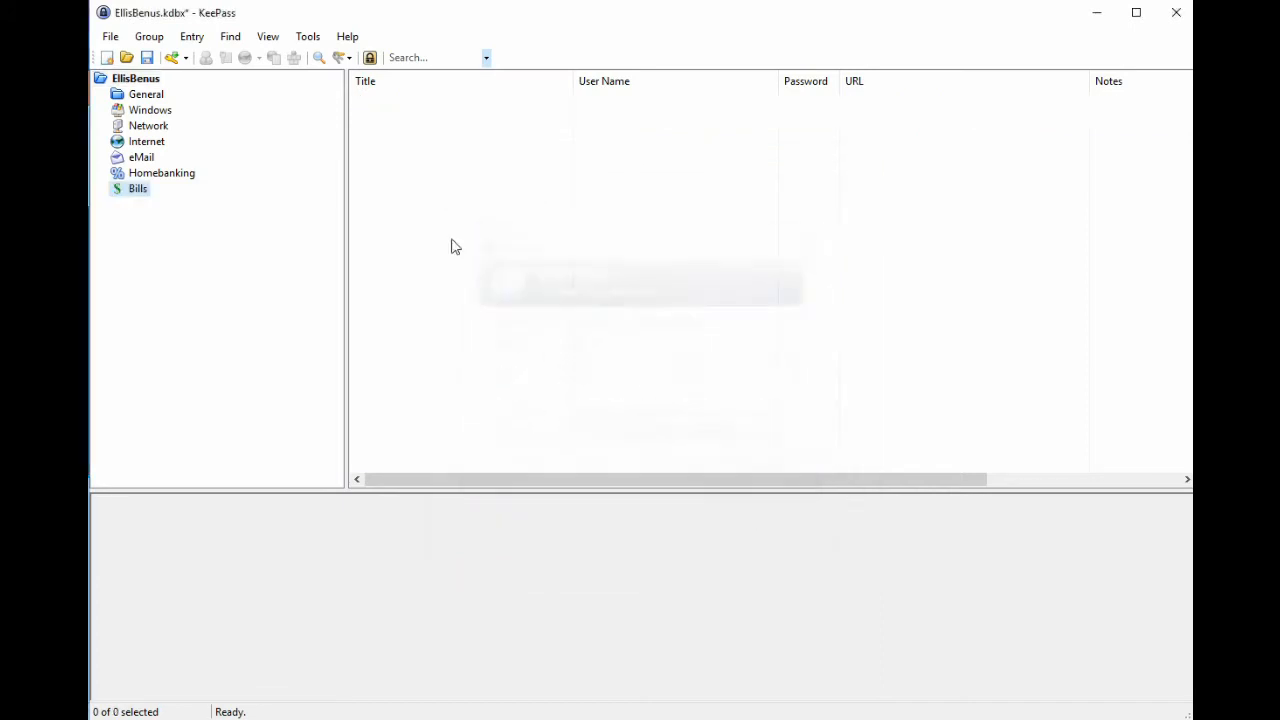
# - Browse the default groups, save the database with Ctrl+S, and select the empty Bills group
pyautogui.click(146, 94)
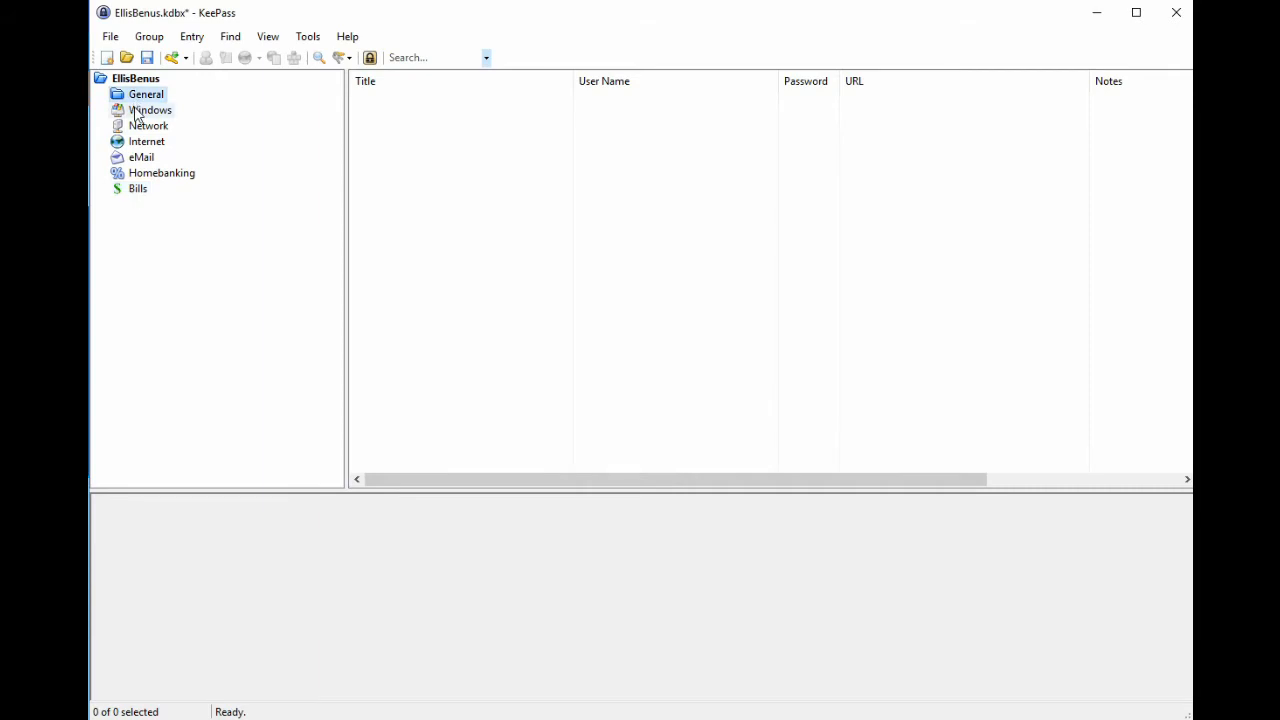
pyautogui.click(160, 172)
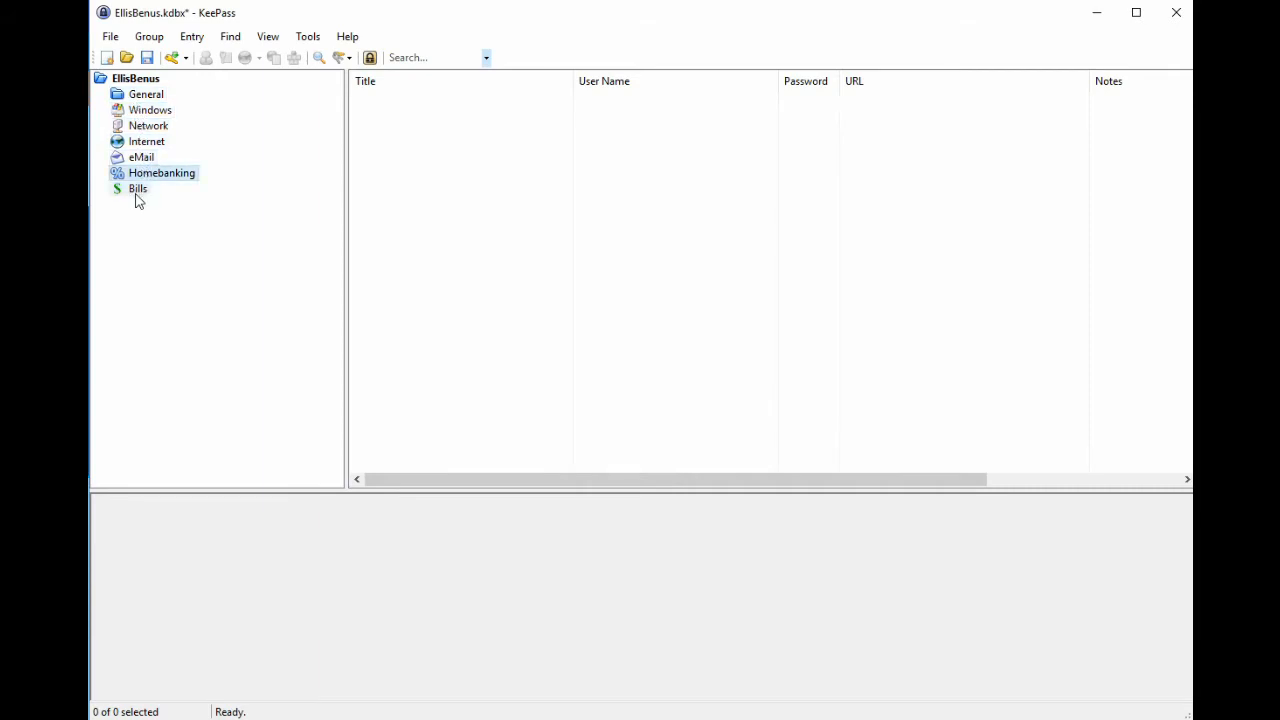
pyautogui.click(146, 94)
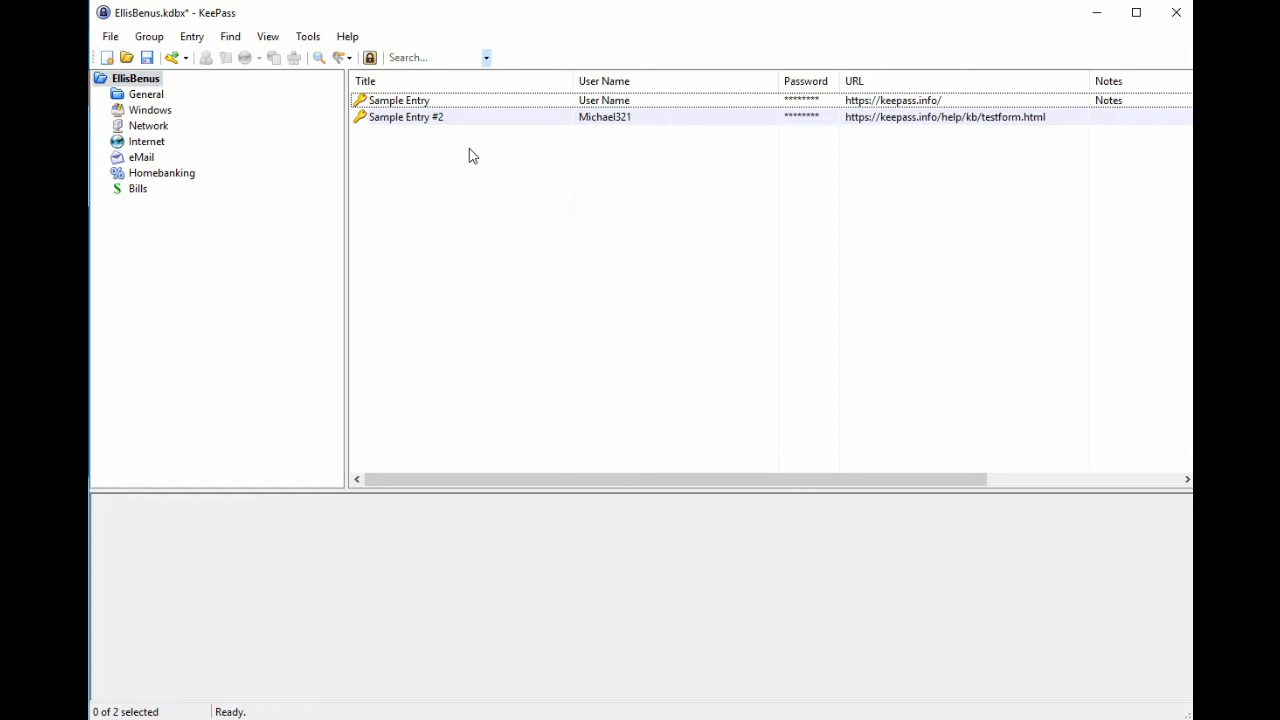
pyautogui.moveTo(520, 244)
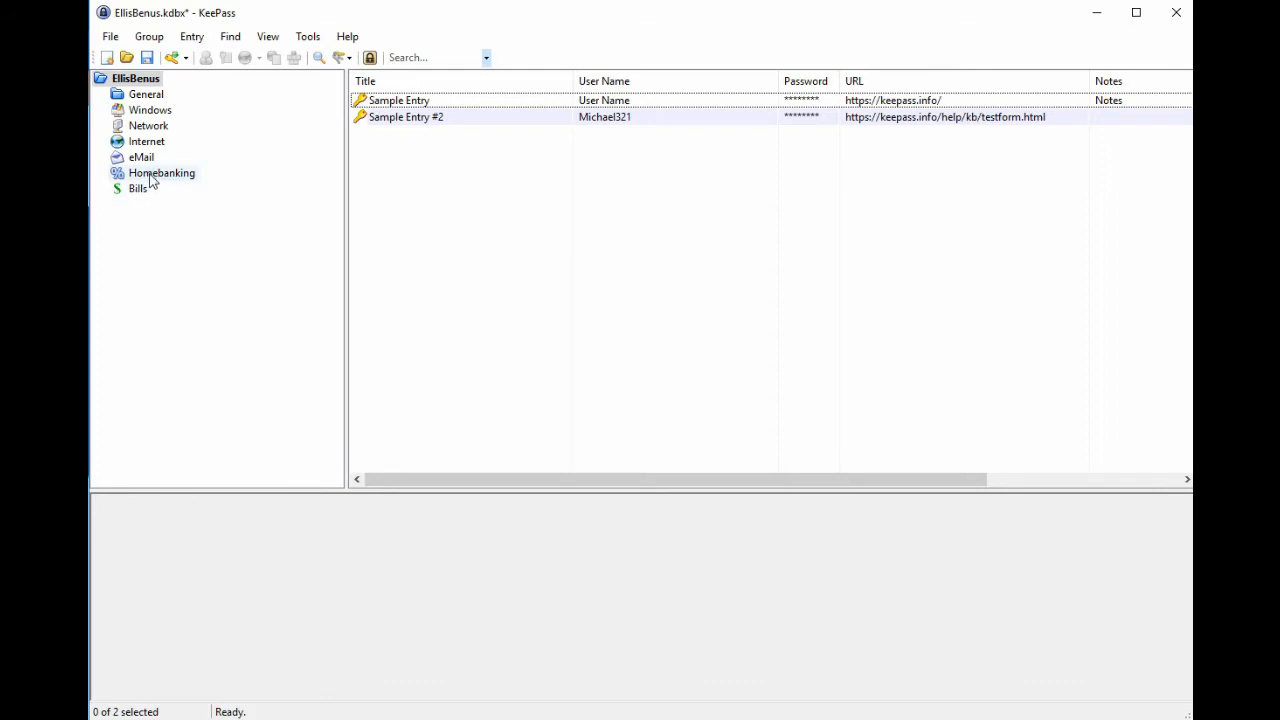
pyautogui.moveTo(472, 48)
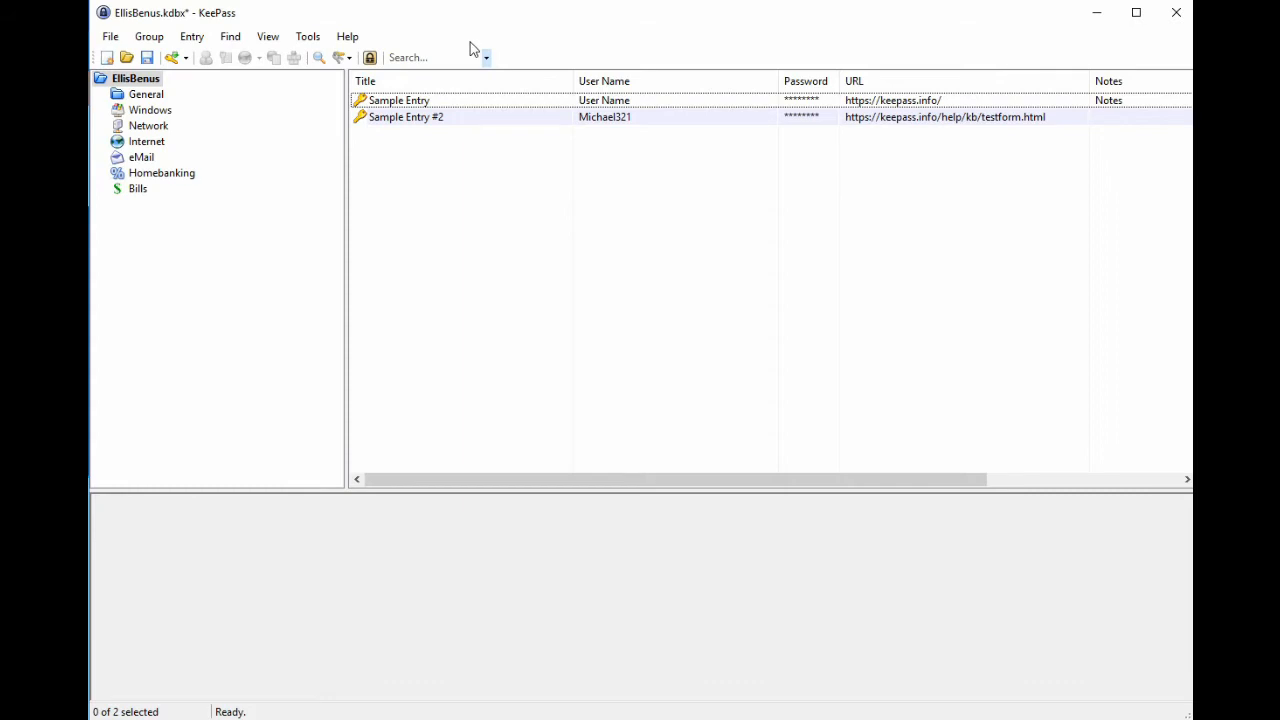
pyautogui.click(136, 78)
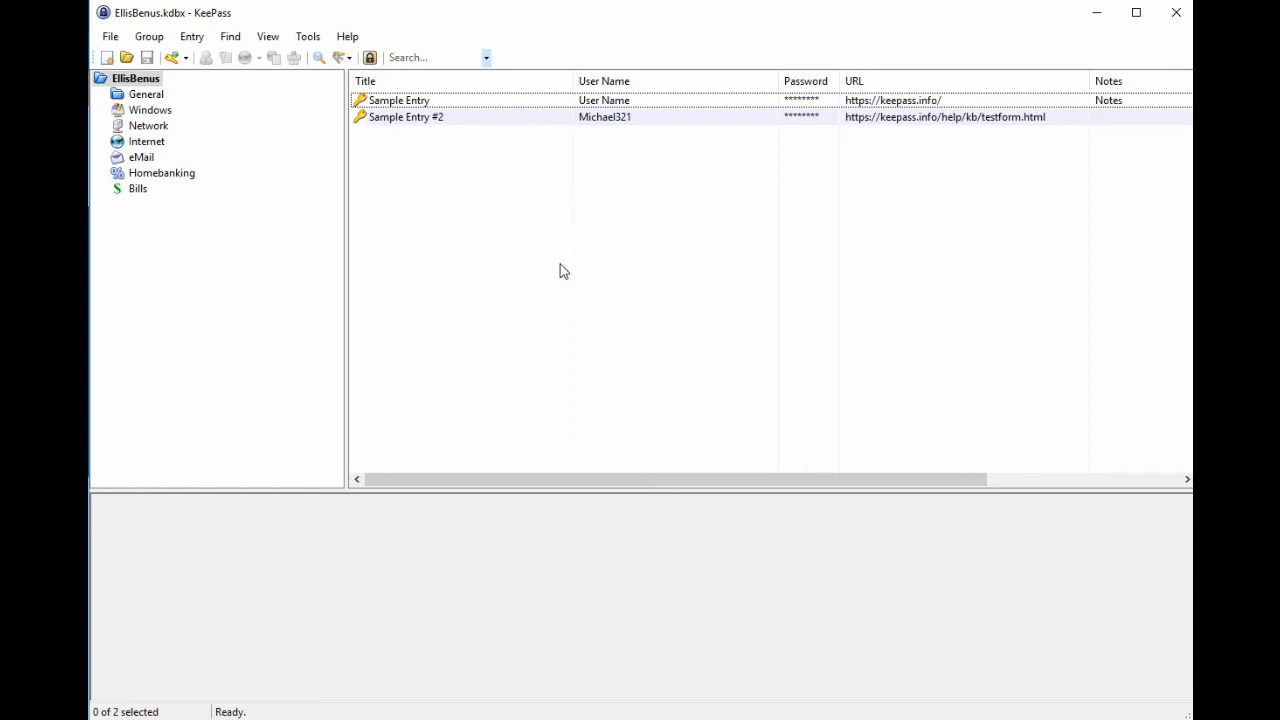
pyautogui.moveTo(554, 268)
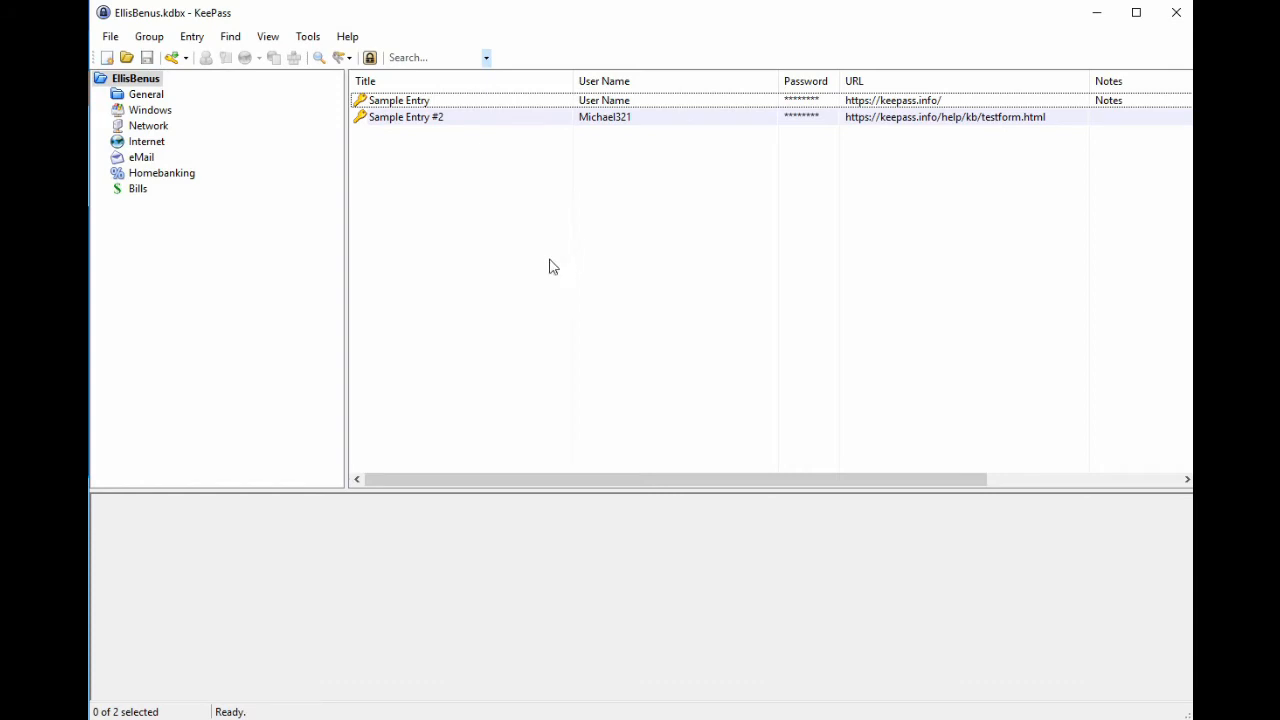
pyautogui.moveTo(486, 228)
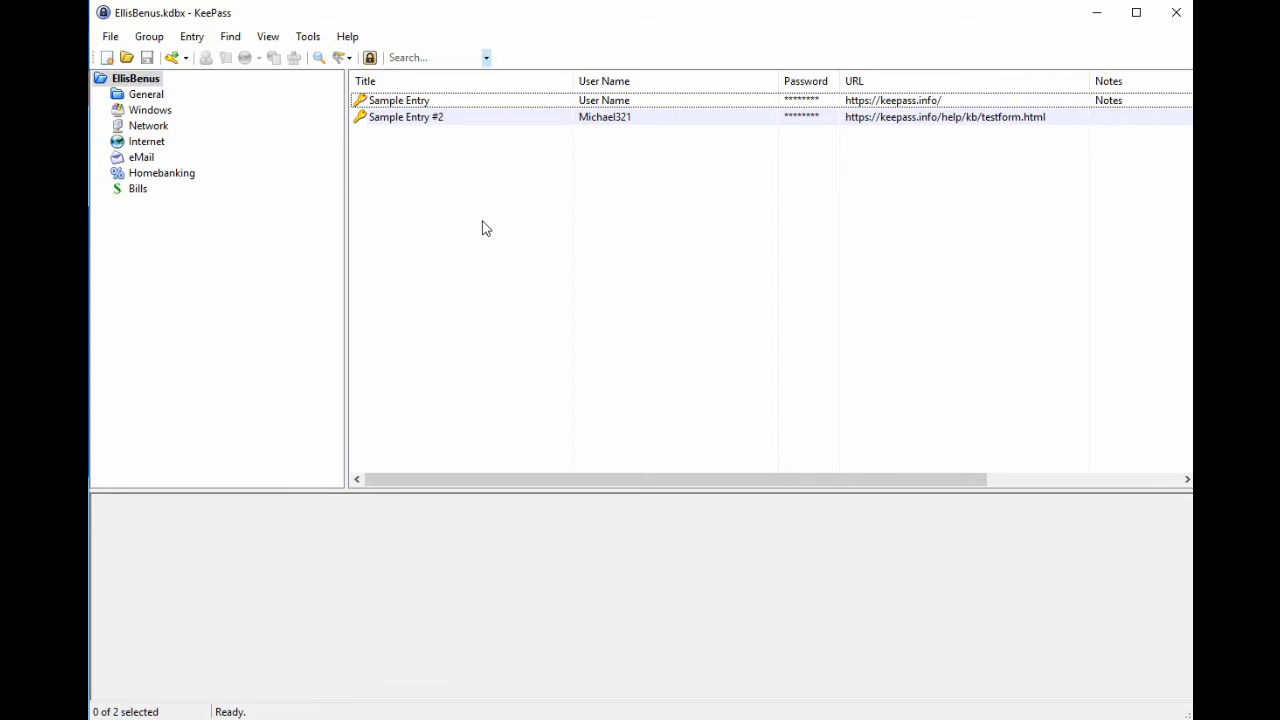
pyautogui.click(138, 188)
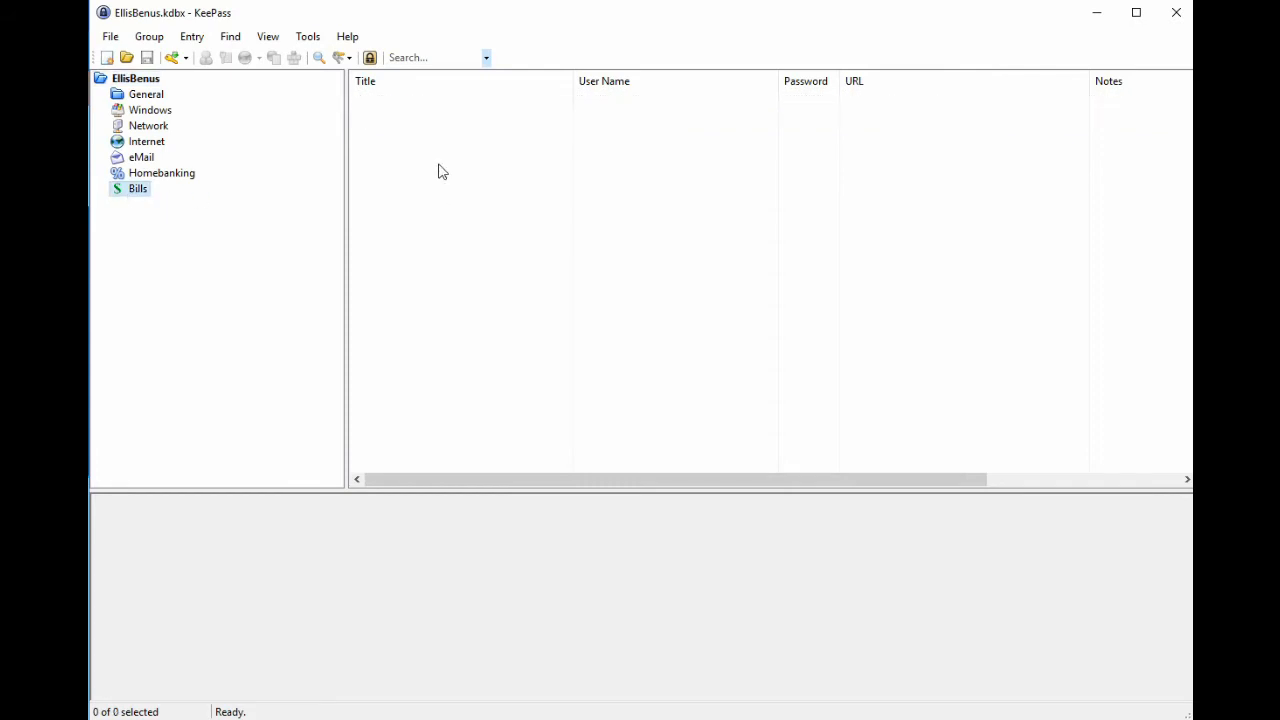
# - Add a Bills entry titled Bank with user name myusename and bring up the Password Generator
pyautogui.rightClick(444, 170)
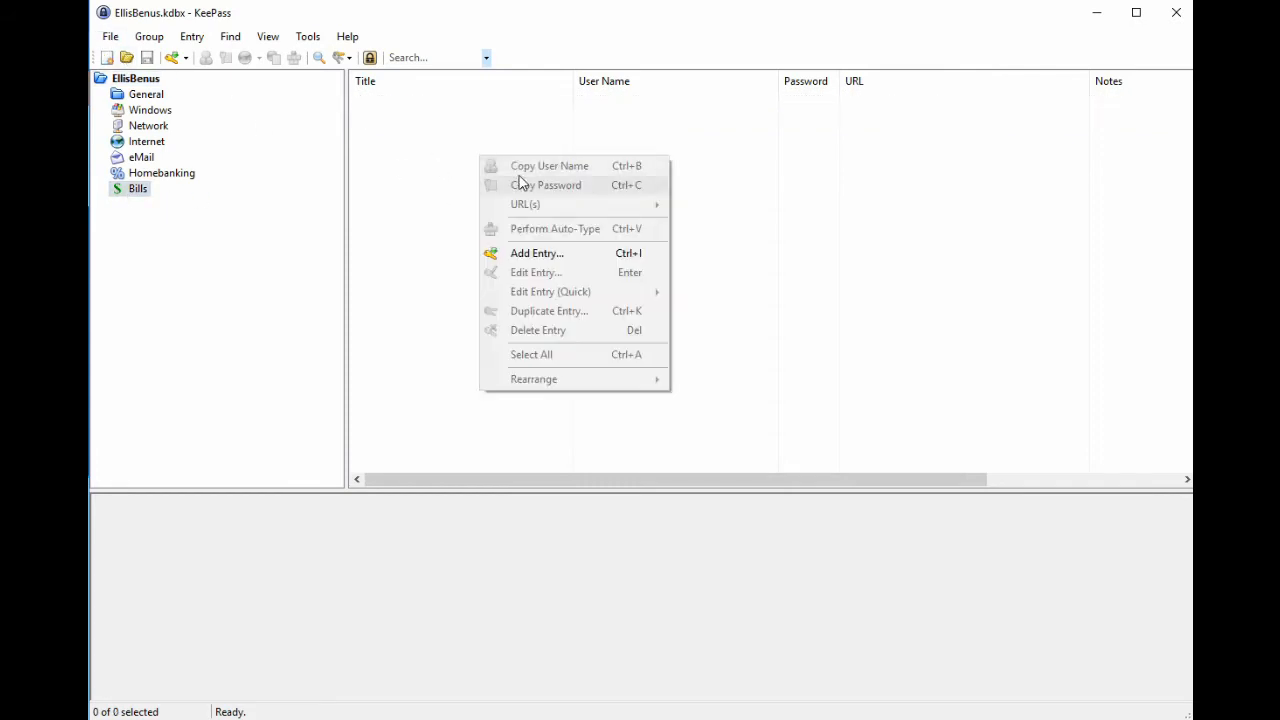
pyautogui.moveTo(536, 252)
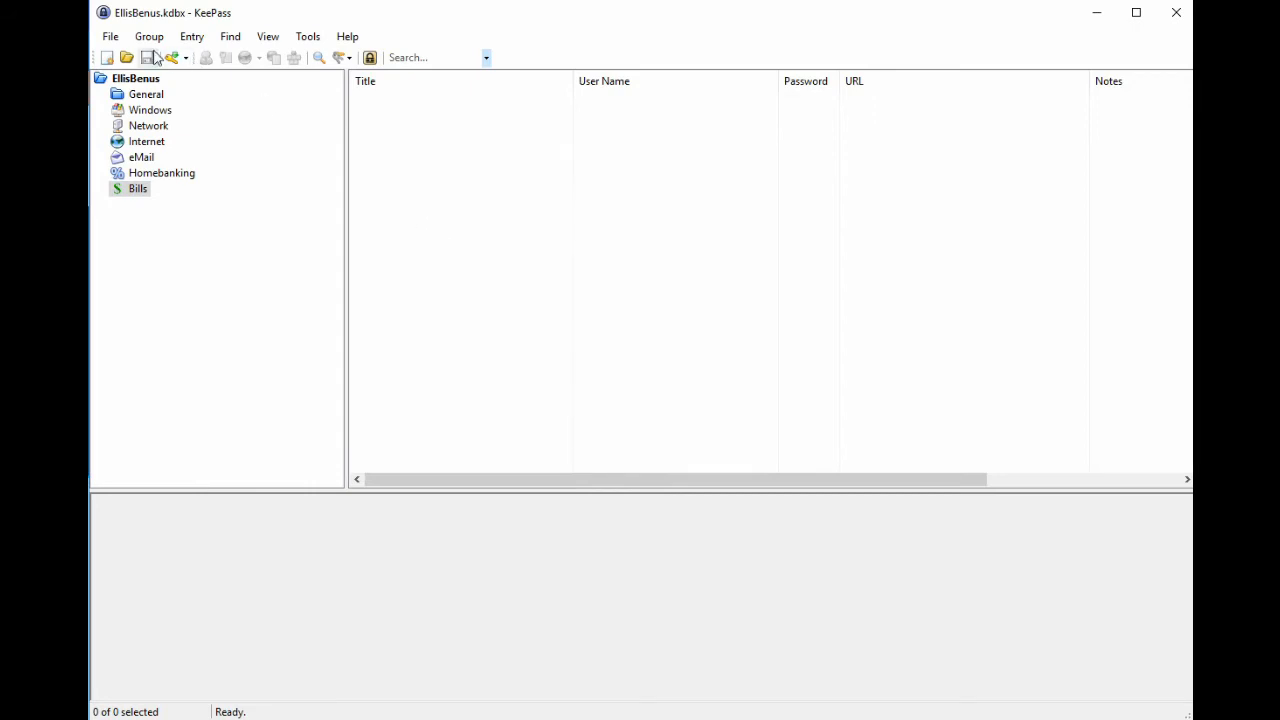
pyautogui.click(192, 36)
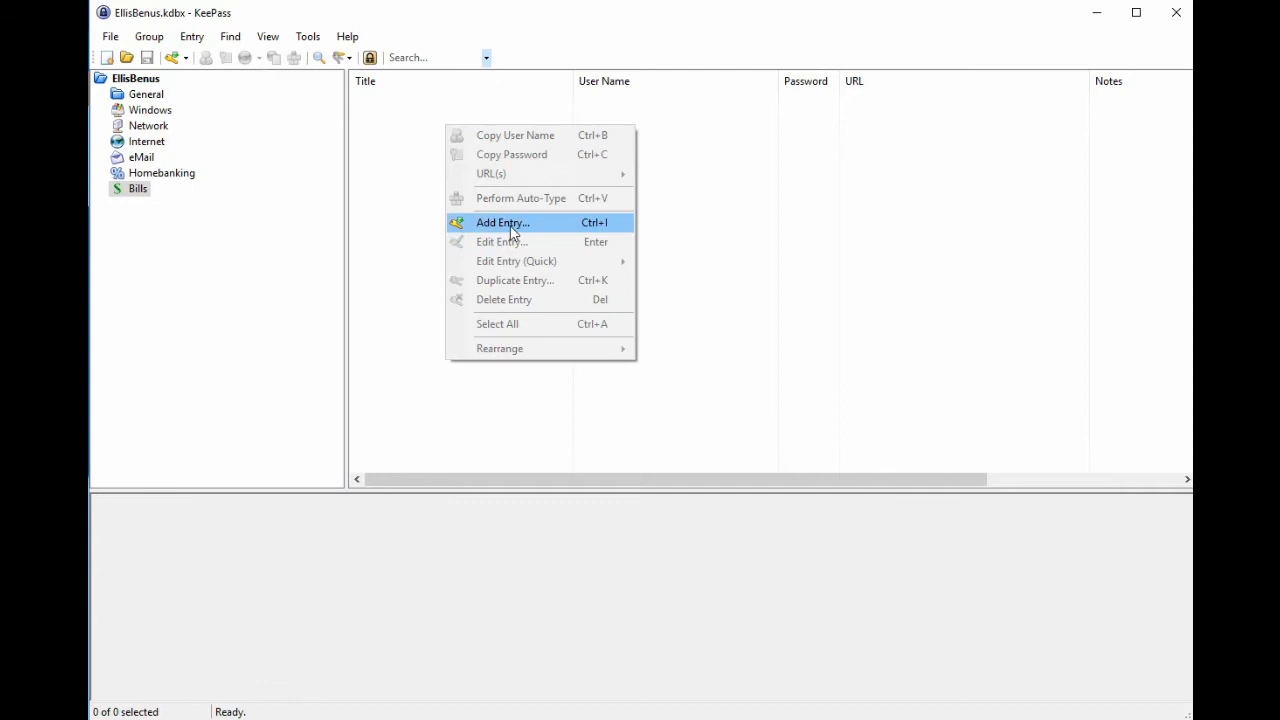
pyautogui.click(502, 222)
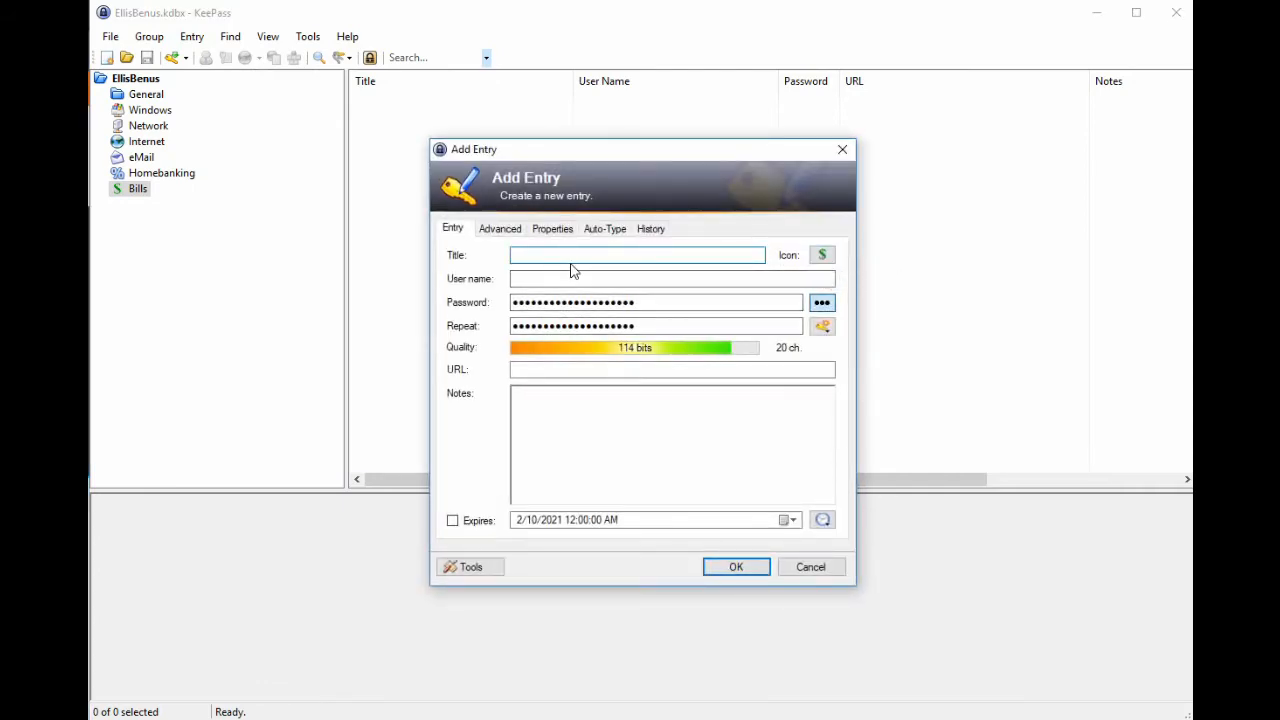
pyautogui.write('Bank')
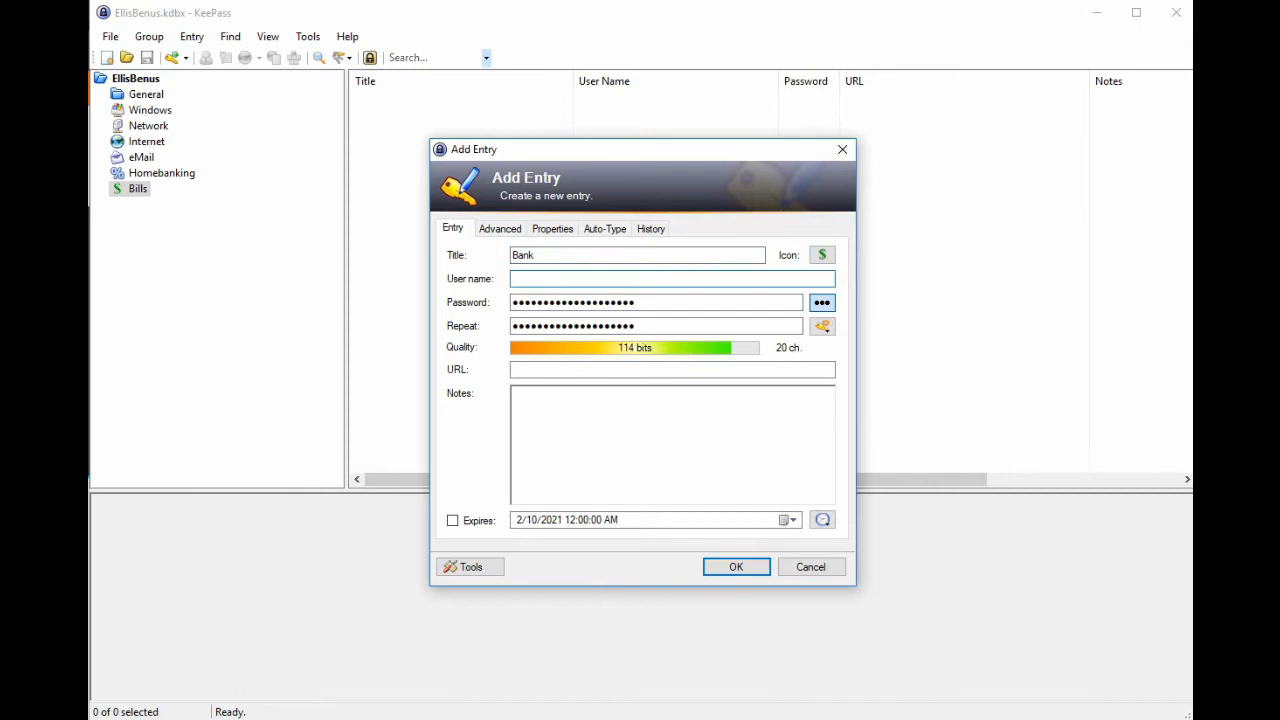
pyautogui.write('myusename')
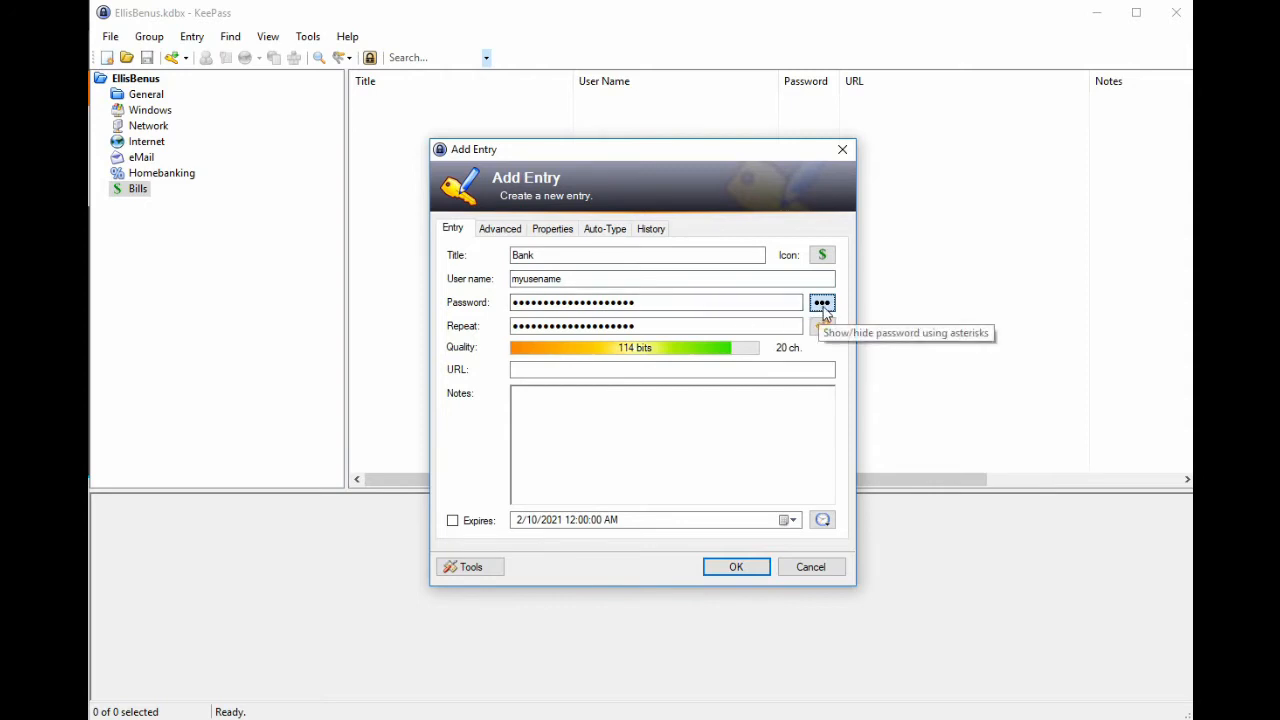
pyautogui.click(822, 302)
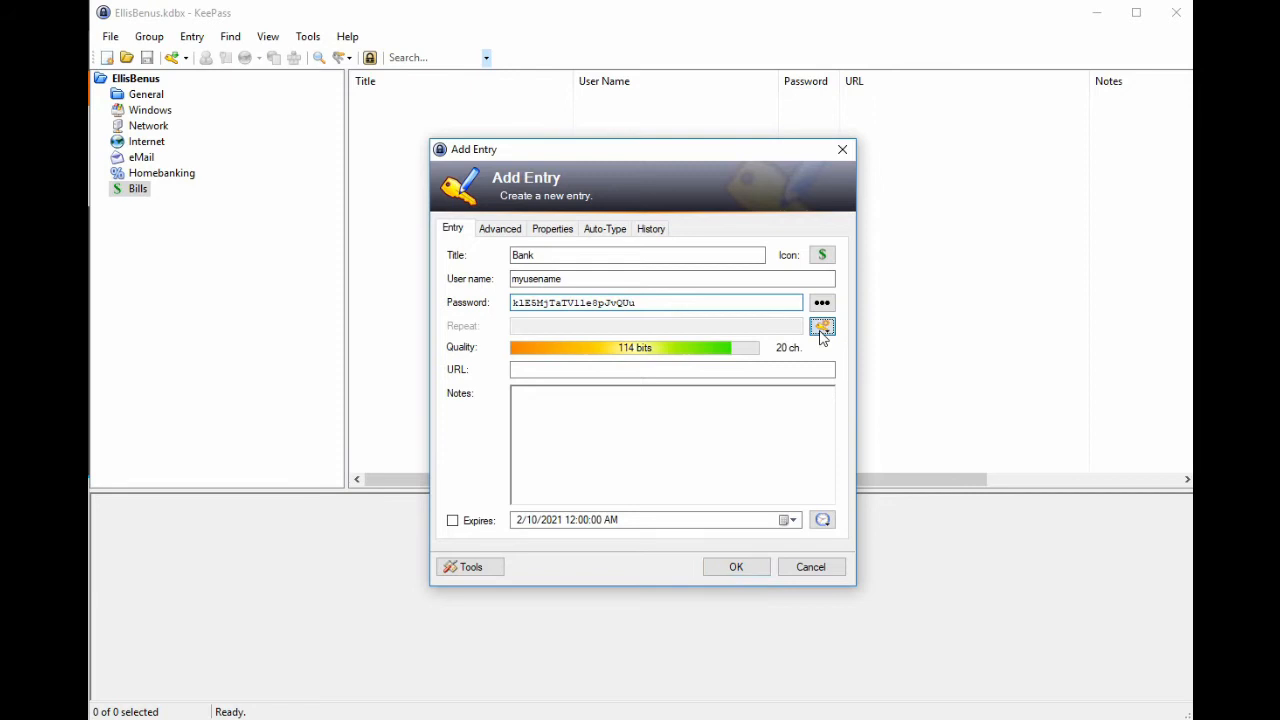
pyautogui.click(822, 326)
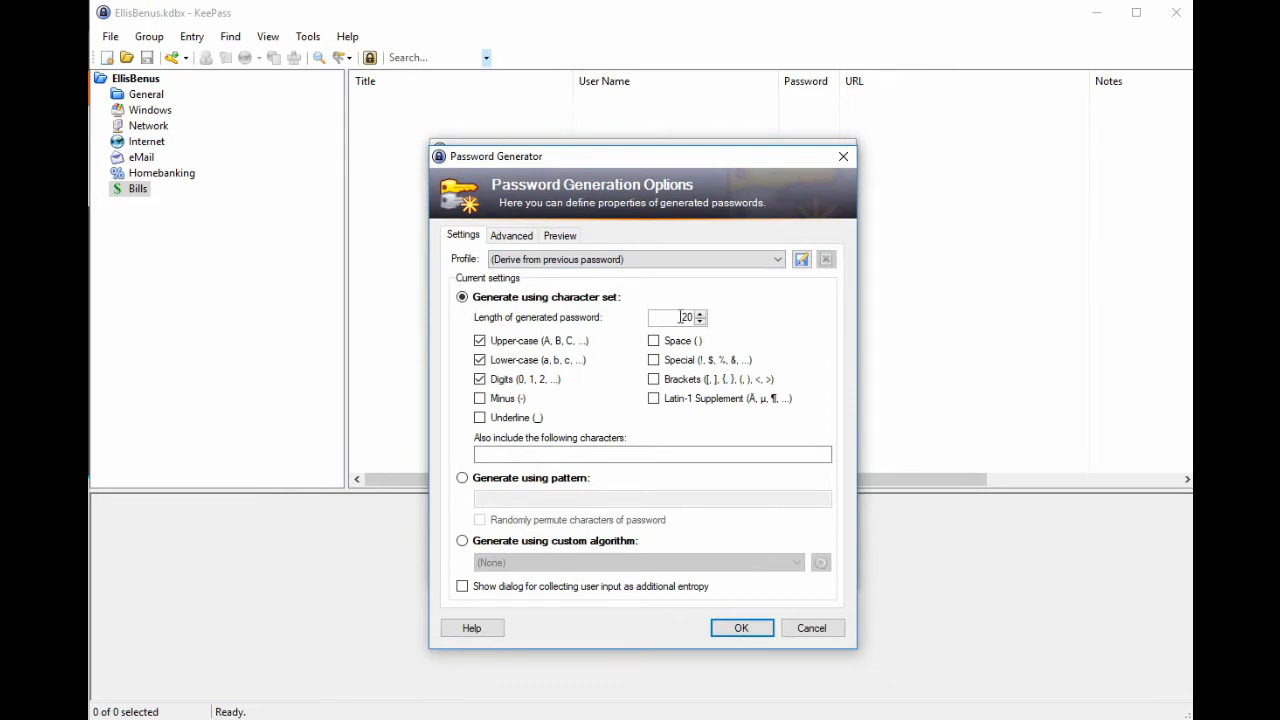
# - Generate a 24-character password including special characters for the Bank entry
pyautogui.click(700, 320)
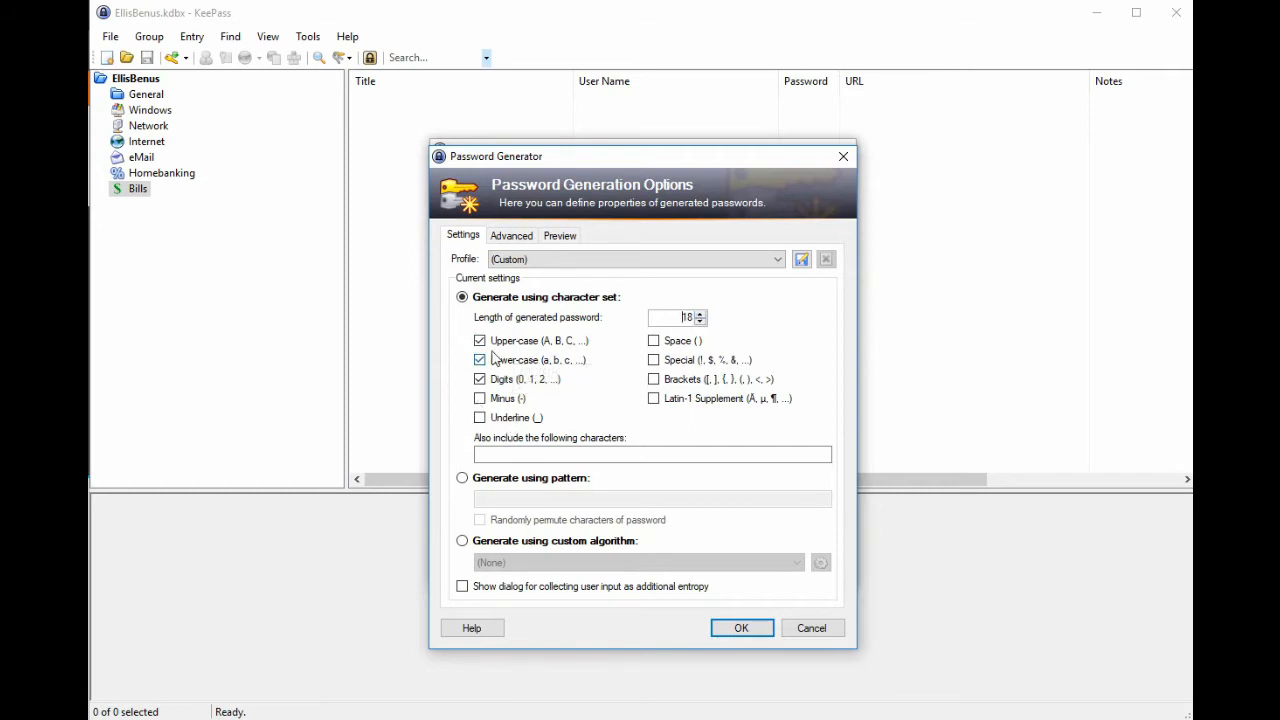
pyautogui.click(480, 380)
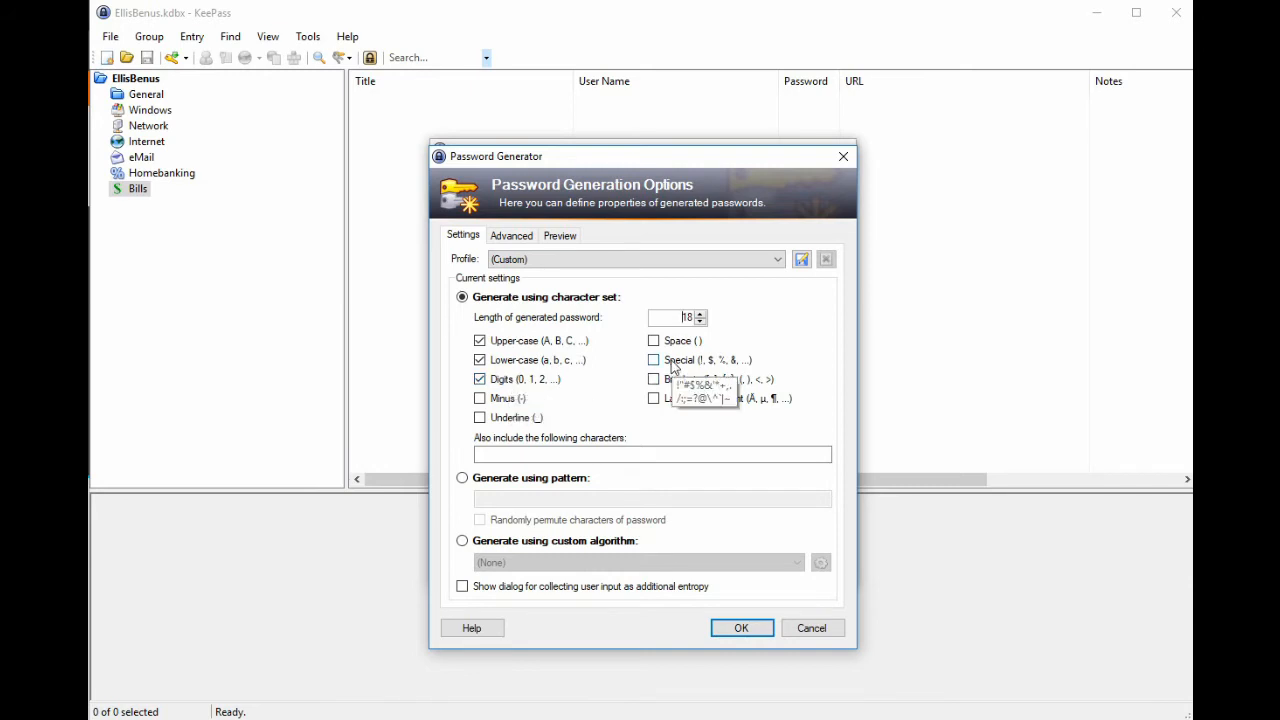
pyautogui.click(654, 360)
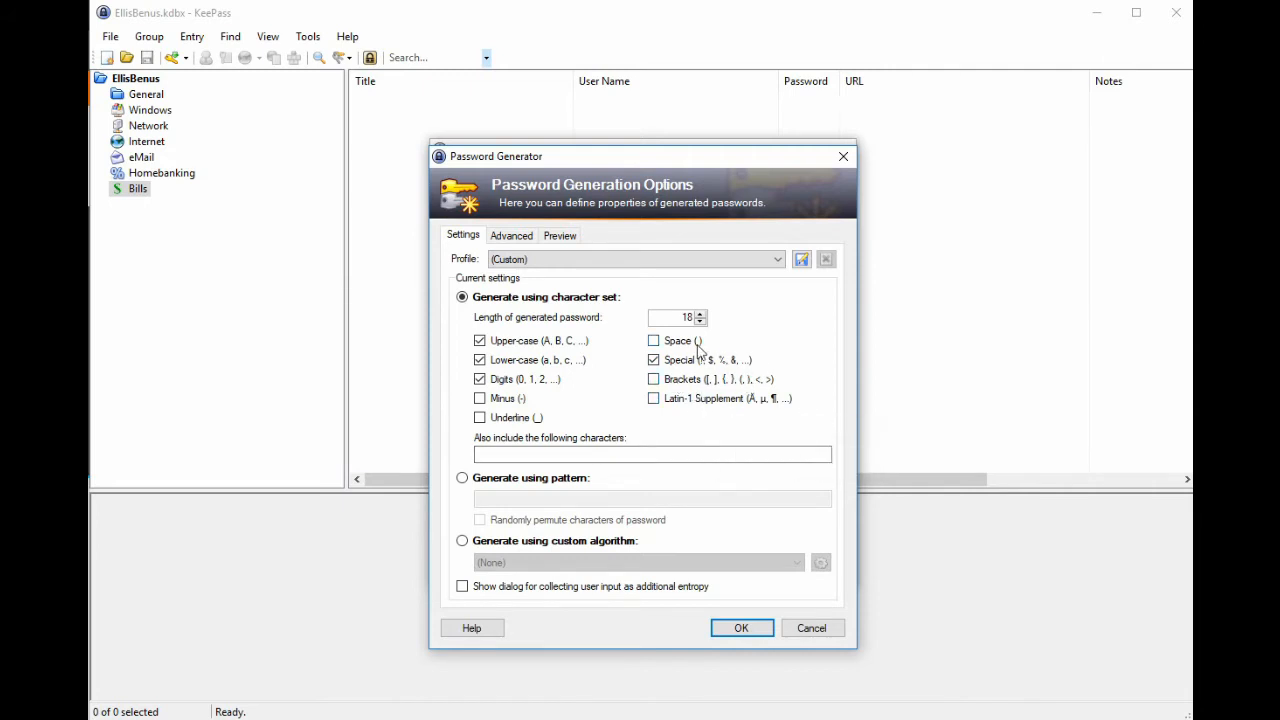
pyautogui.moveTo(736, 400)
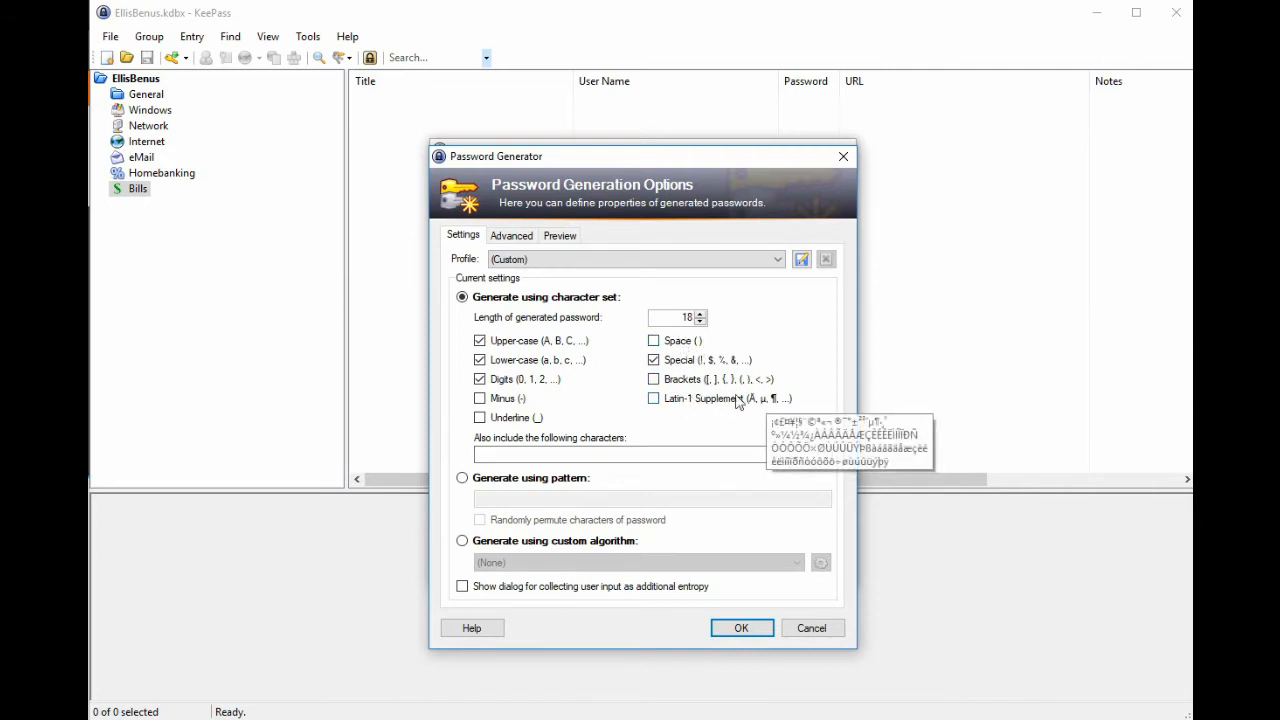
pyautogui.click(652, 360)
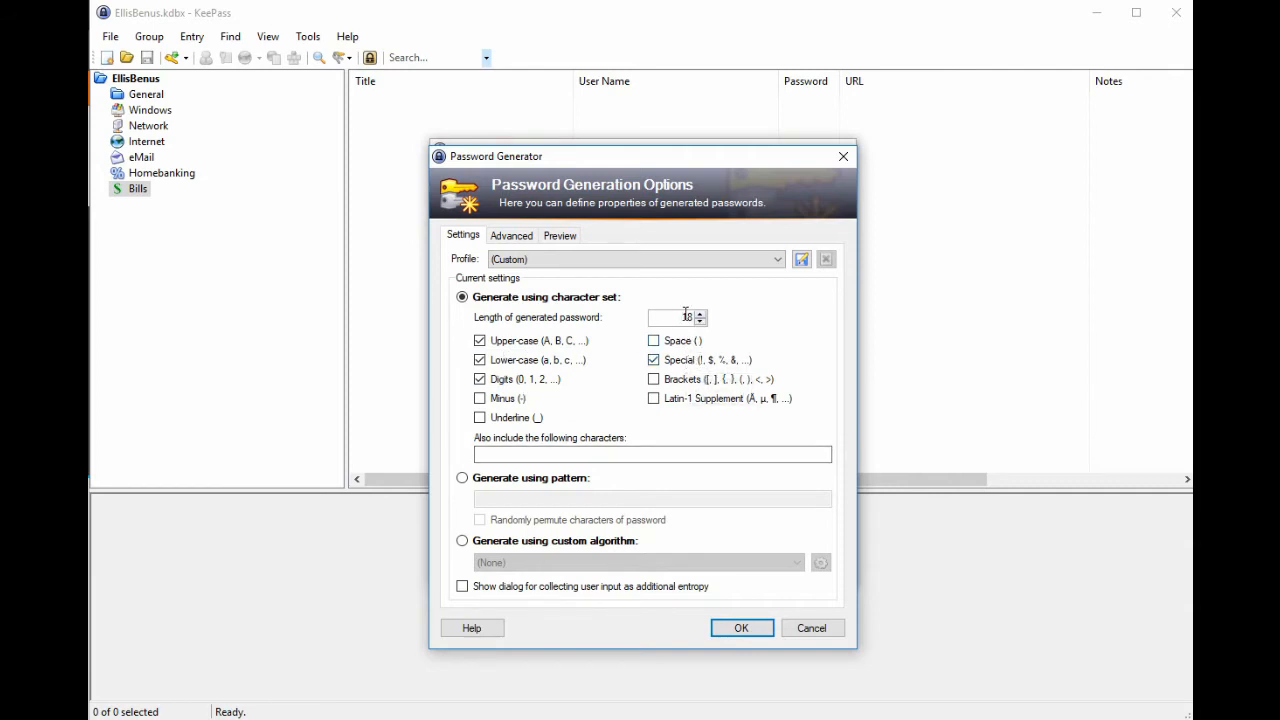
pyautogui.tripleClick(676, 316)
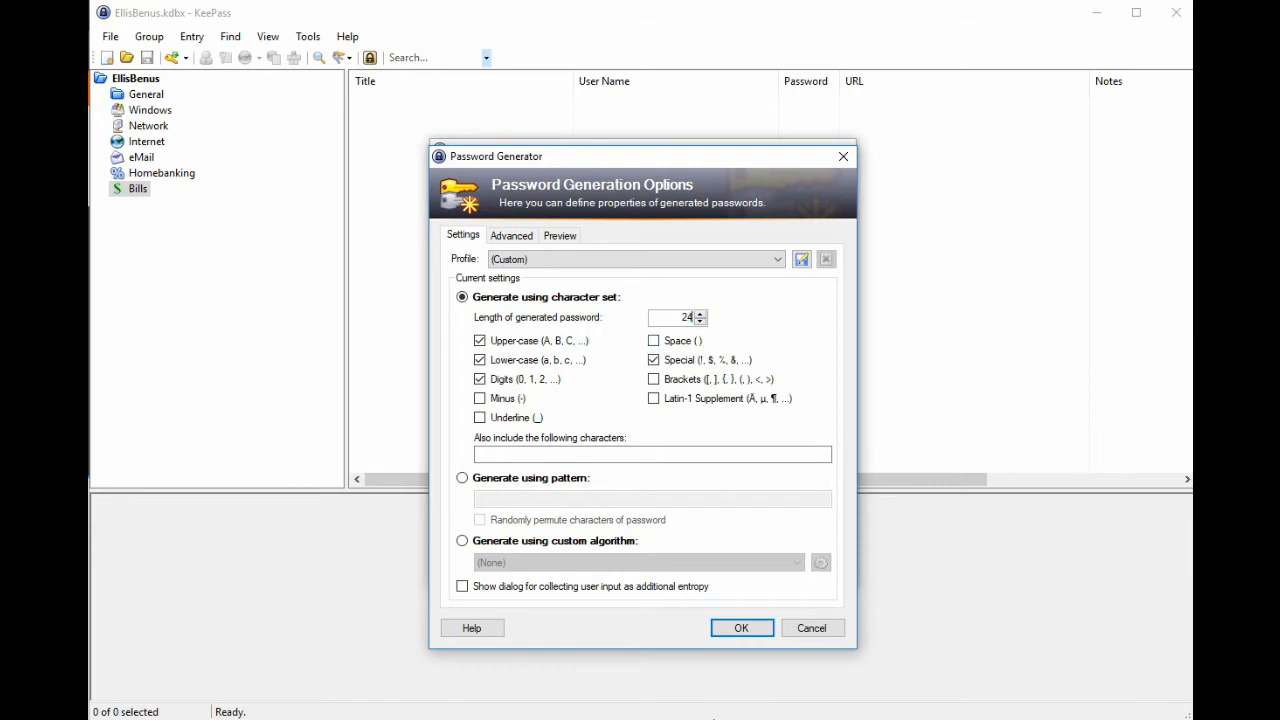
pyautogui.click(740, 628)
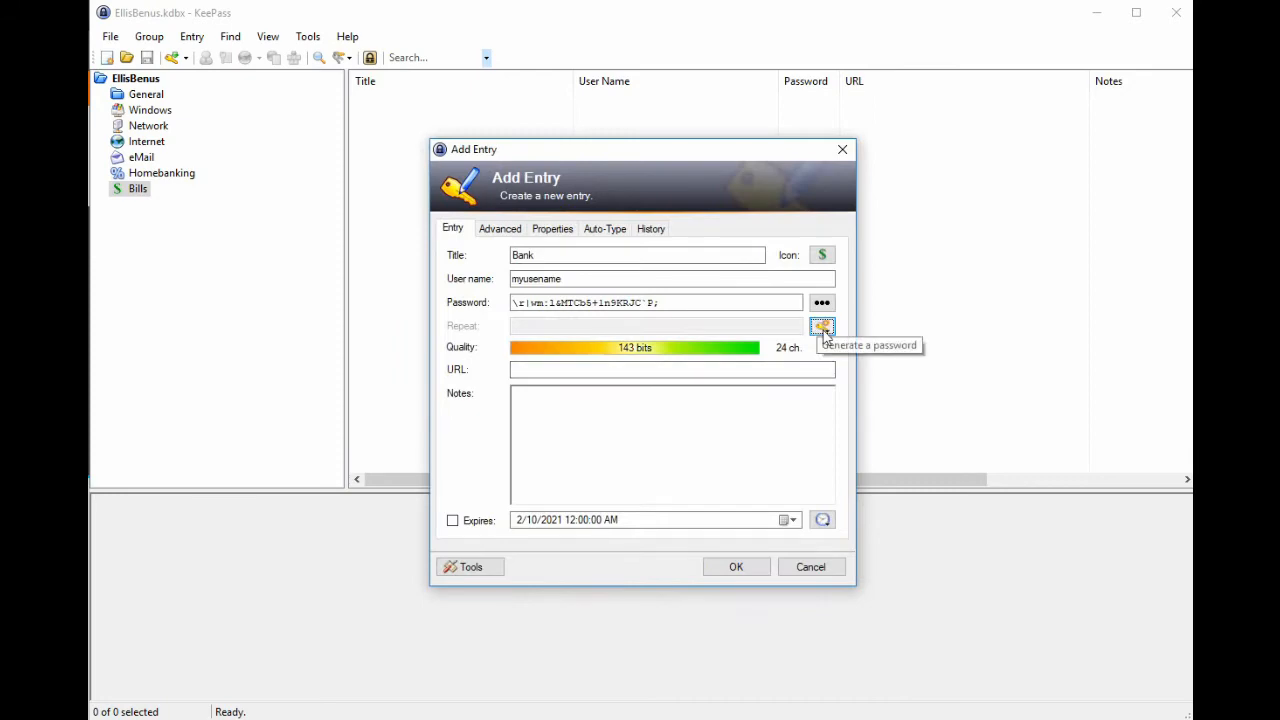
pyautogui.click(820, 324)
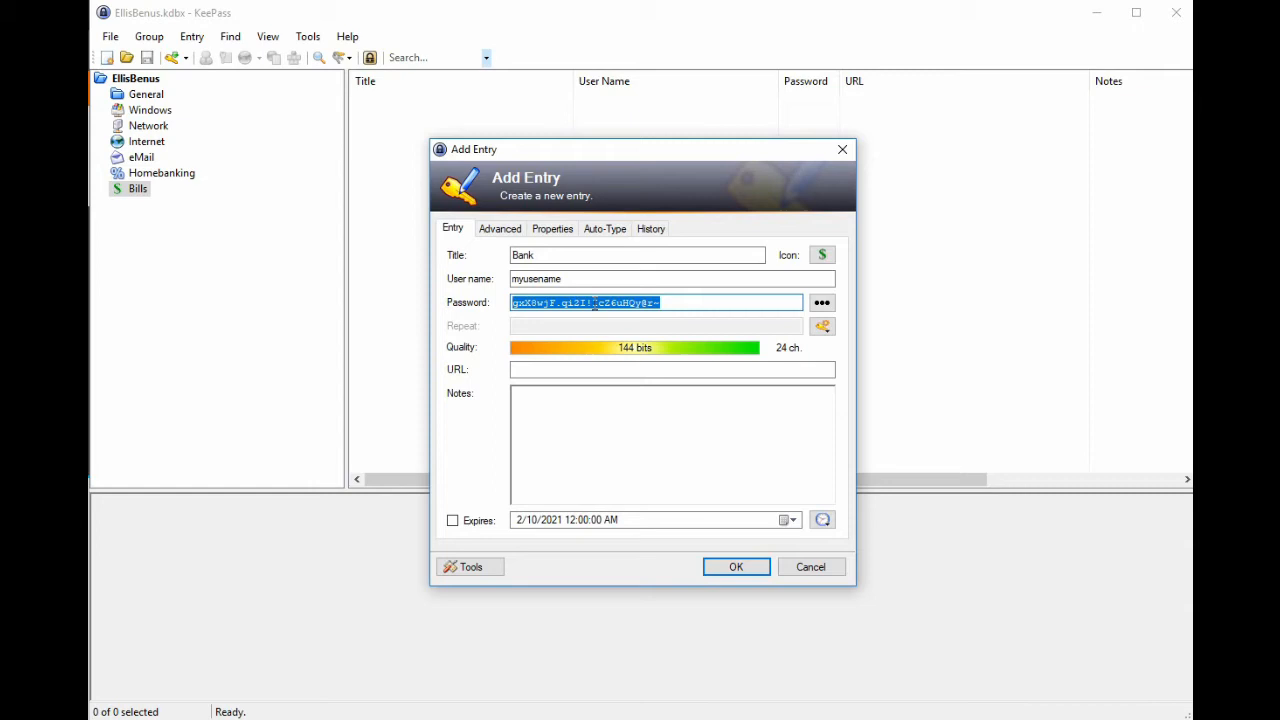
pyautogui.moveTo(780, 356)
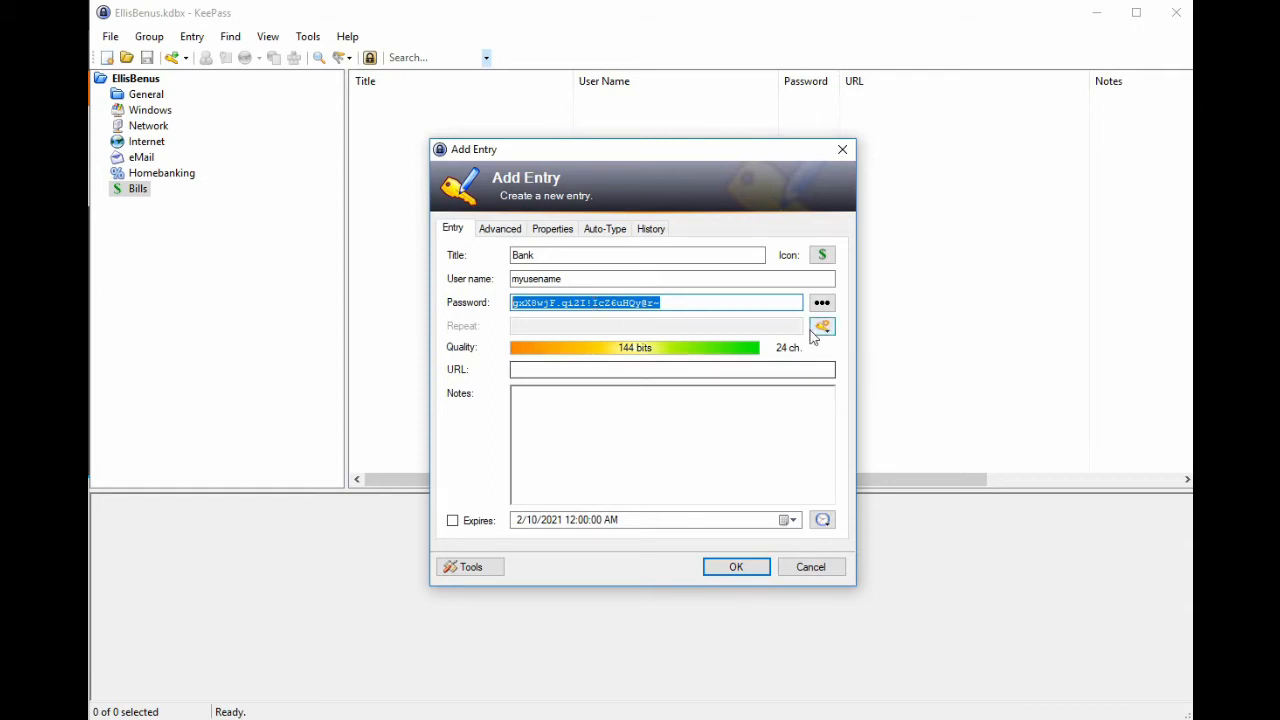
pyautogui.moveTo(744, 318)
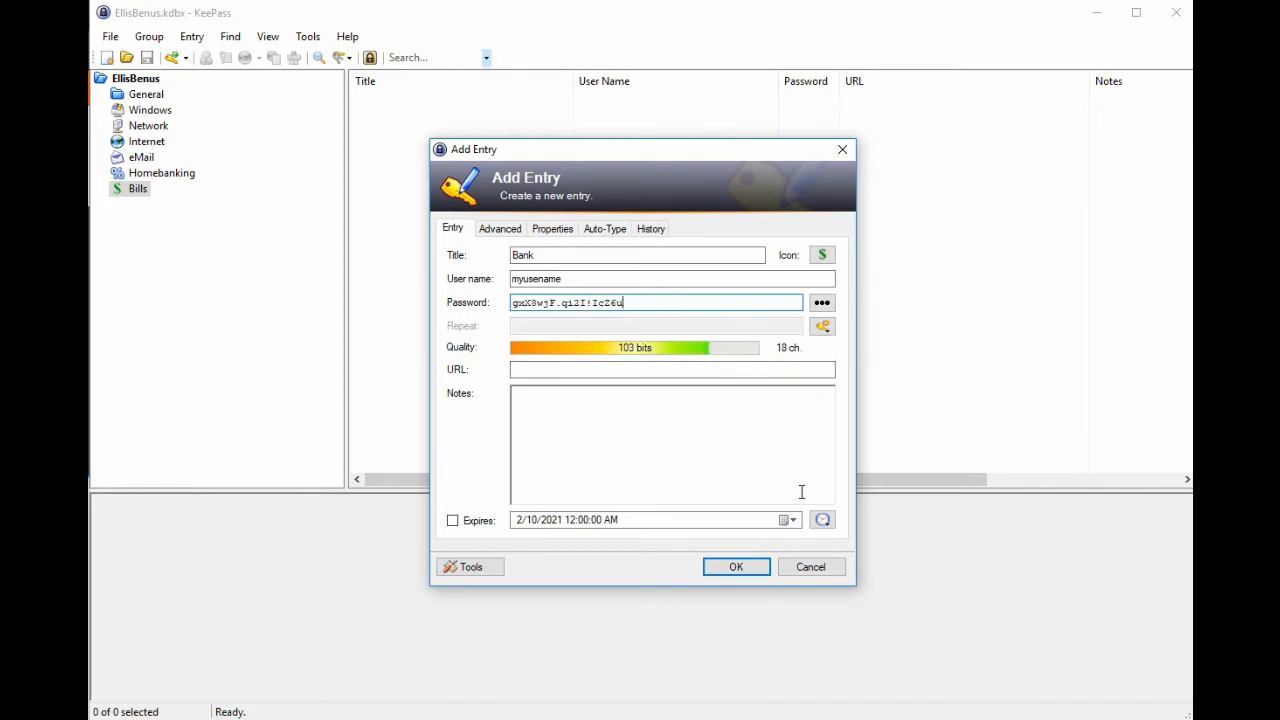
pyautogui.moveTo(750, 464)
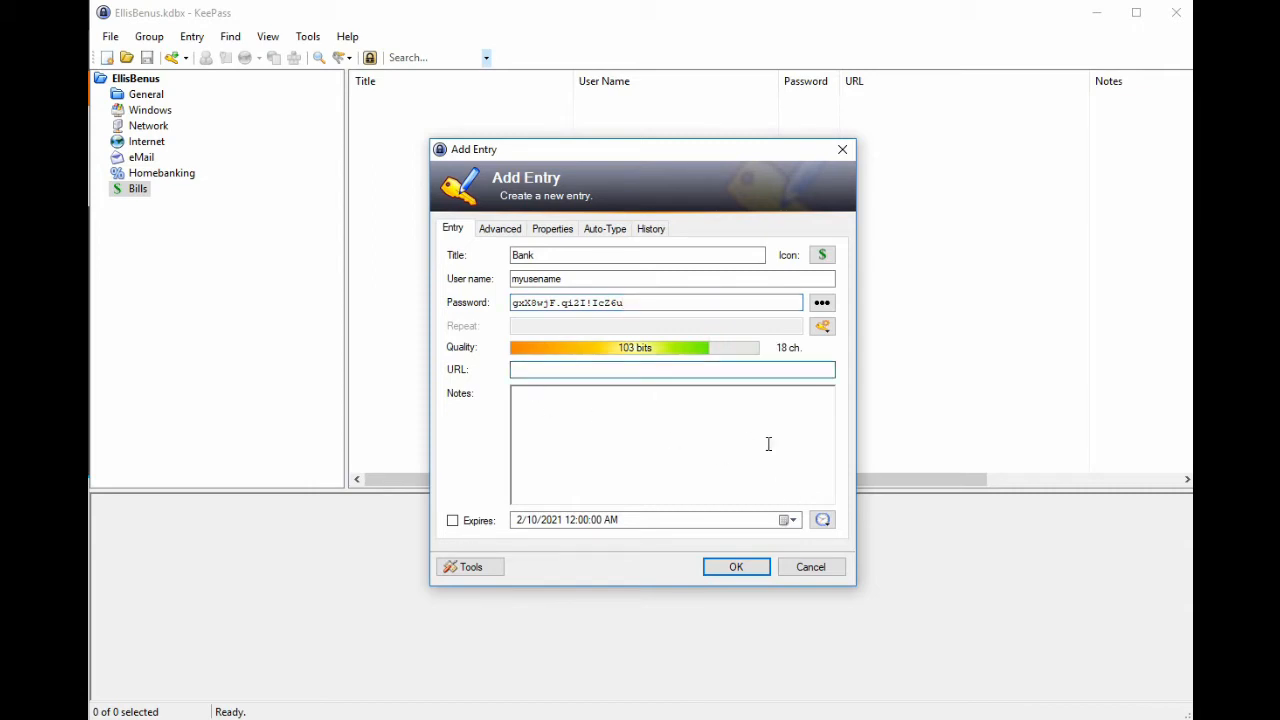
pyautogui.write('https://mybank.com')
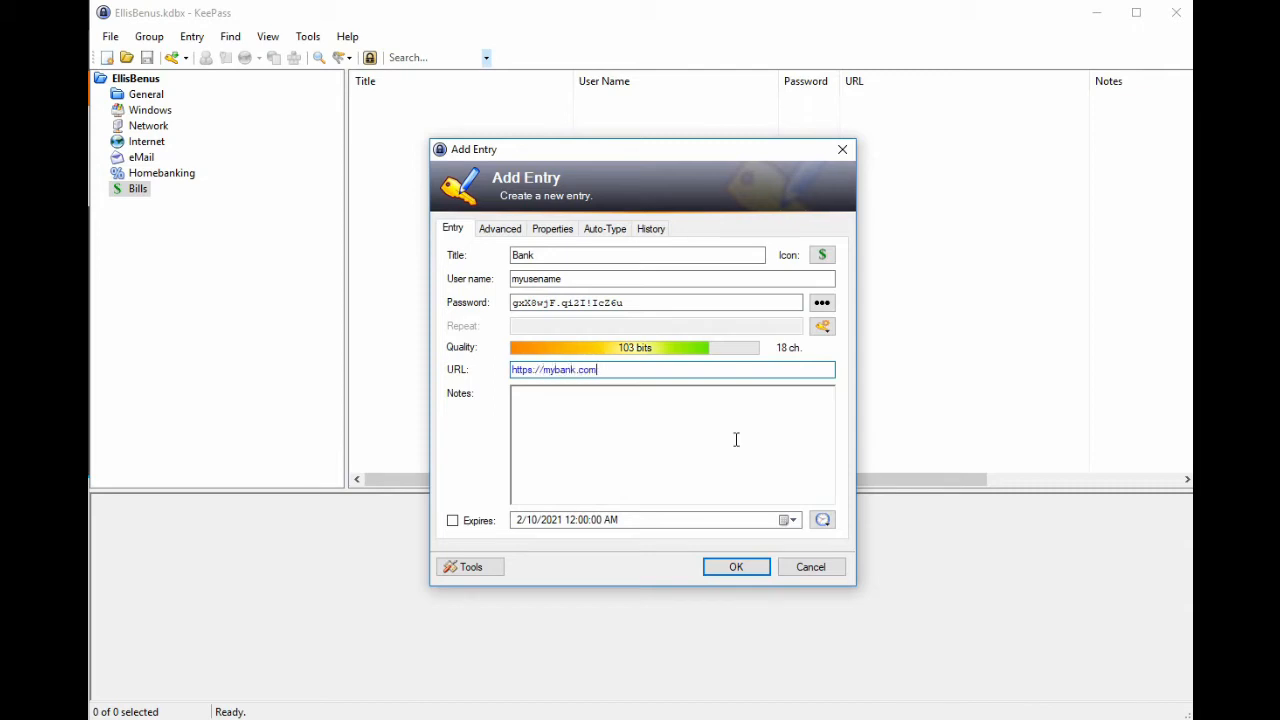
pyautogui.click(672, 440)
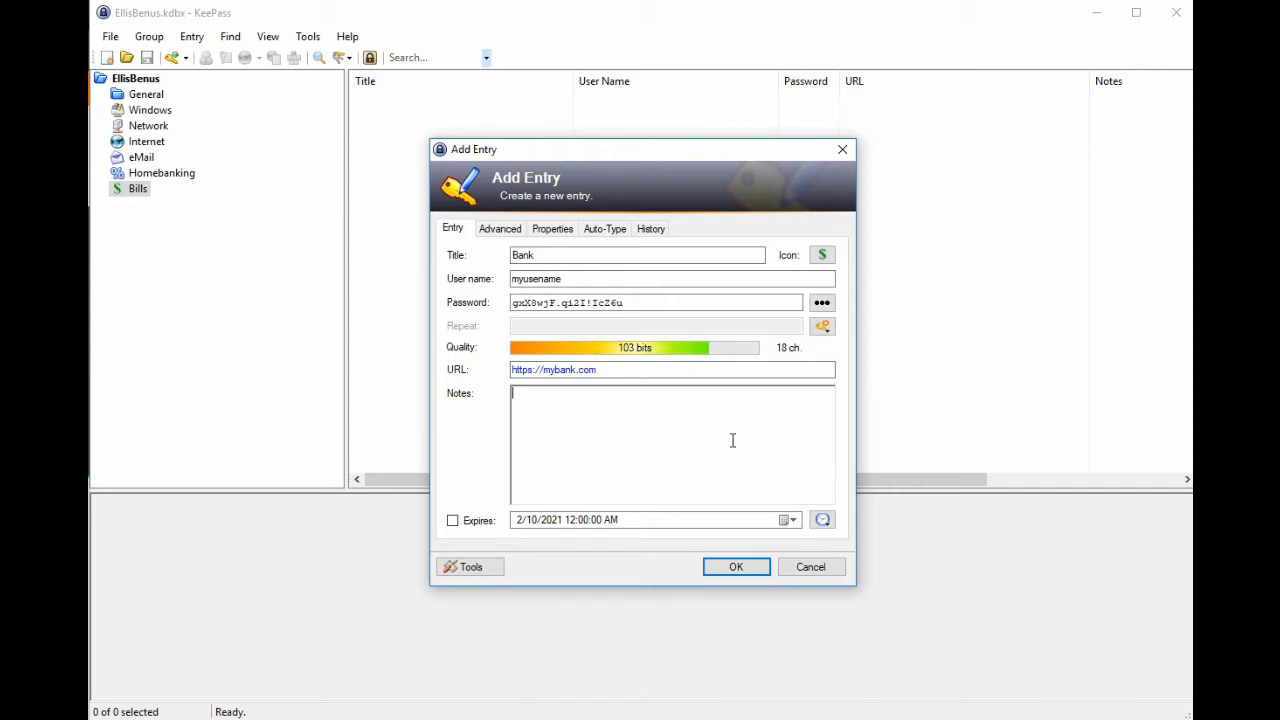
pyautogui.moveTo(628, 430)
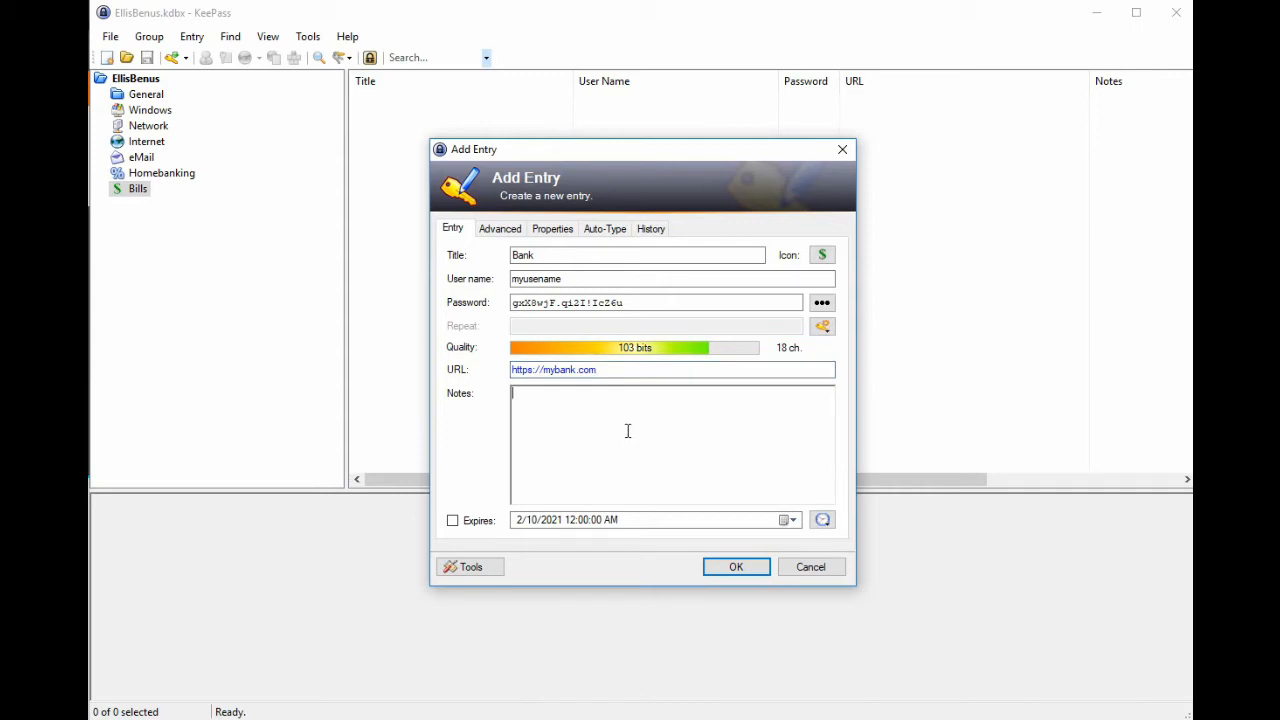
pyautogui.write('Account Number#')
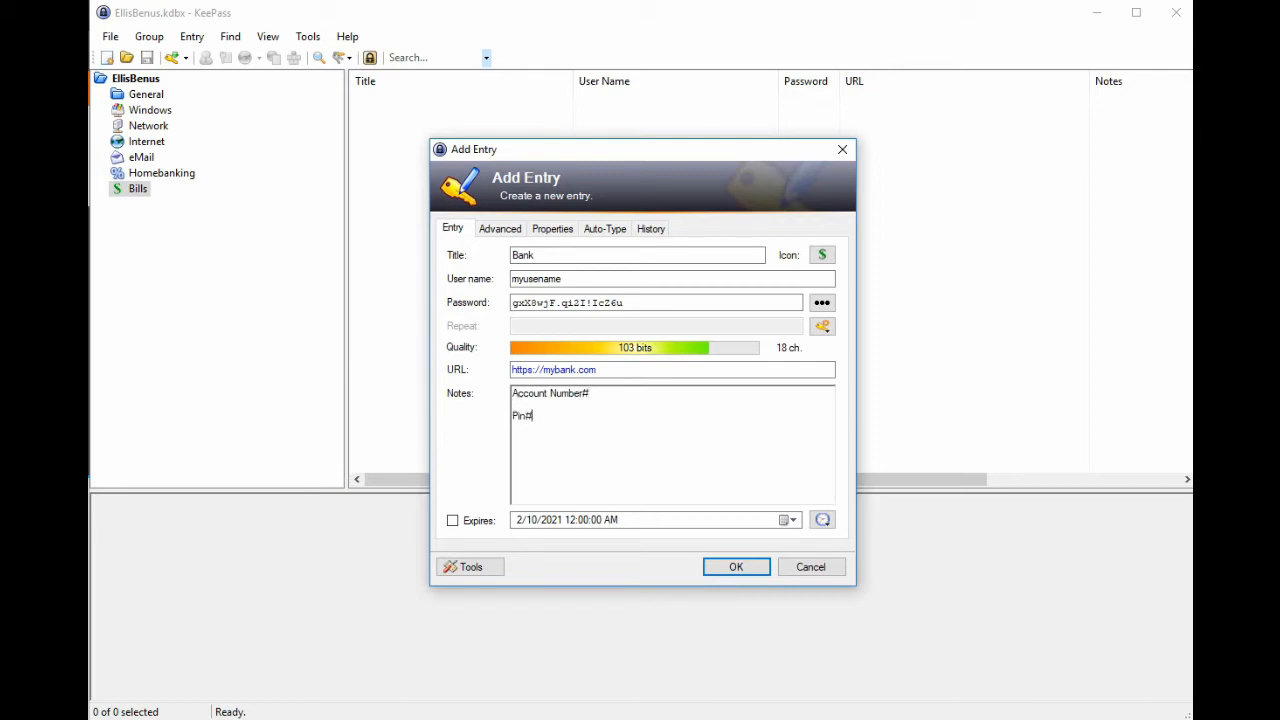
pyautogui.write('pP')
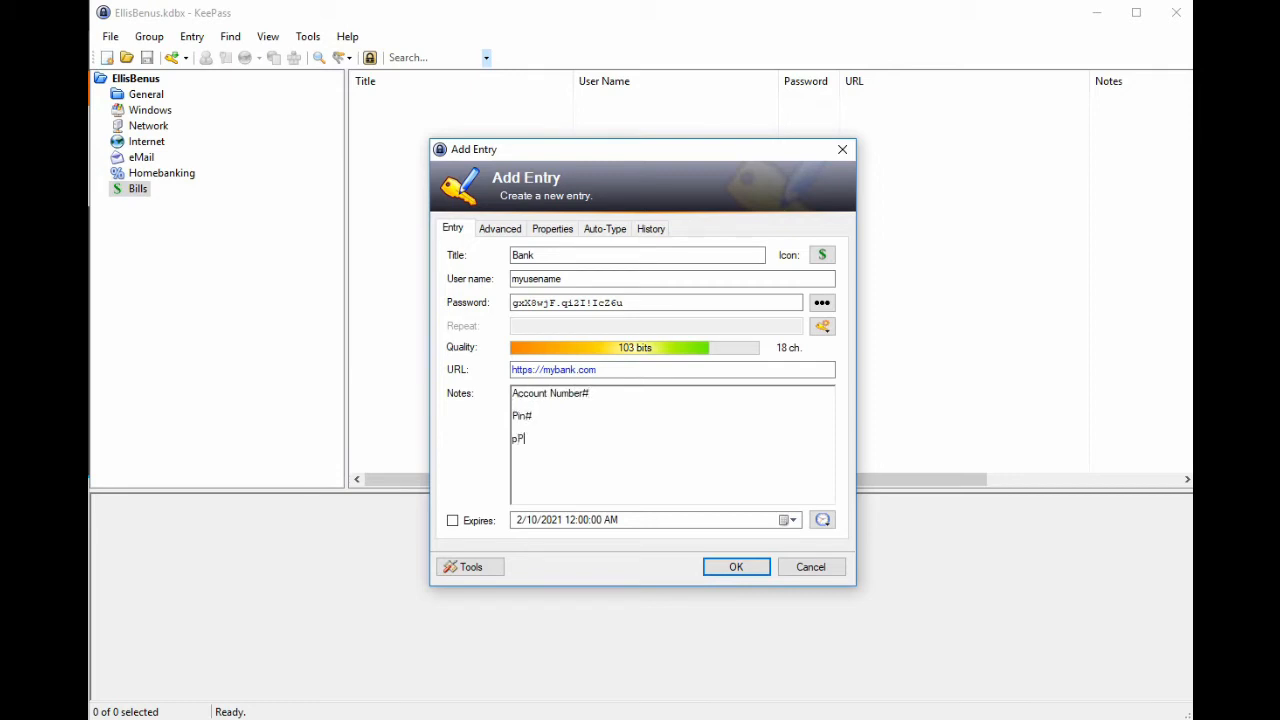
pyautogui.write('Person at th')
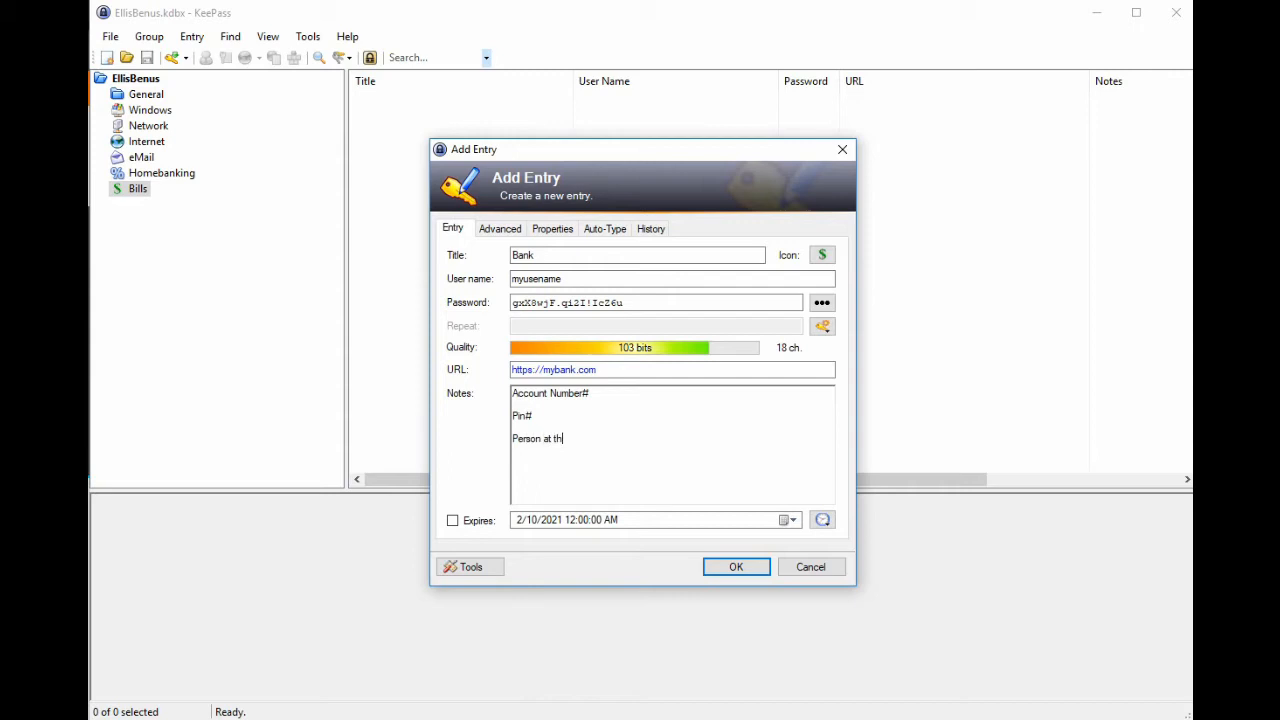
pyautogui.write('e Bank')
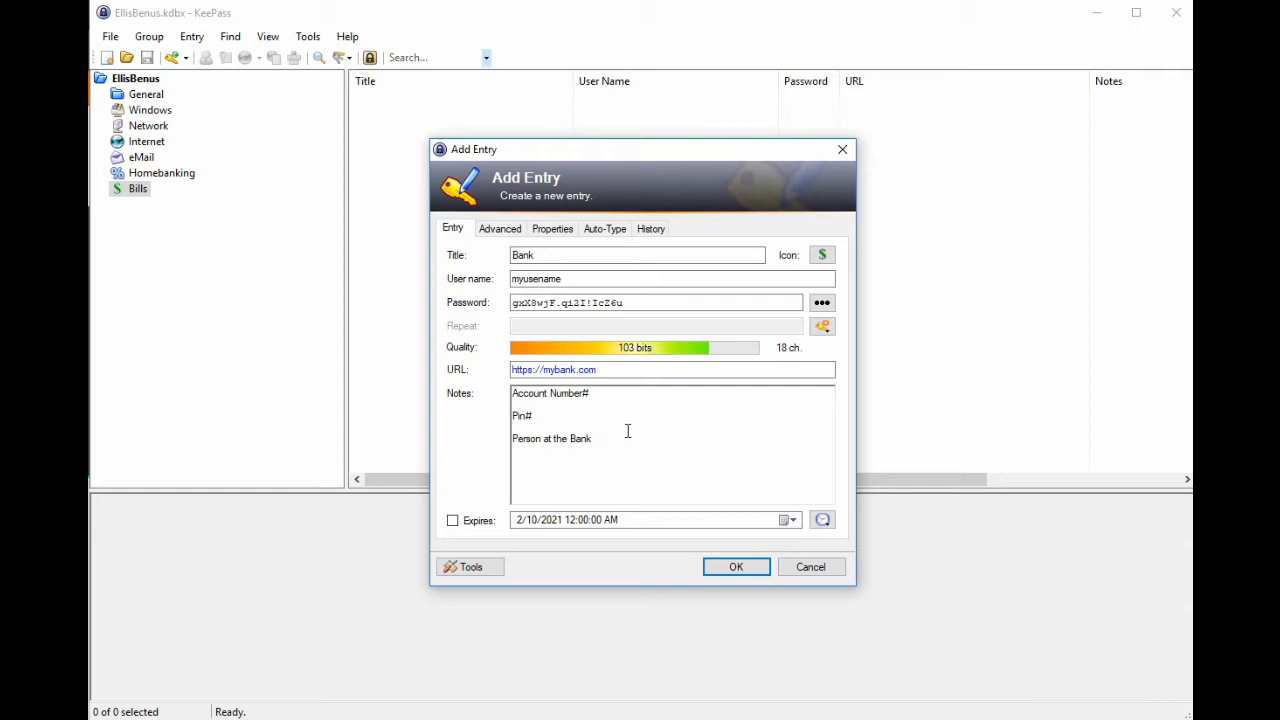
pyautogui.moveTo(680, 408)
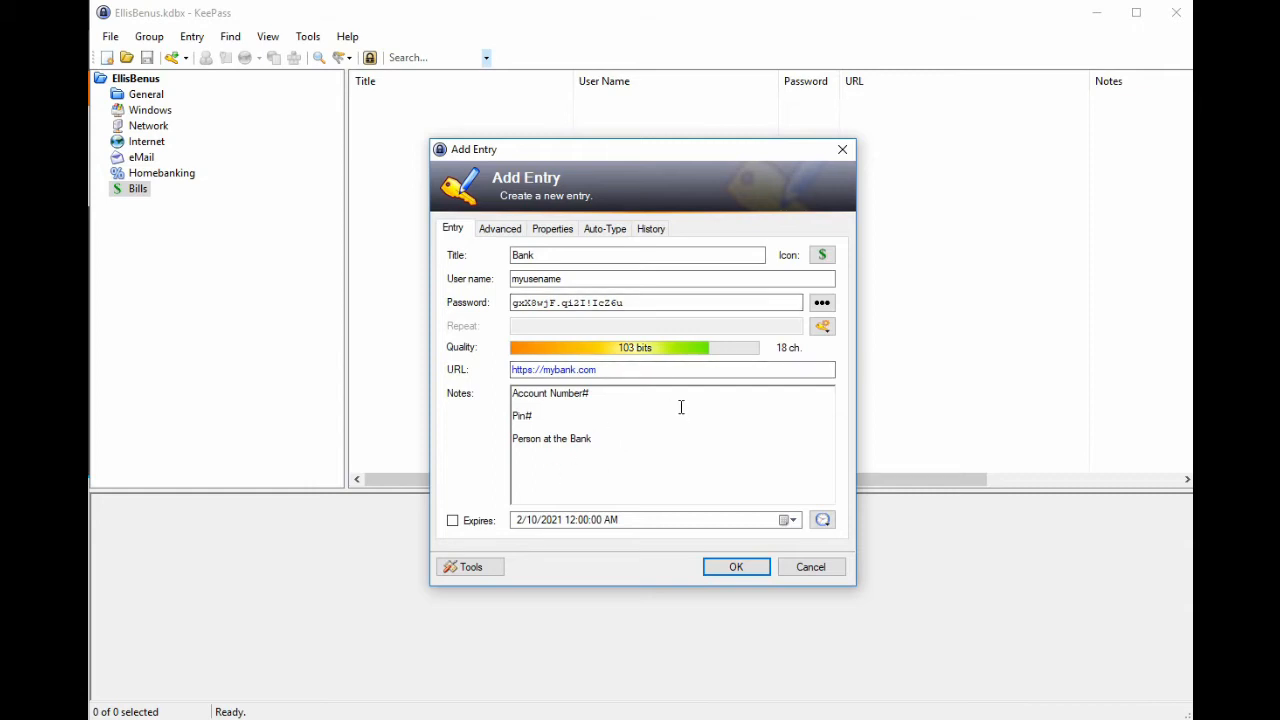
pyautogui.click(736, 568)
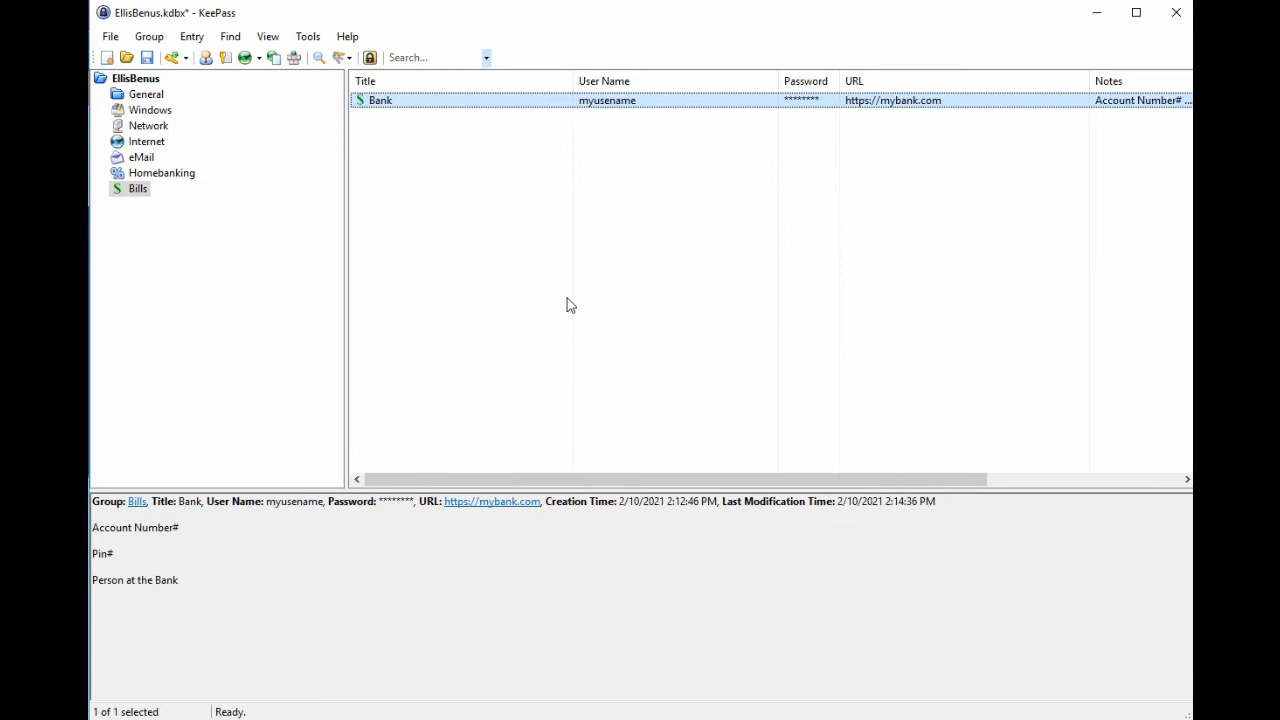
# - Copy the Bank entry's password to the clipboard from its context menu in the Bills group
pyautogui.rightClick(380, 100)
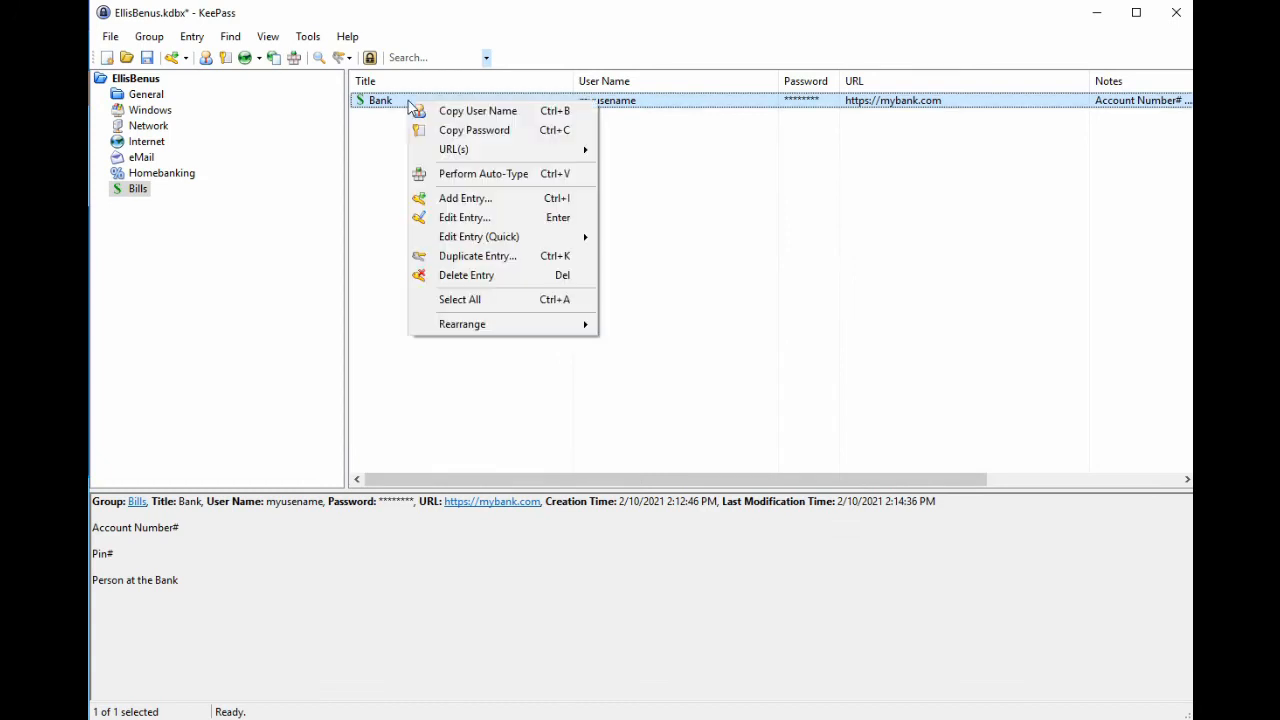
pyautogui.moveTo(484, 172)
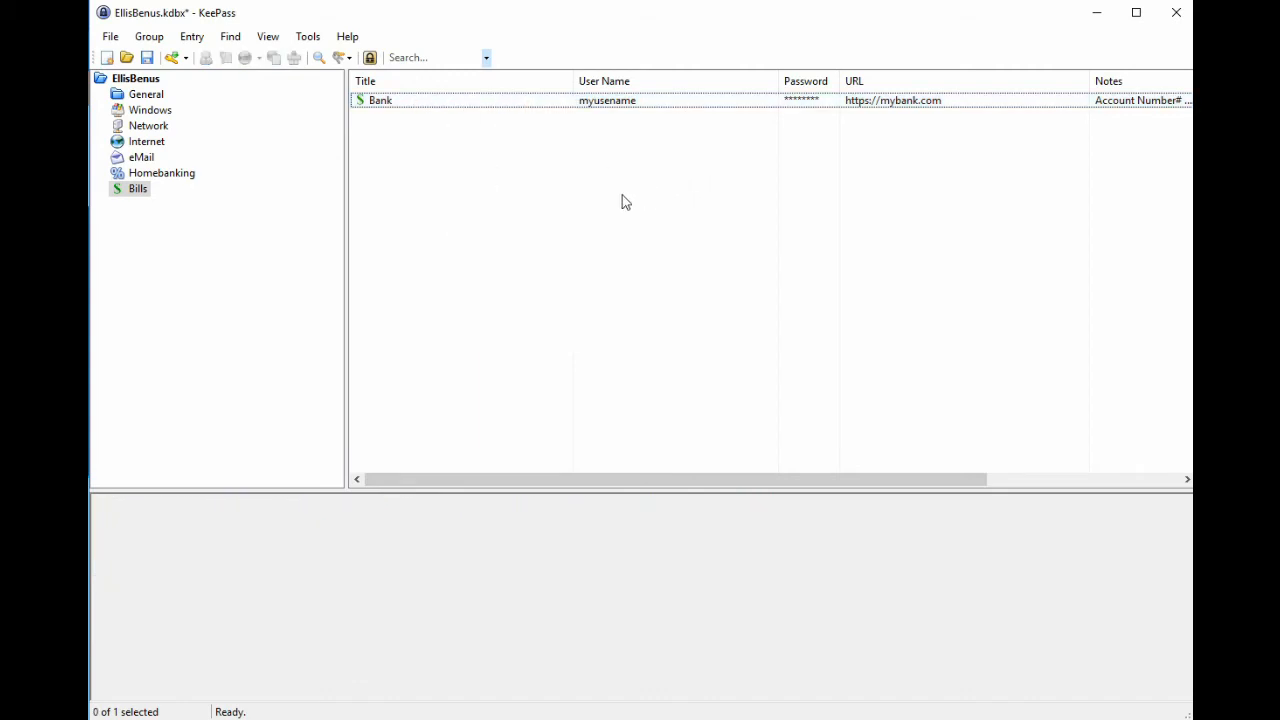
pyautogui.moveTo(420, 162)
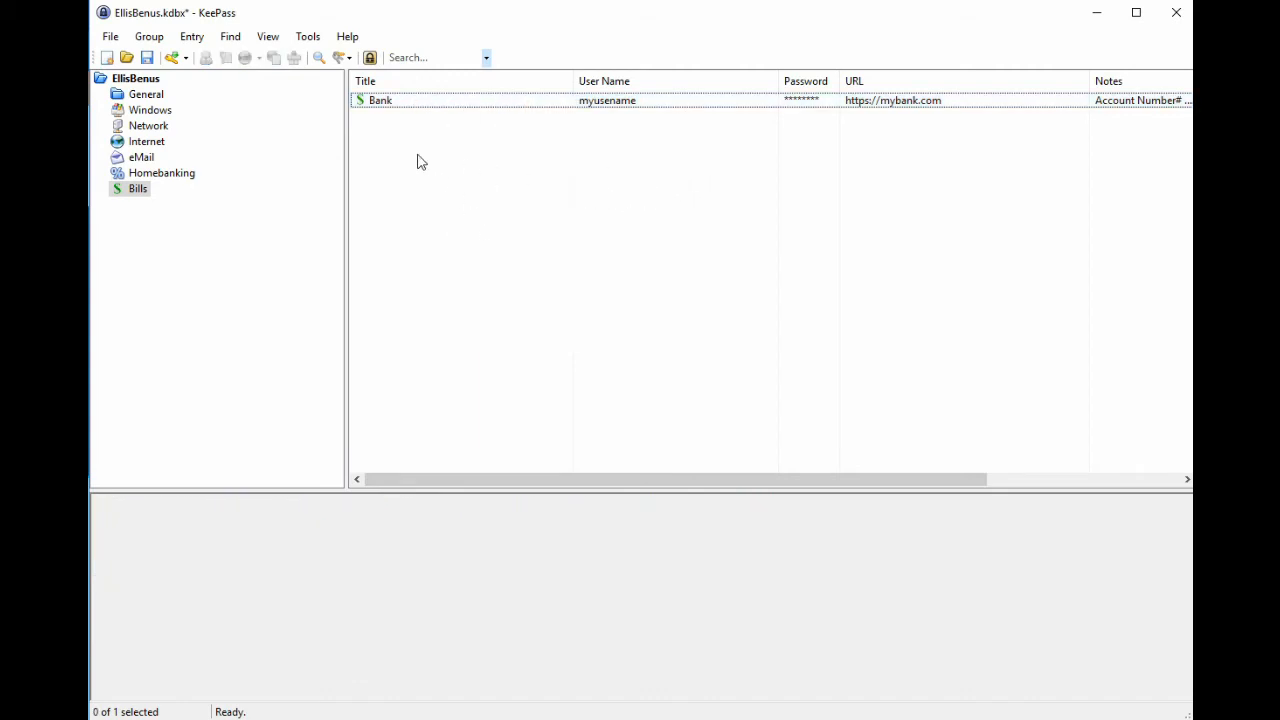
pyautogui.rightClick(380, 100)
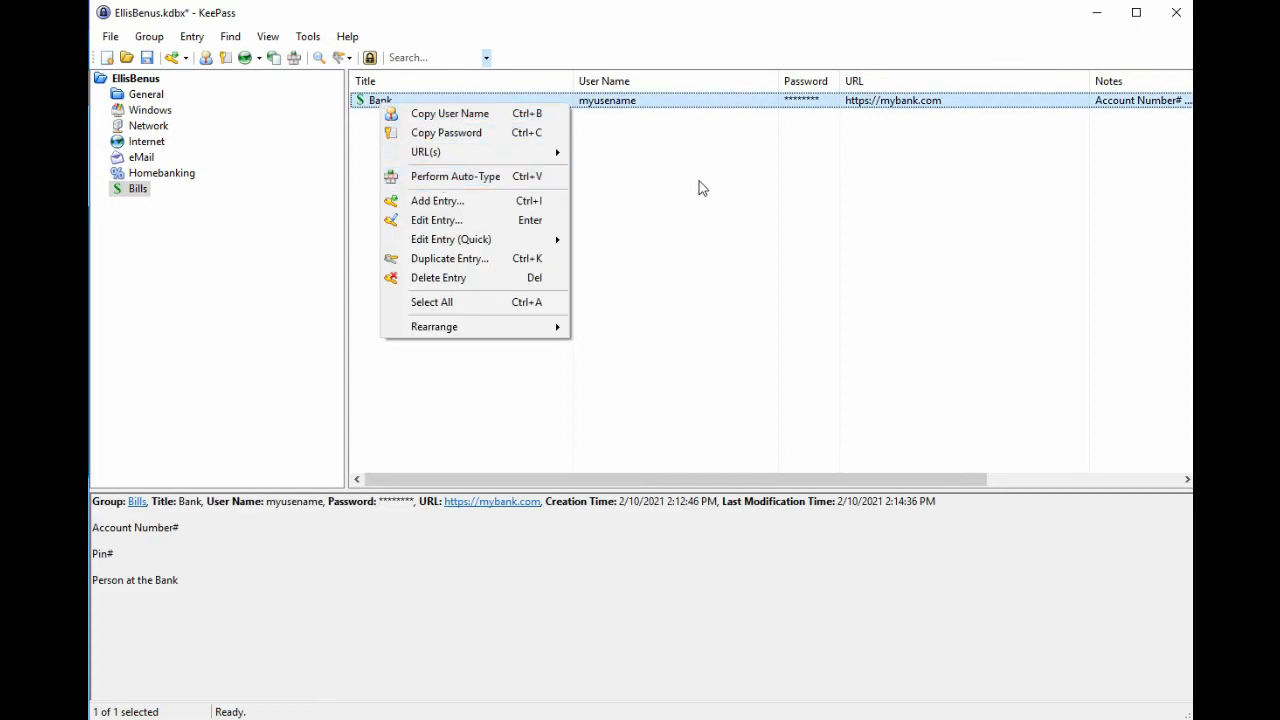
pyautogui.click(704, 190)
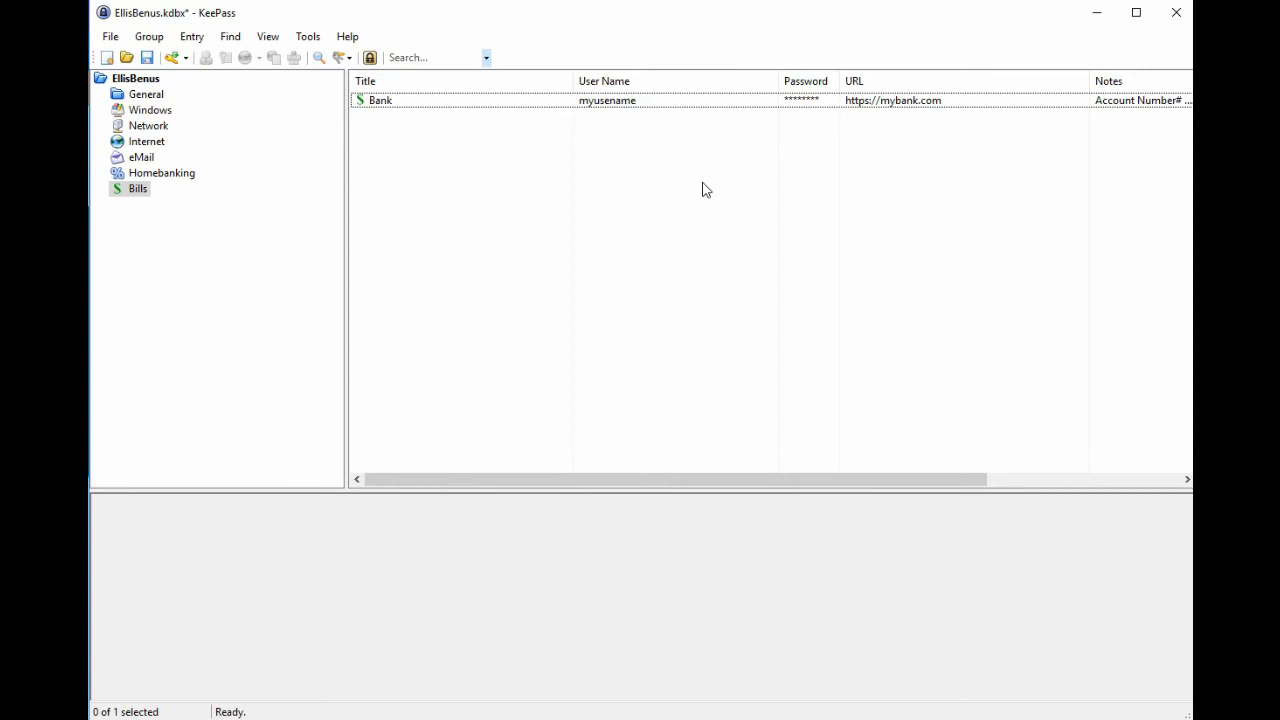
pyautogui.moveTo(500, 142)
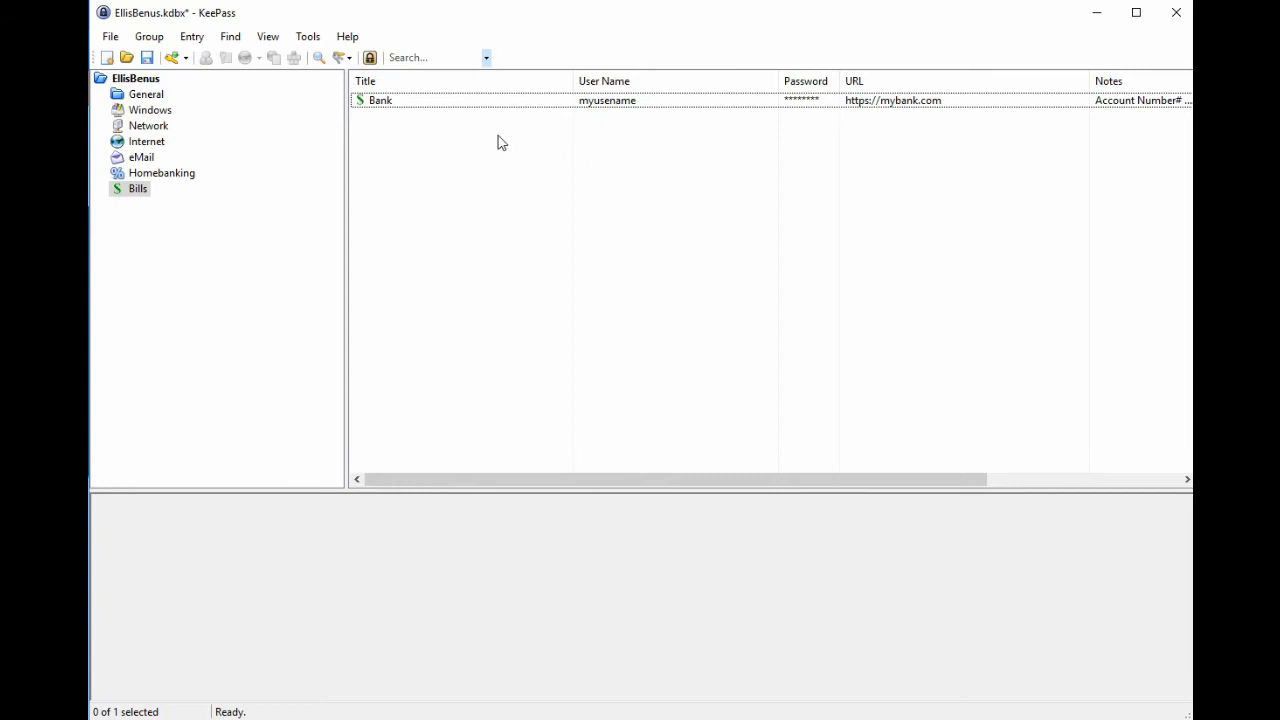
pyautogui.click(404, 100)
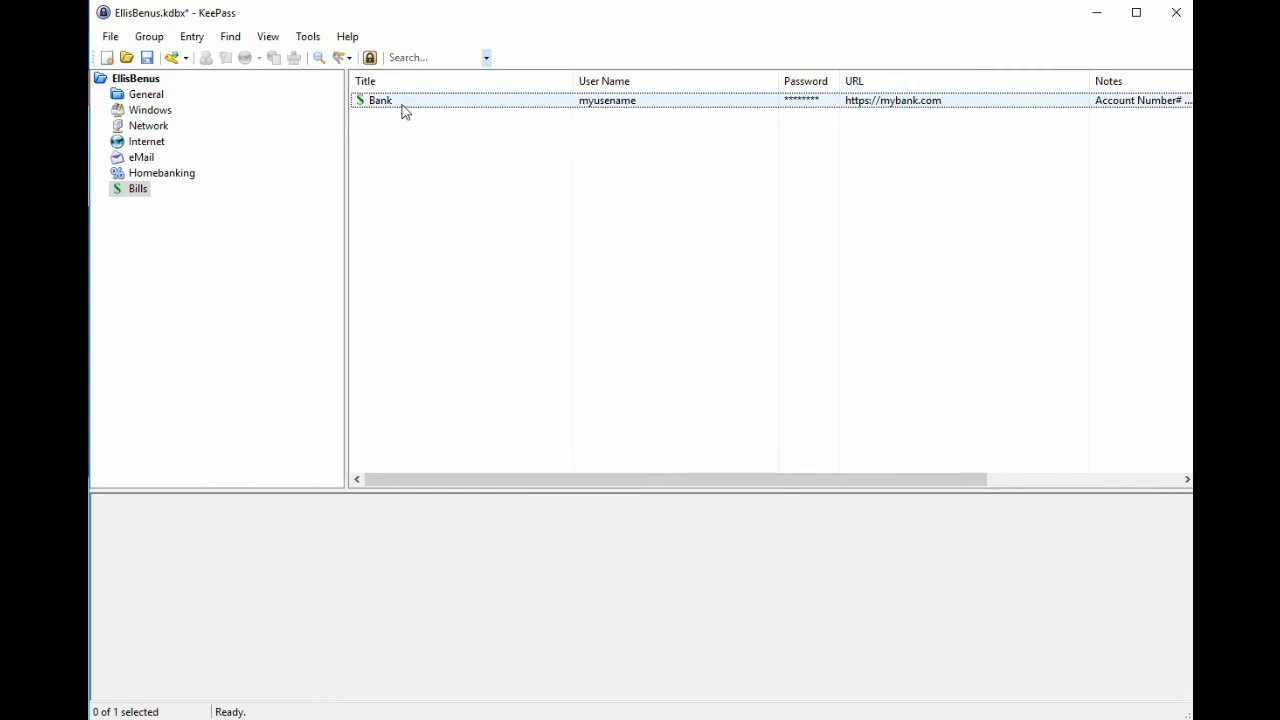
pyautogui.rightClick(380, 100)
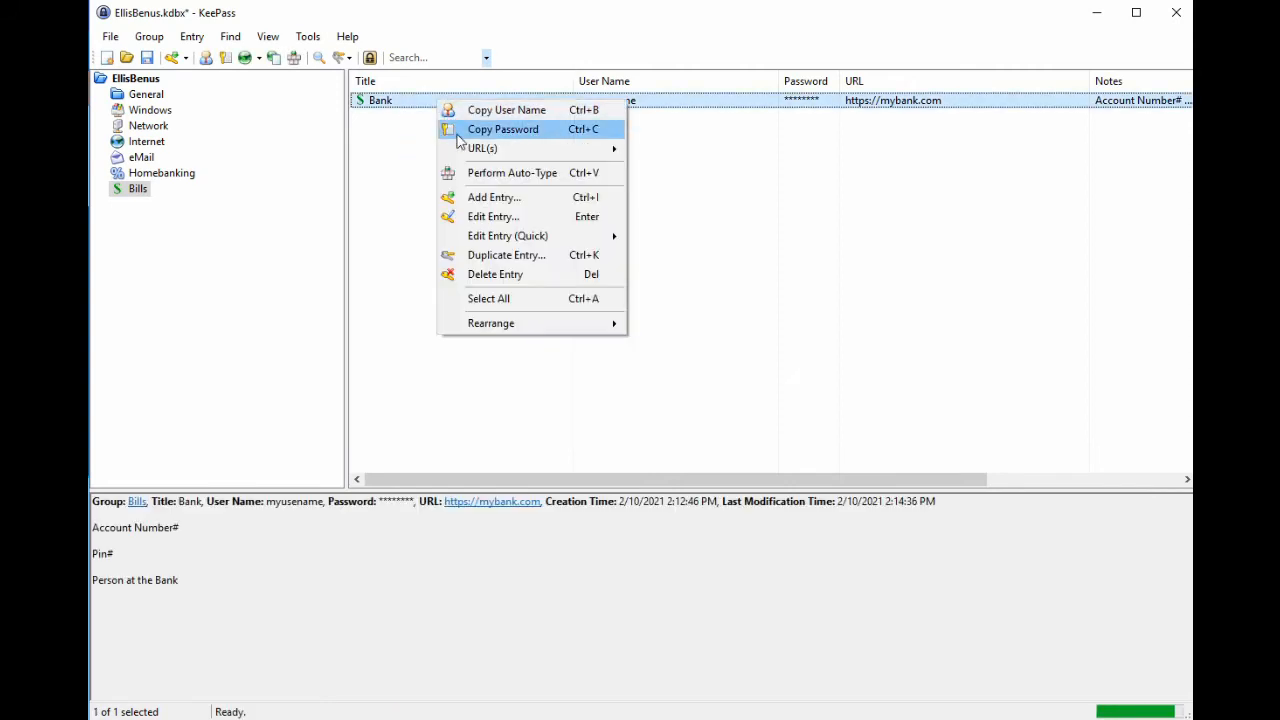
pyautogui.click(504, 128)
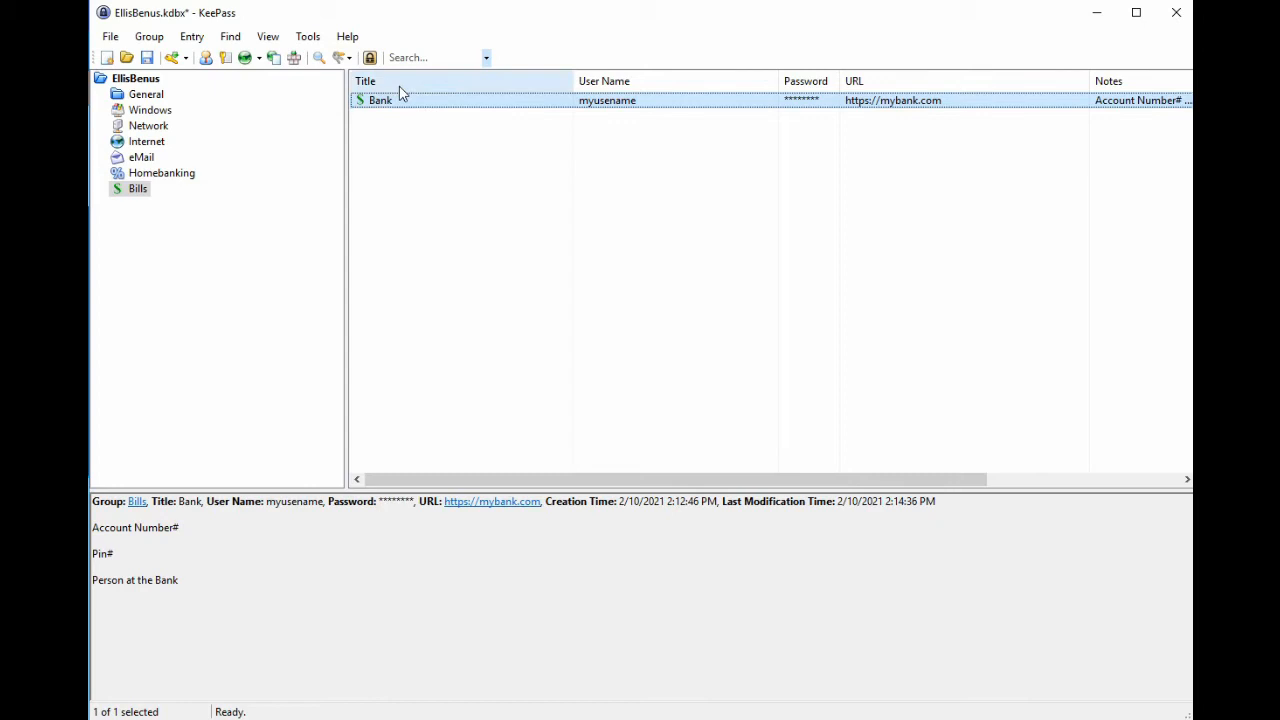
# - Review the Bank entry's details and version history, then close it
pyautogui.doubleClick(380, 100)
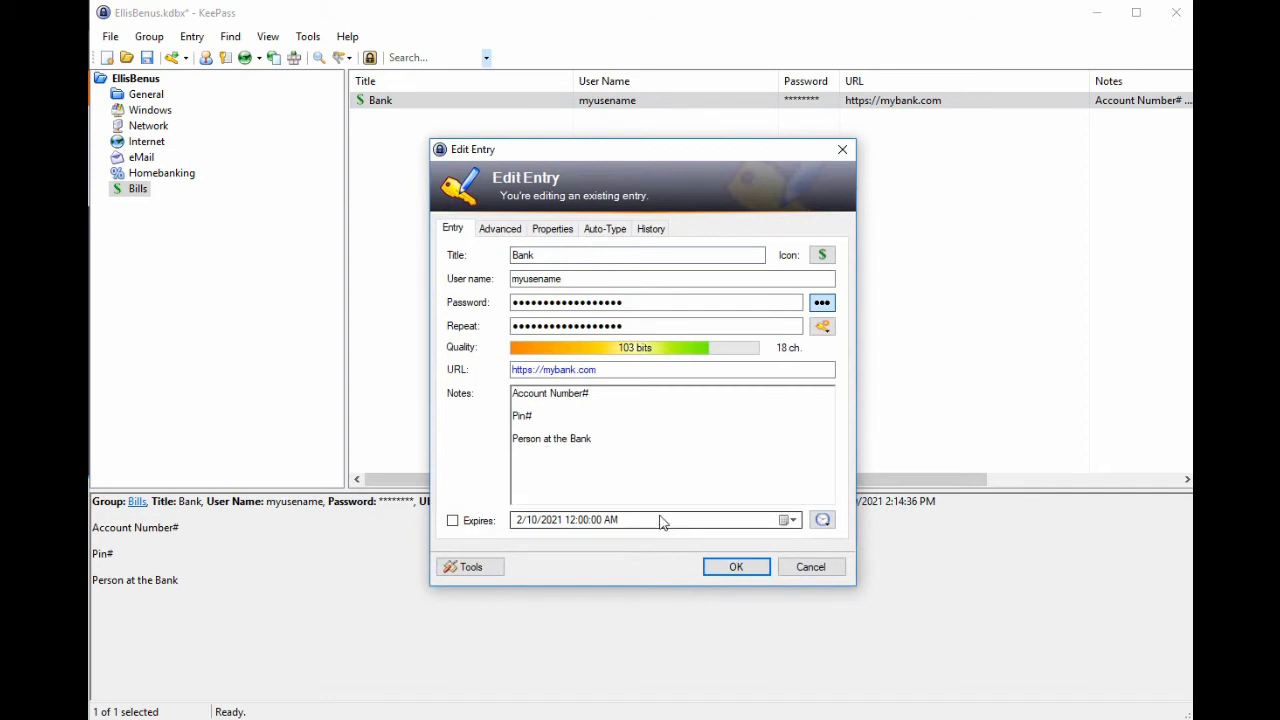
pyautogui.click(648, 228)
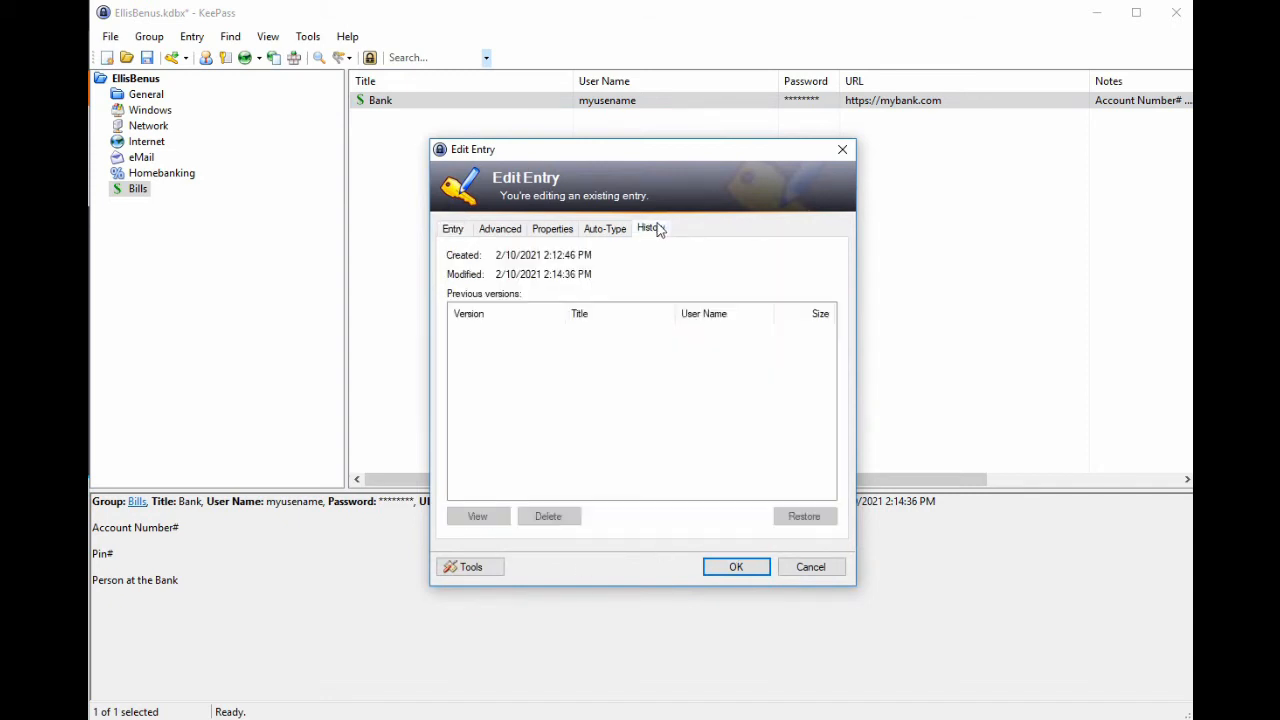
pyautogui.click(452, 228)
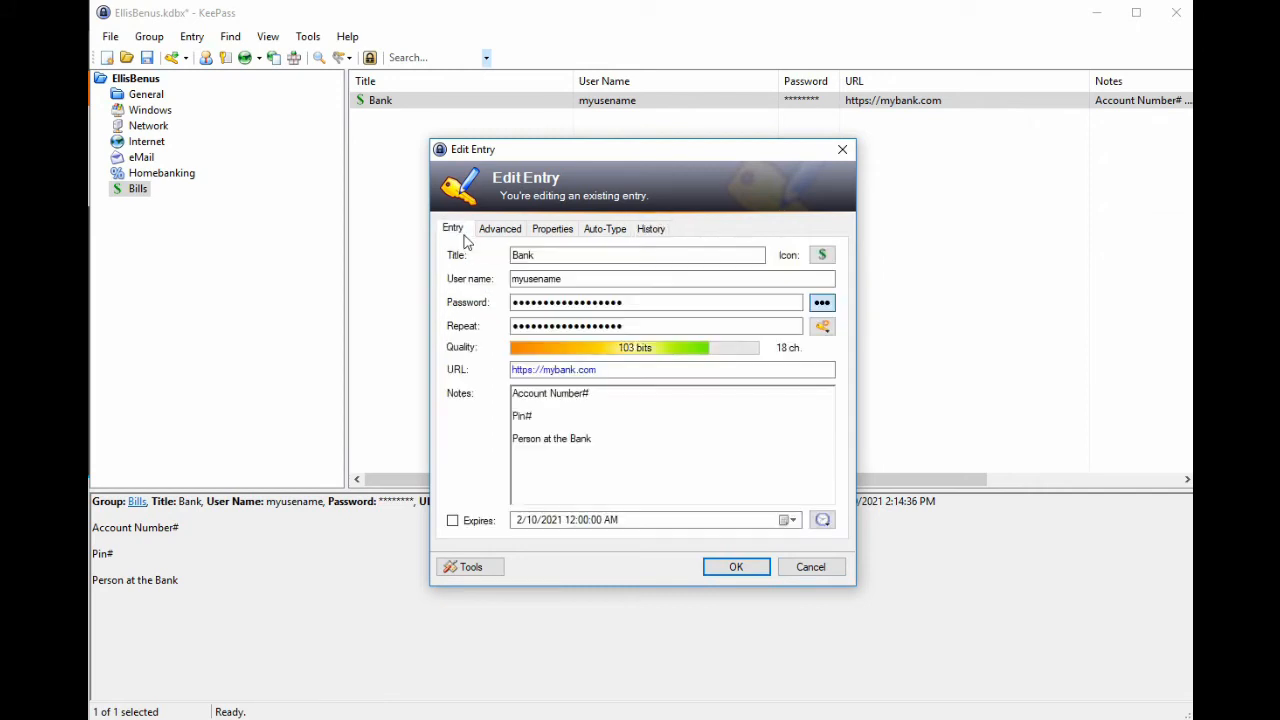
pyautogui.click(736, 566)
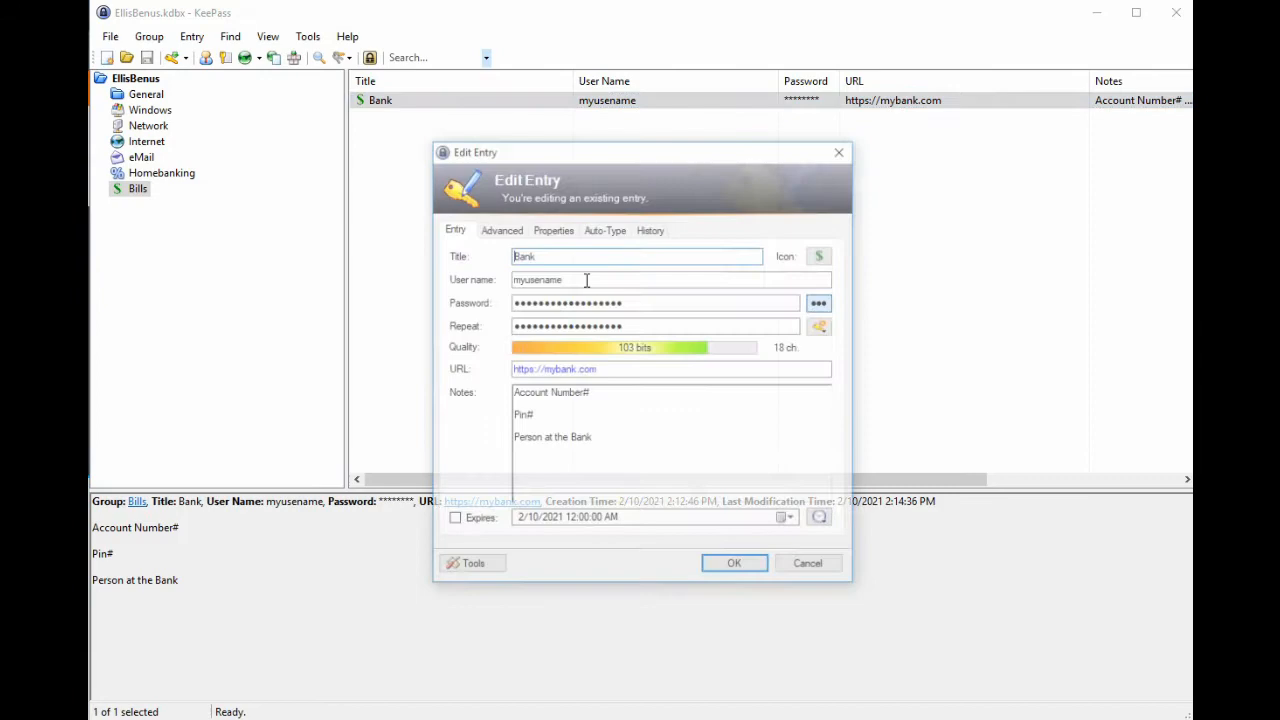
# - Replace the Bank entry's password with one from the Password Generator, save it, and reopen the entry
pyautogui.click(820, 302)
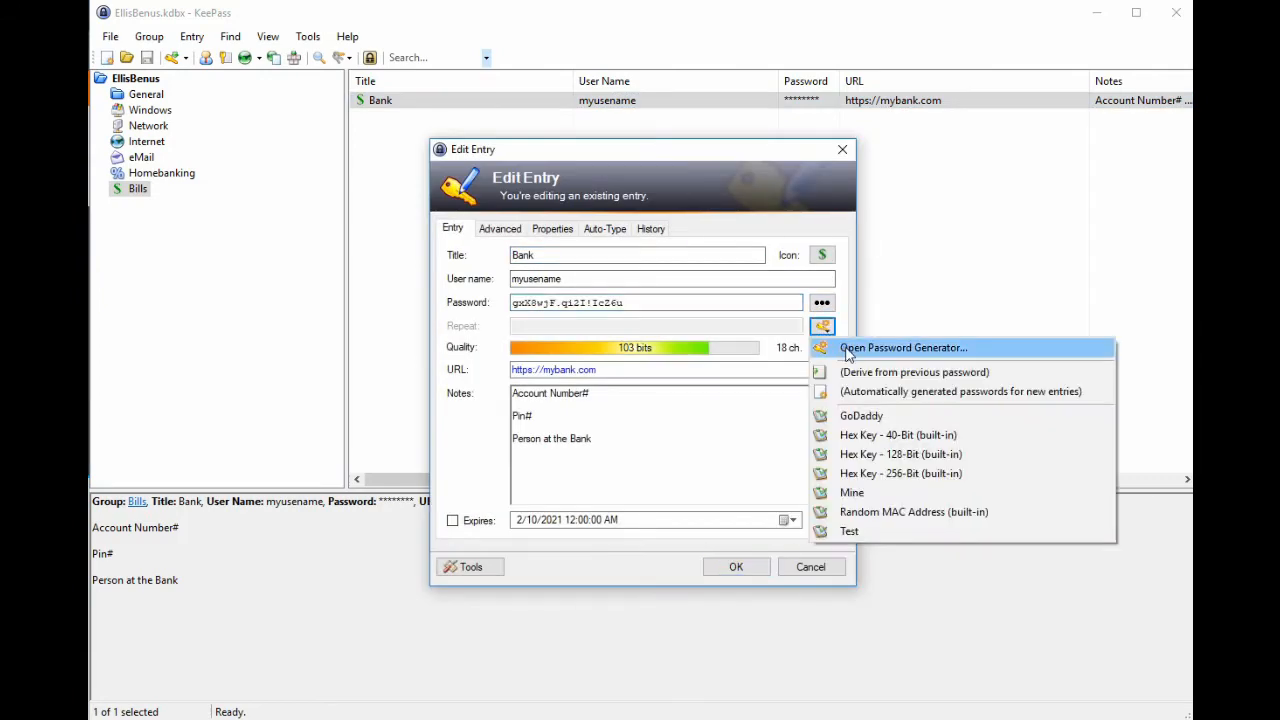
pyautogui.click(904, 348)
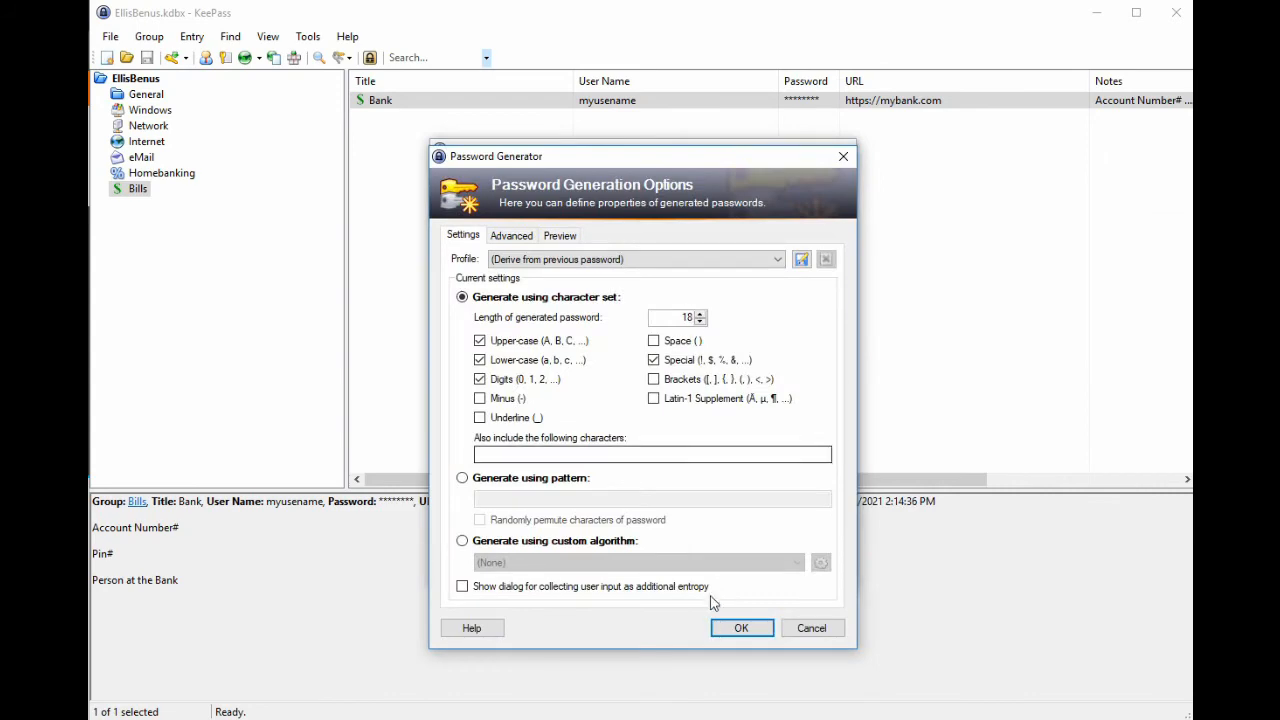
pyautogui.click(740, 628)
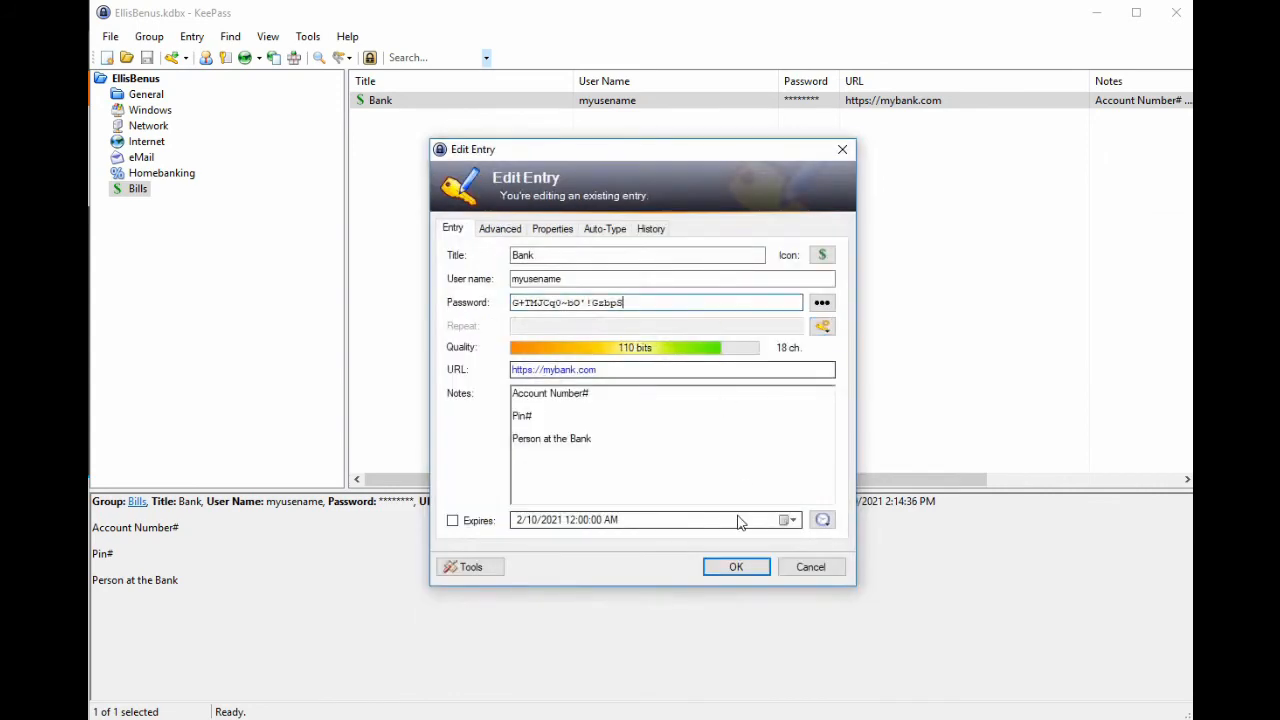
pyautogui.click(736, 568)
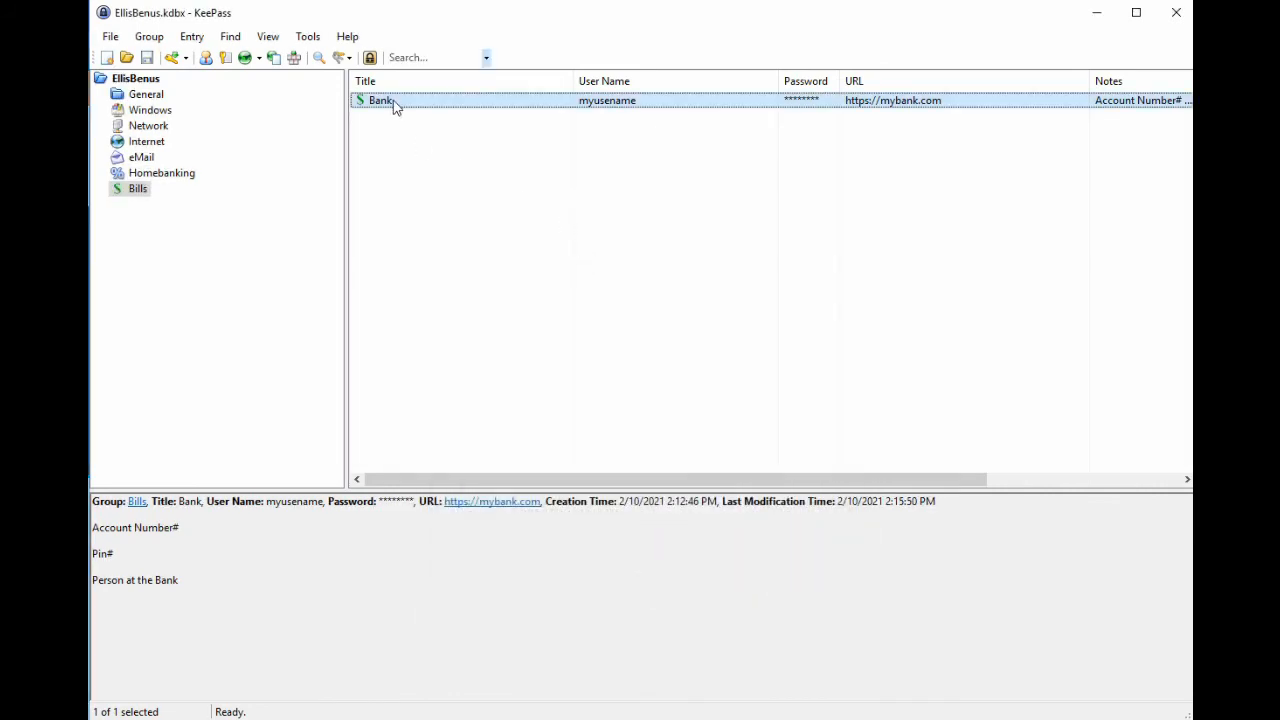
pyautogui.doubleClick(380, 100)
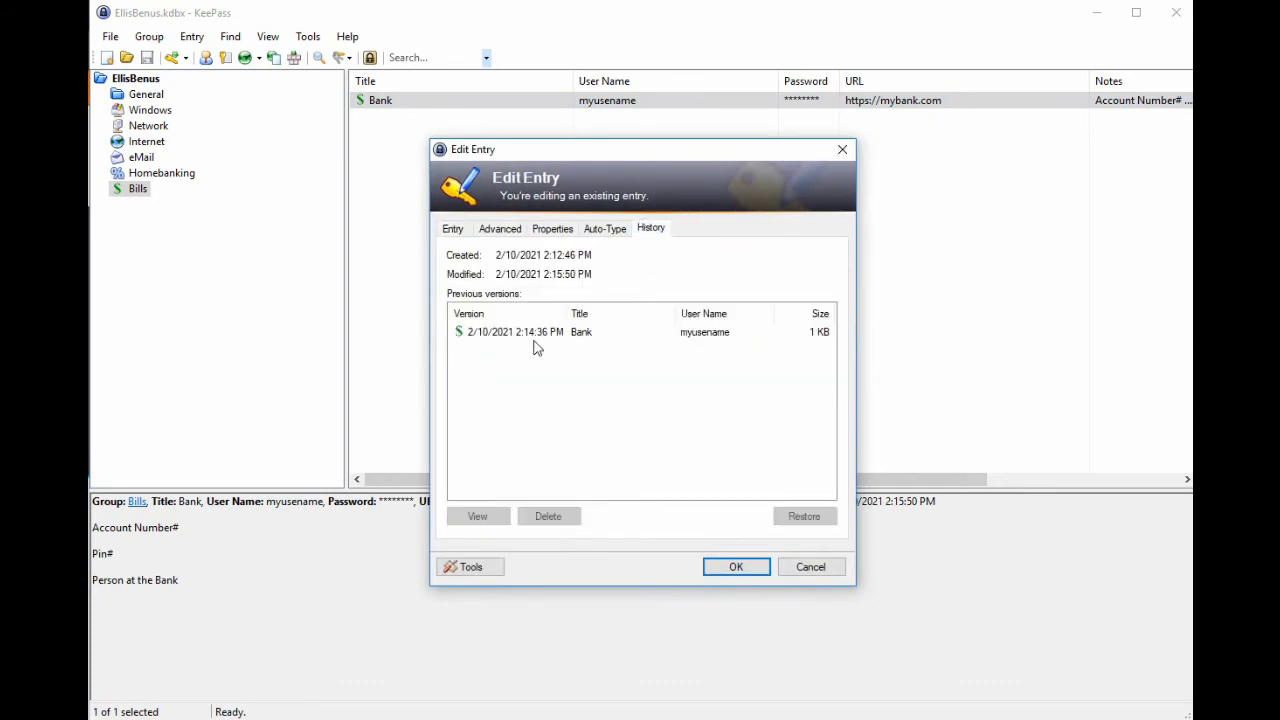
# - Inspect the Bank entry's previous history version and its new password in plain text, then close the editor
pyautogui.click(516, 332)
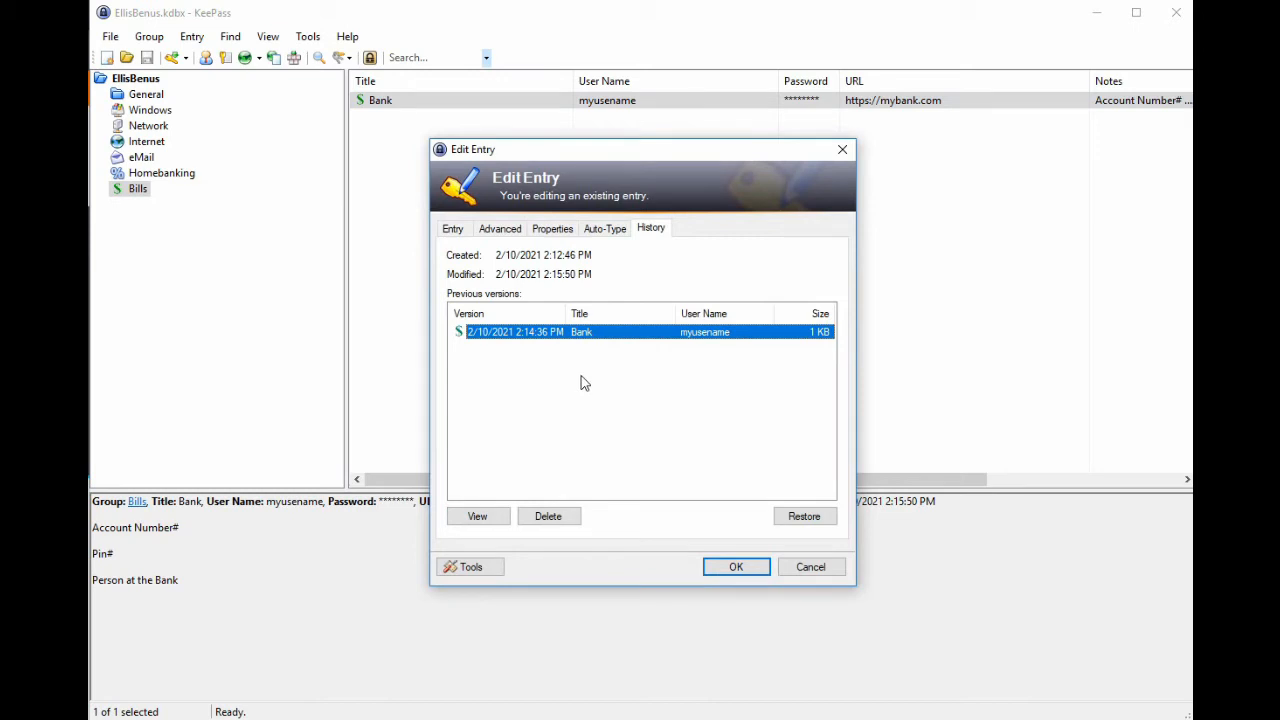
pyautogui.moveTo(576, 378)
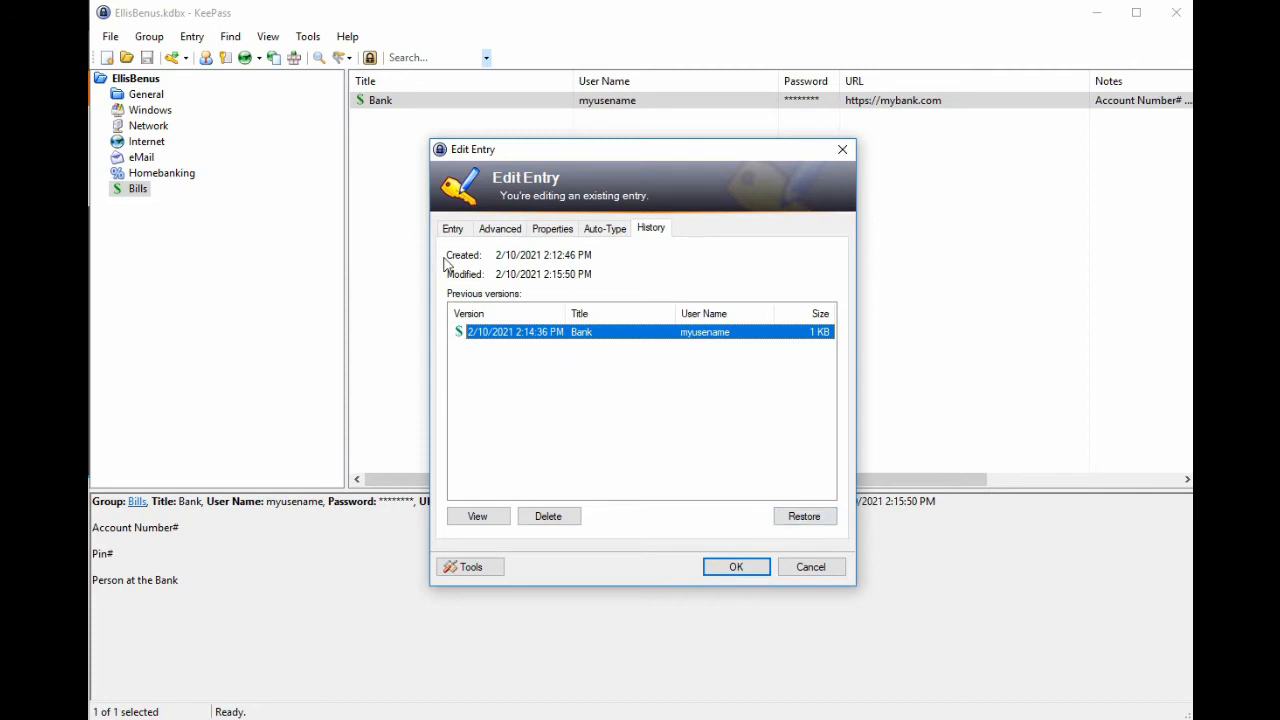
pyautogui.click(452, 228)
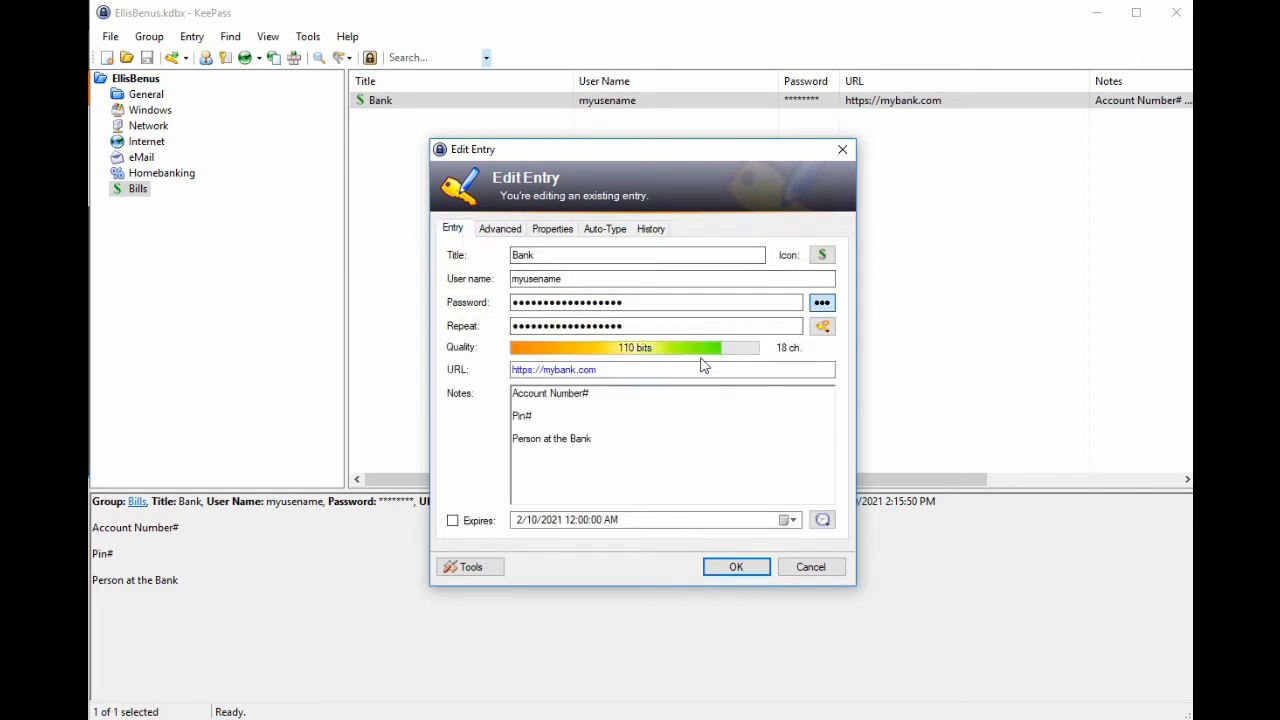
pyautogui.click(820, 302)
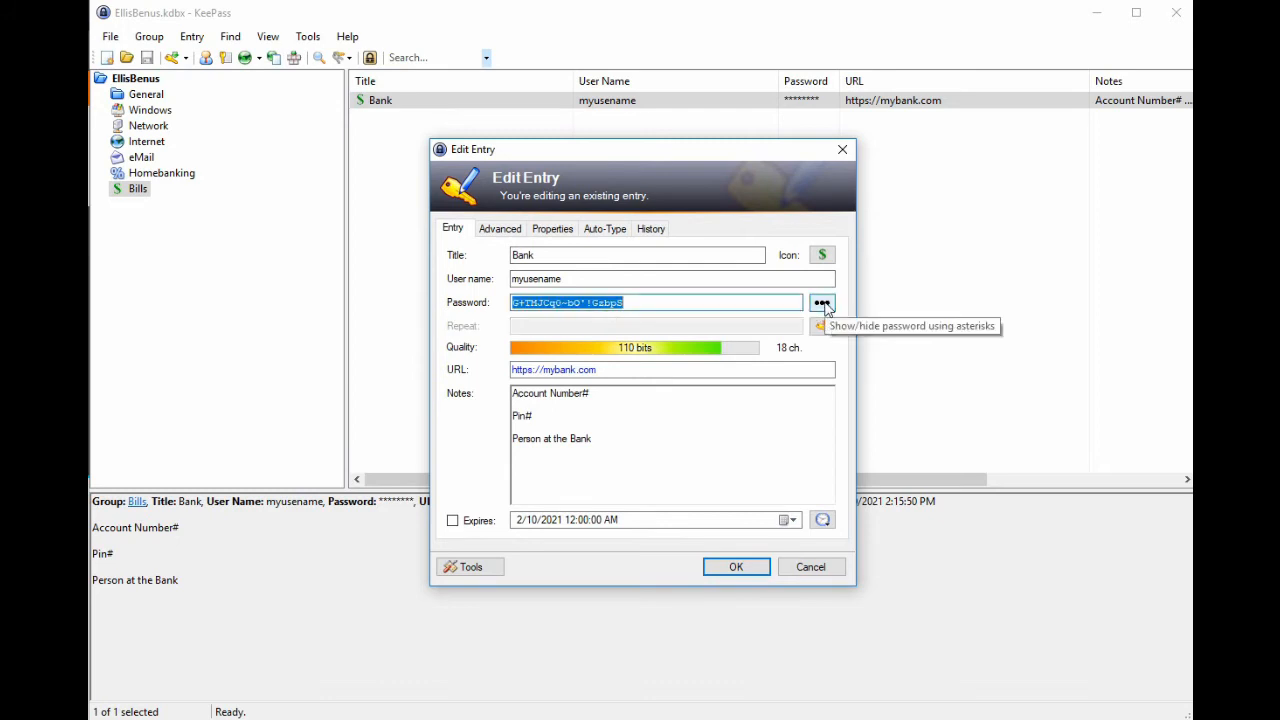
pyautogui.rightClick(656, 302)
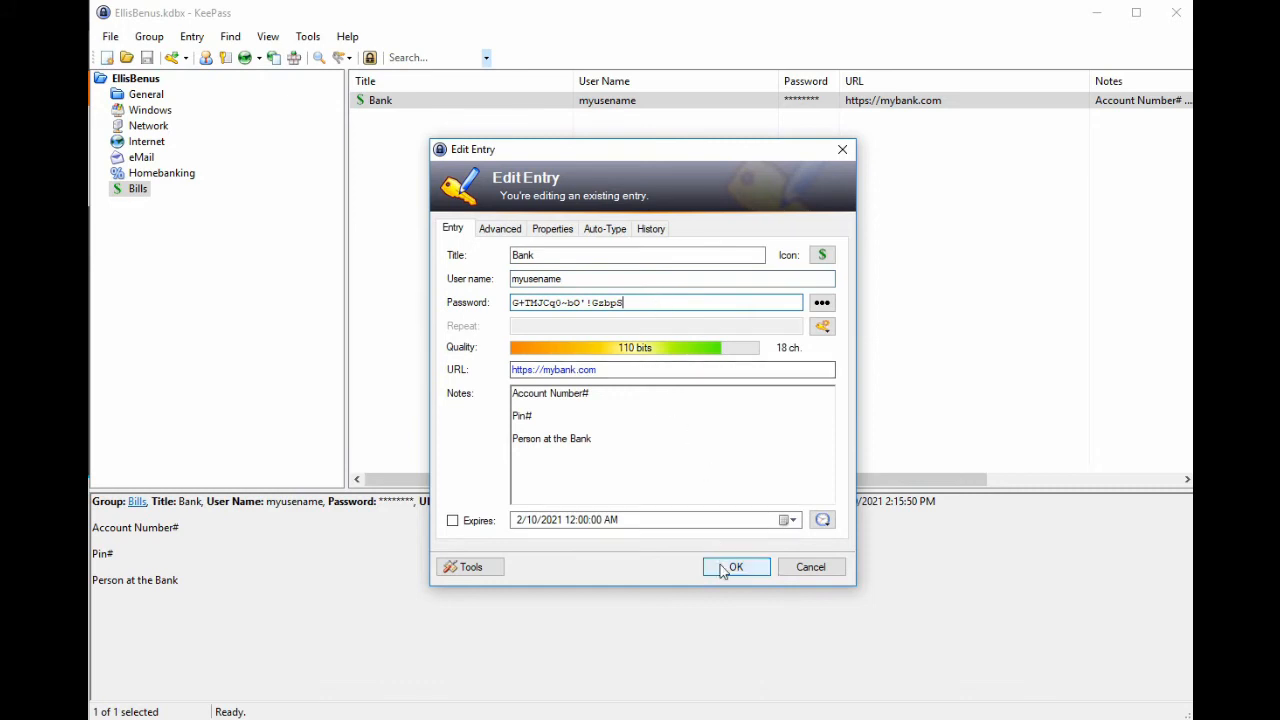
pyautogui.click(736, 568)
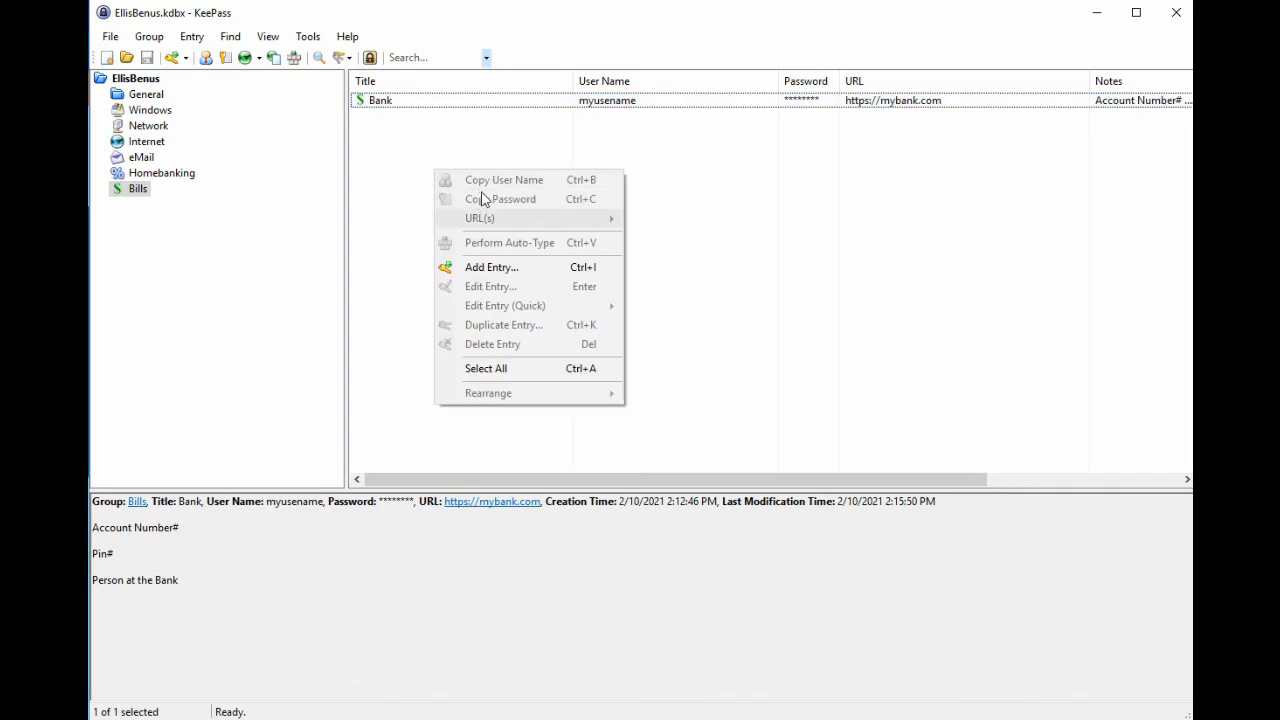
# - Start a new Bills entry titled Facebook with user name MyFacebookUsername
pyautogui.click(492, 268)
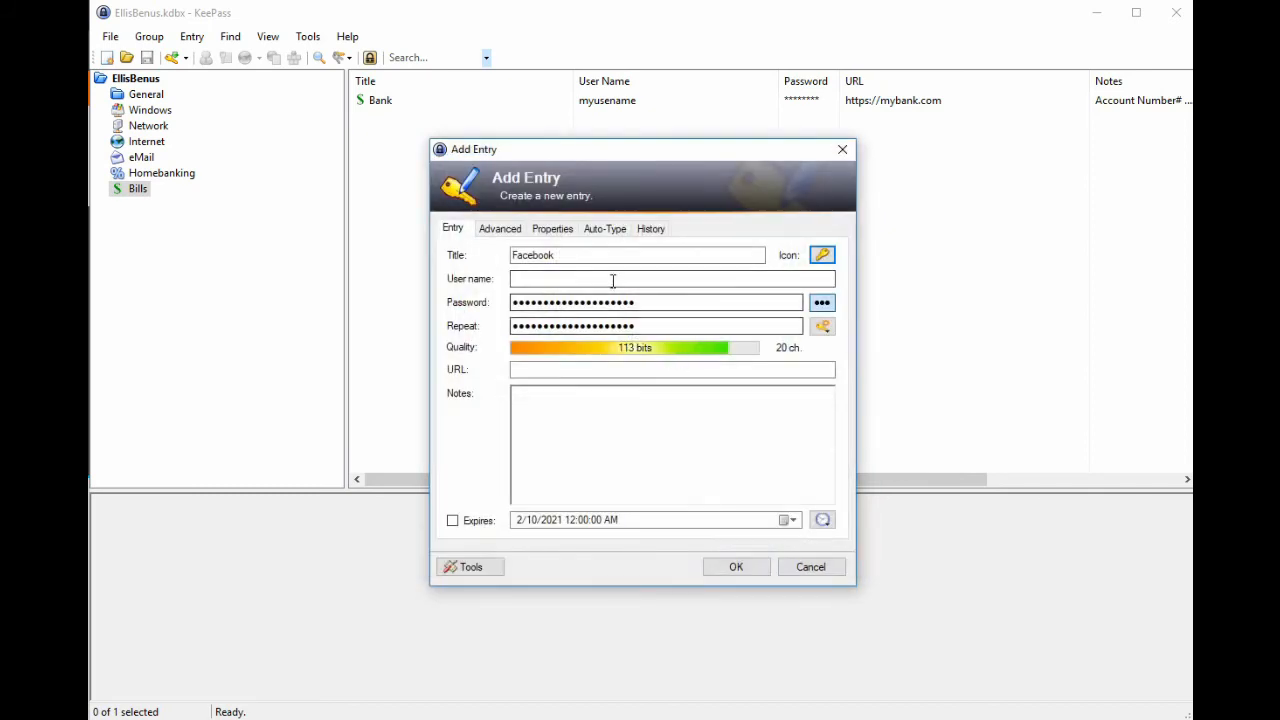
pyautogui.write('MyFacebook')
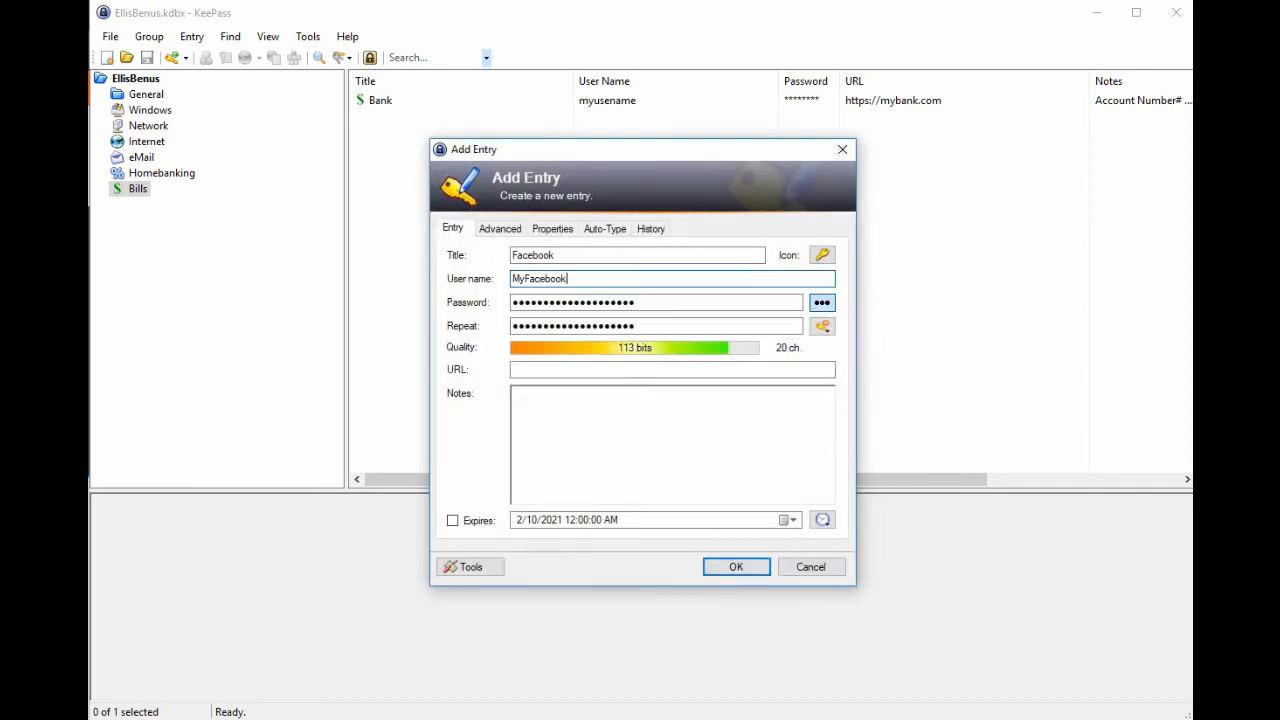
pyautogui.write('.Username')
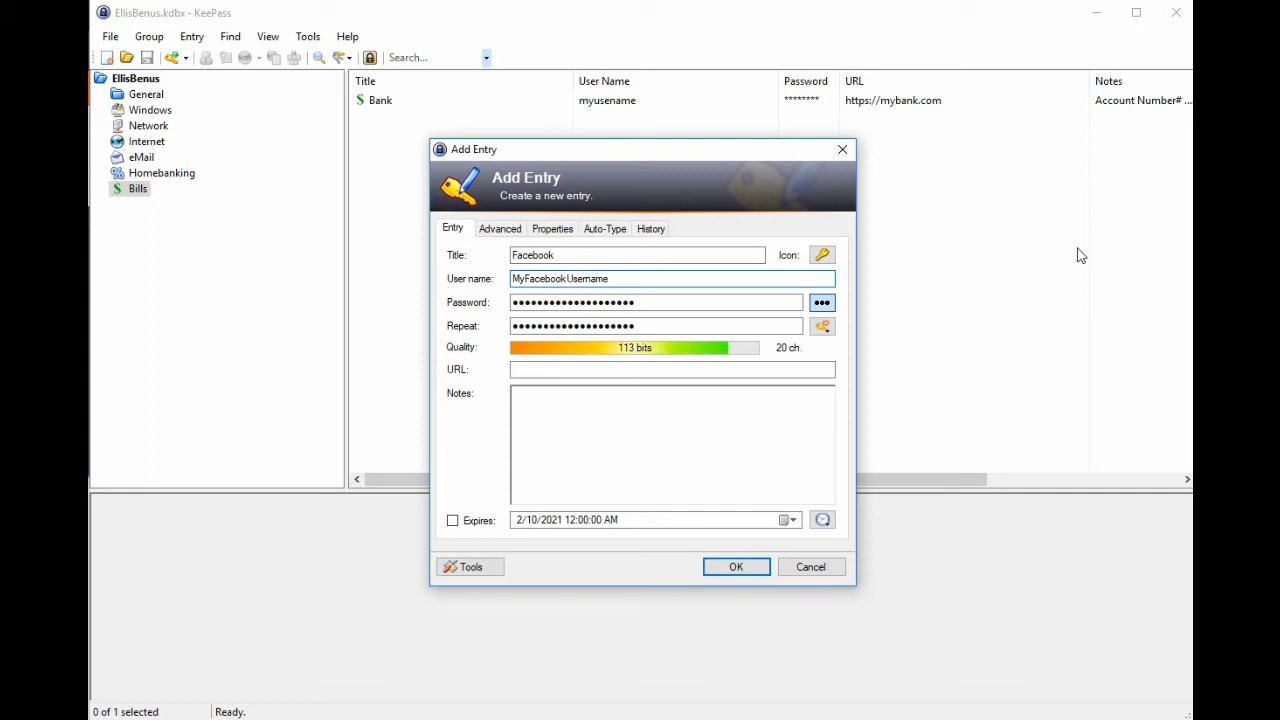
pyautogui.click(820, 302)
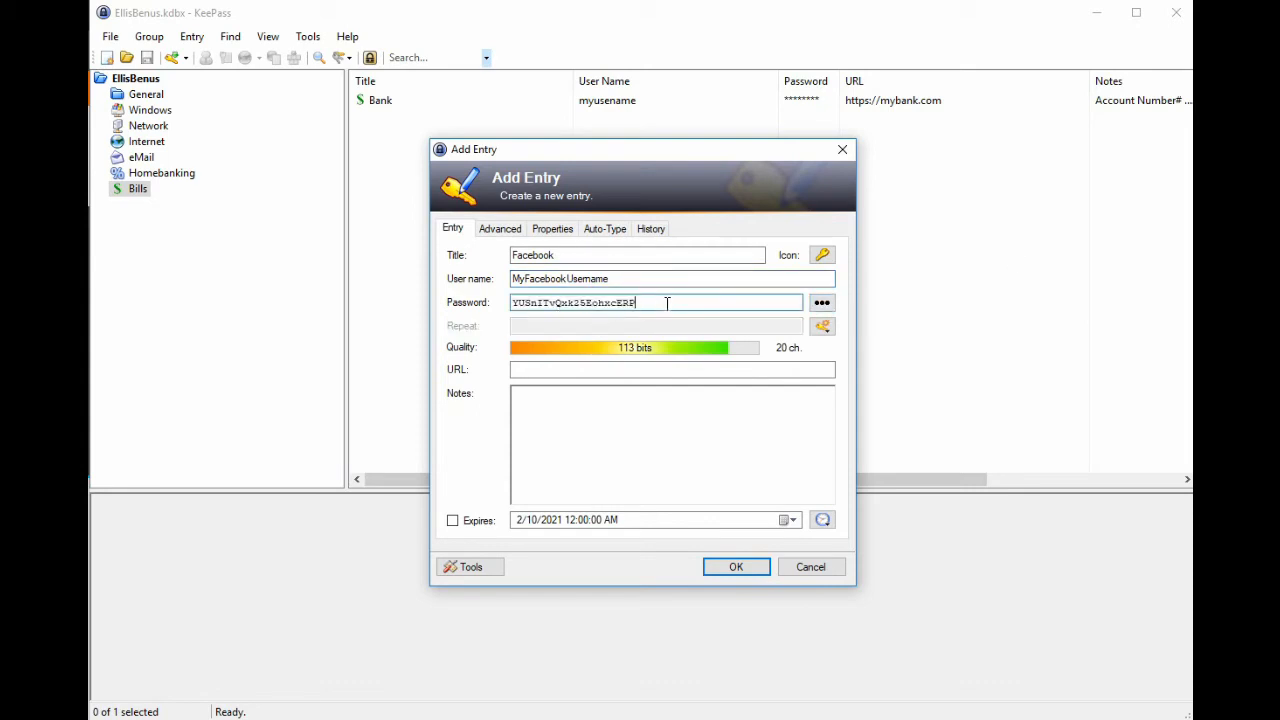
# - Generate a 24-character password including special characters and save the Facebook entry
pyautogui.click(820, 326)
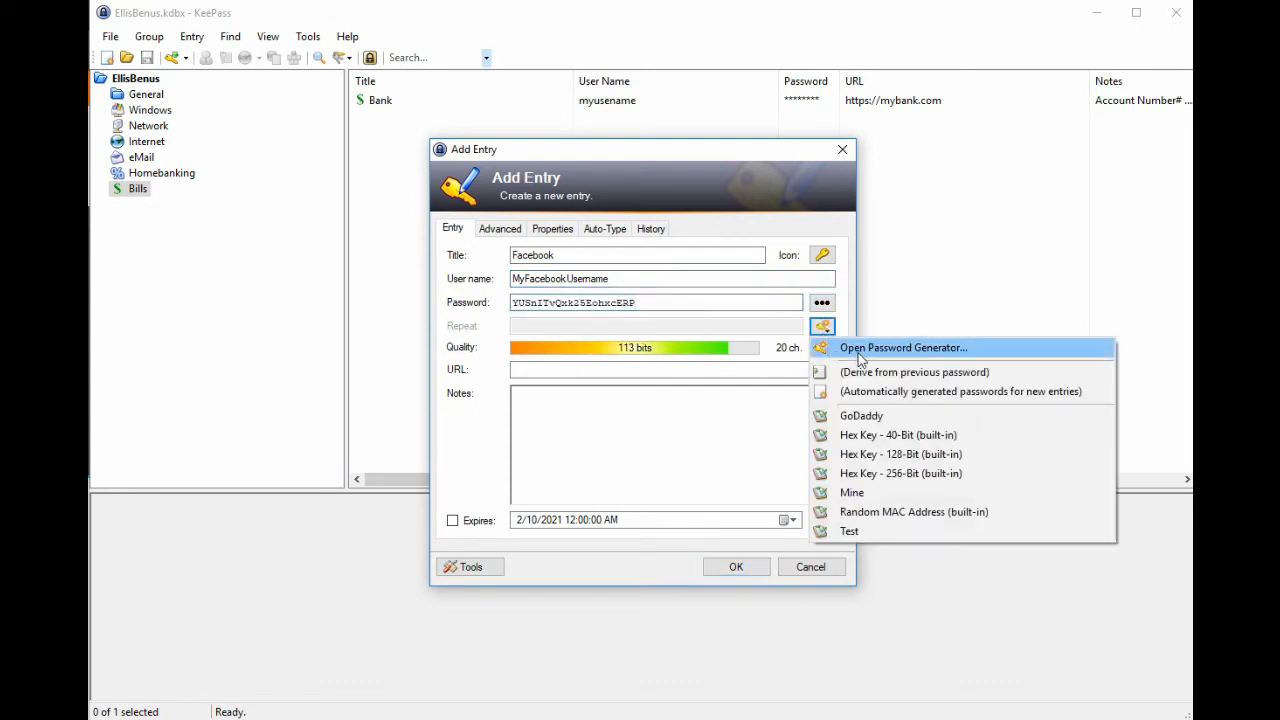
pyautogui.click(902, 348)
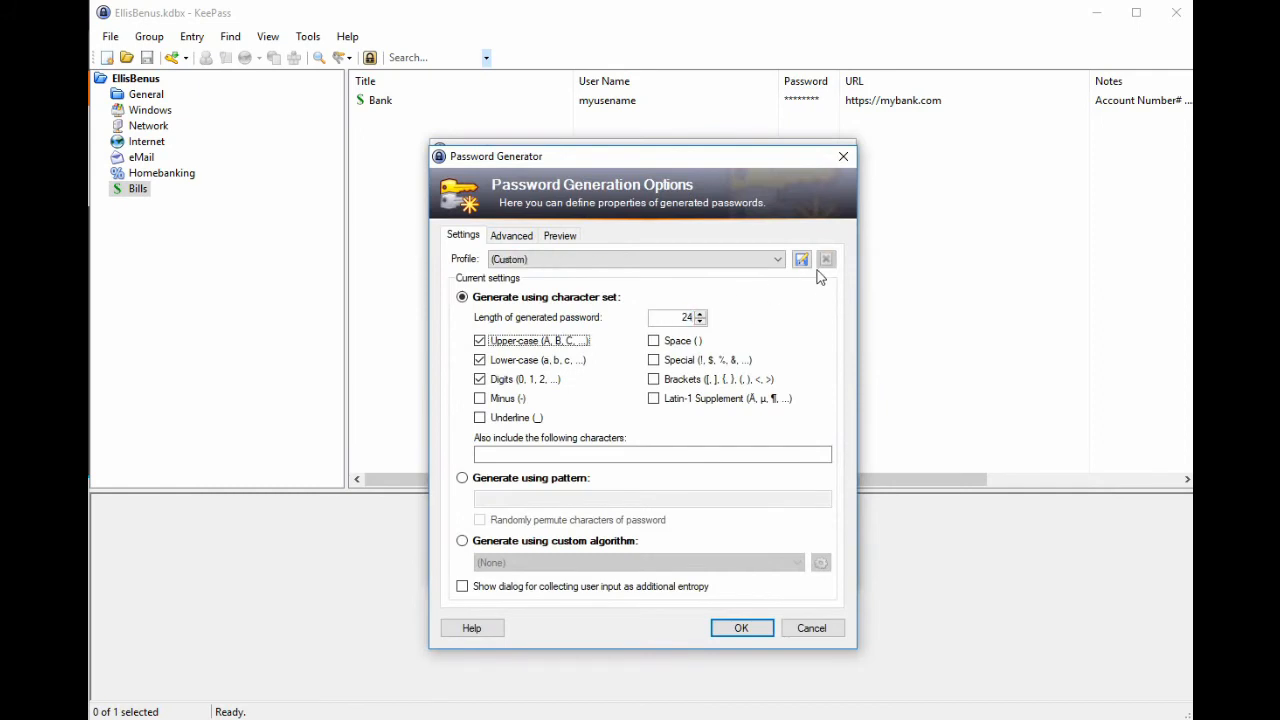
pyautogui.click(654, 360)
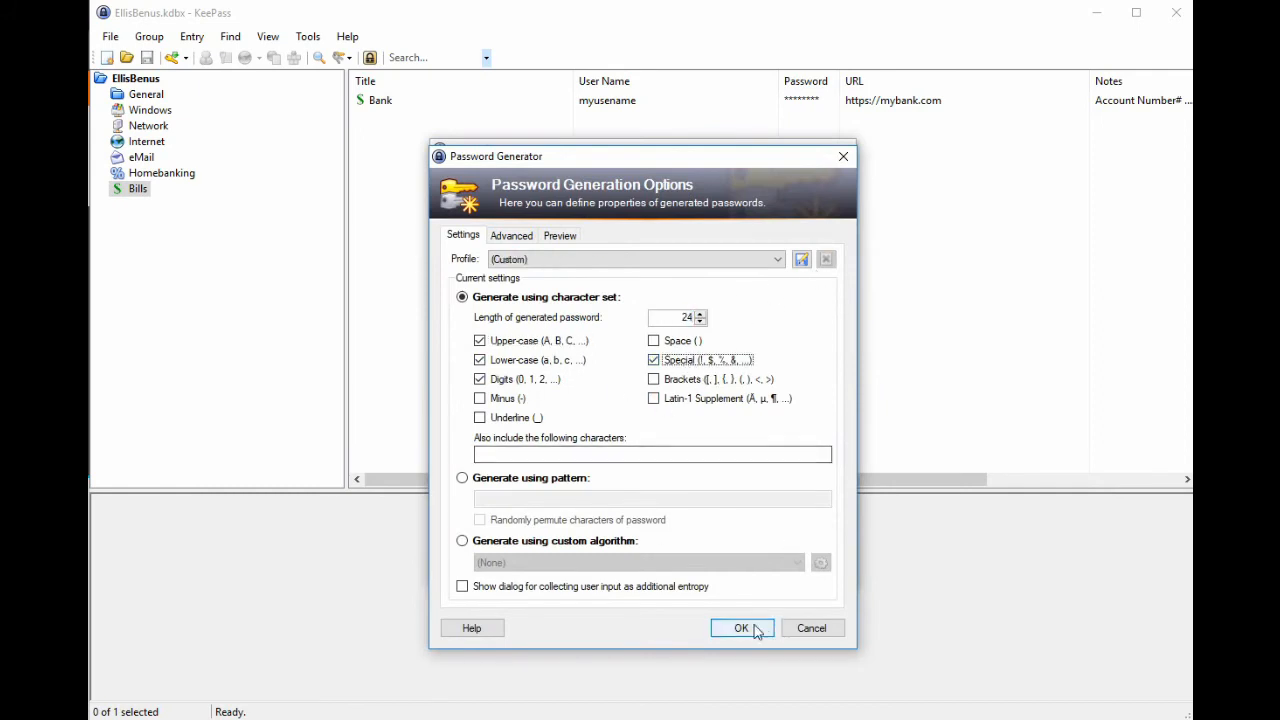
pyautogui.click(740, 628)
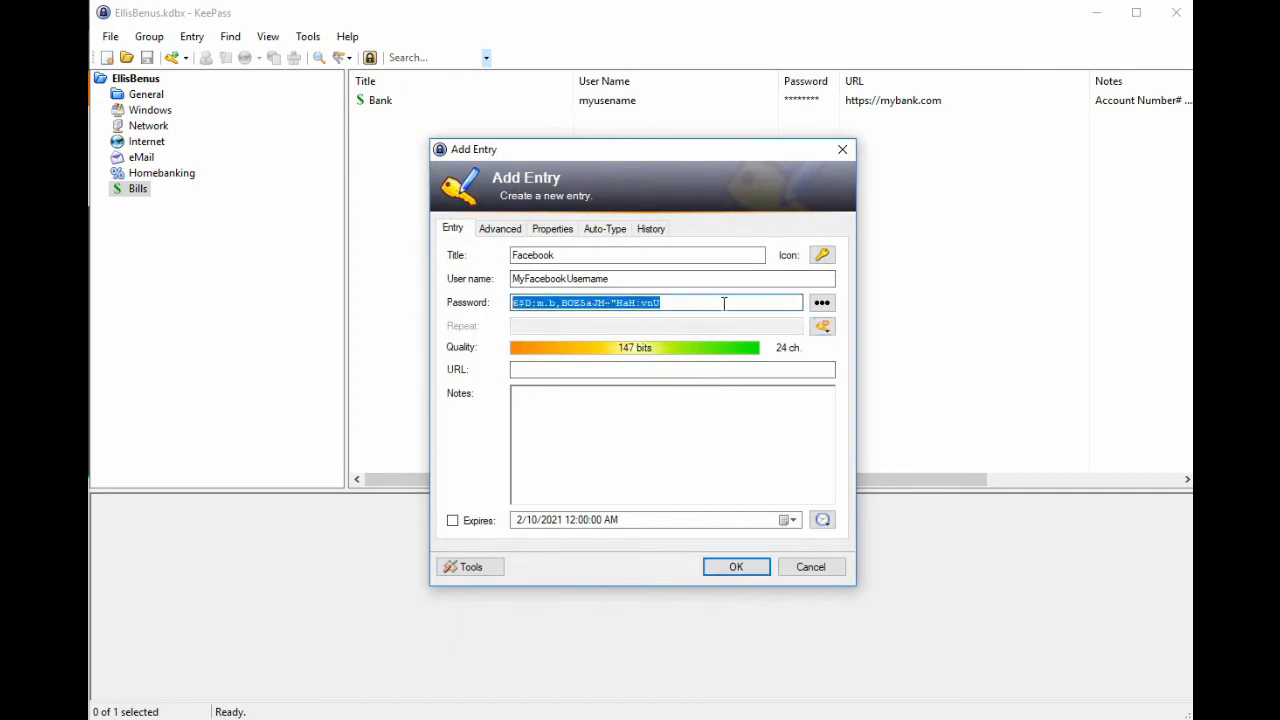
pyautogui.click(736, 566)
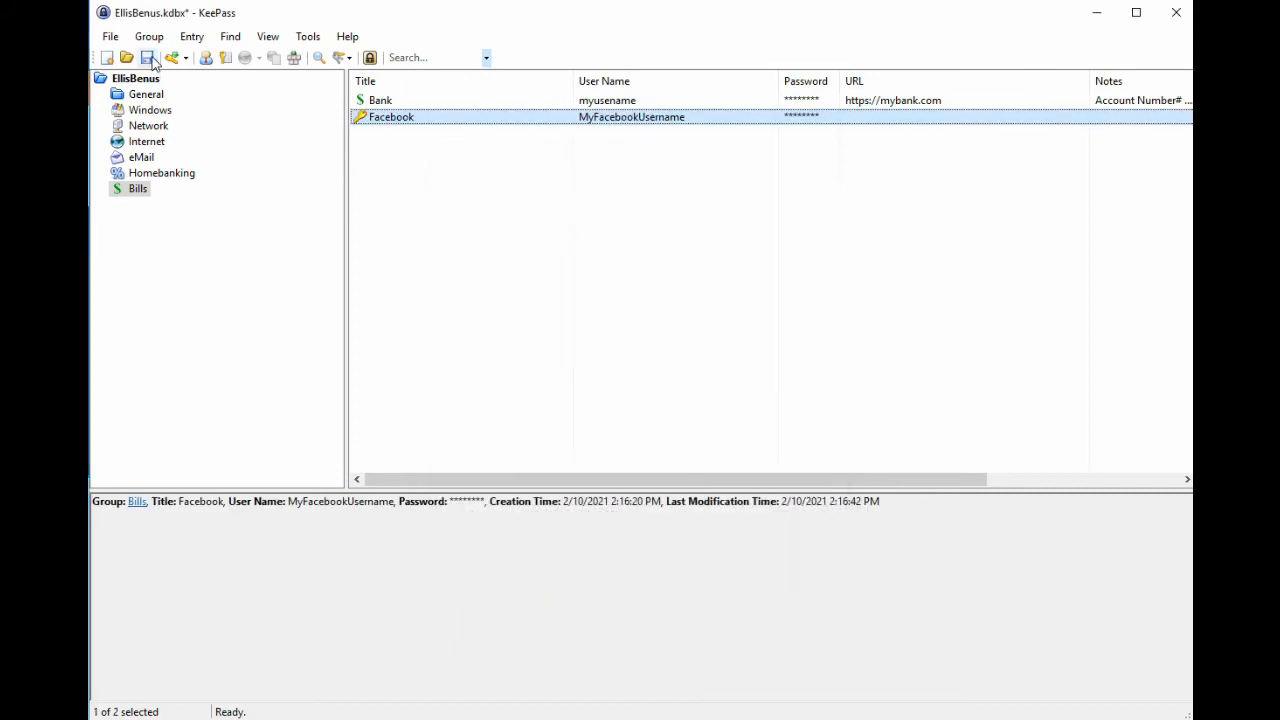
# - Save the database and begin a search in the entry list
pyautogui.click(148, 56)
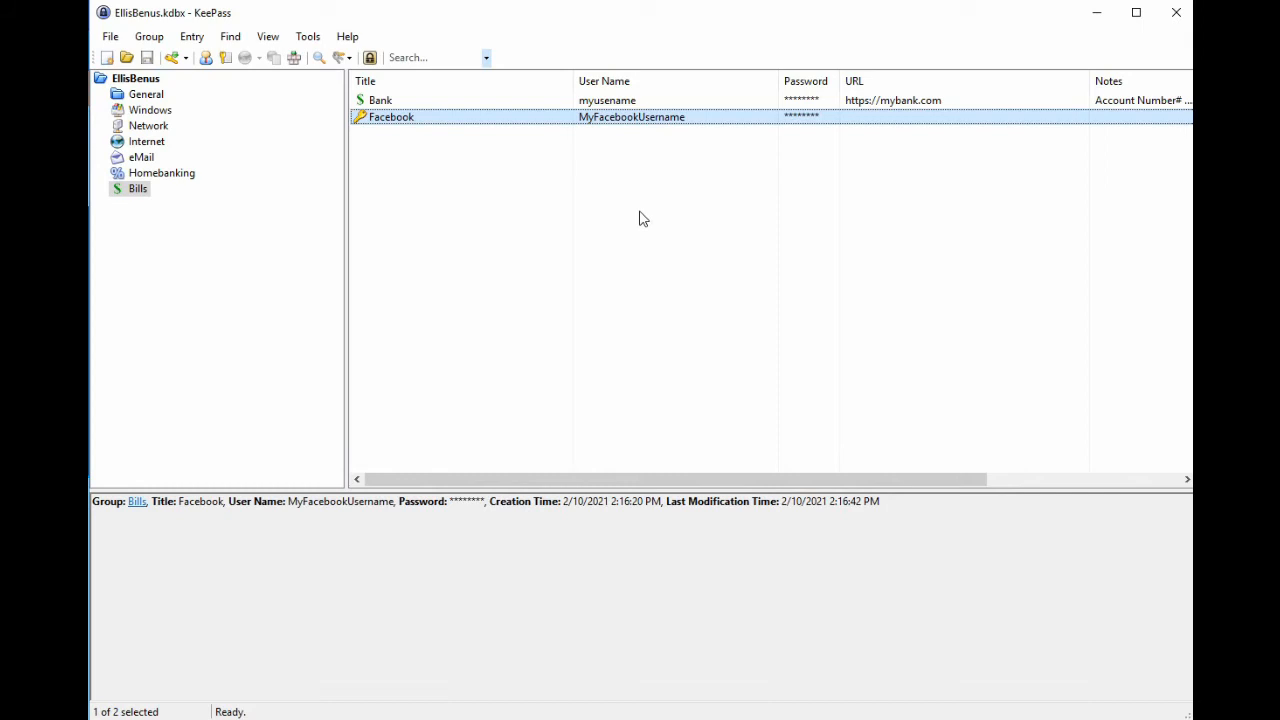
pyautogui.moveTo(426, 136)
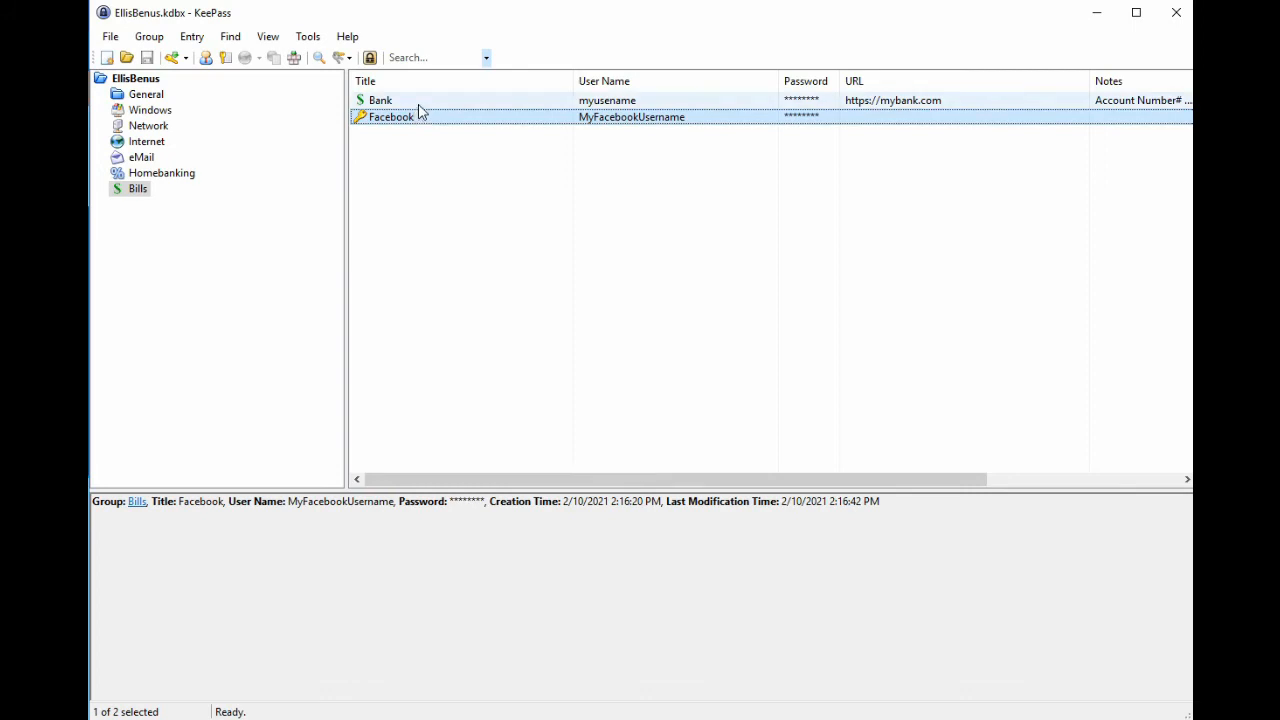
pyautogui.write('ba')
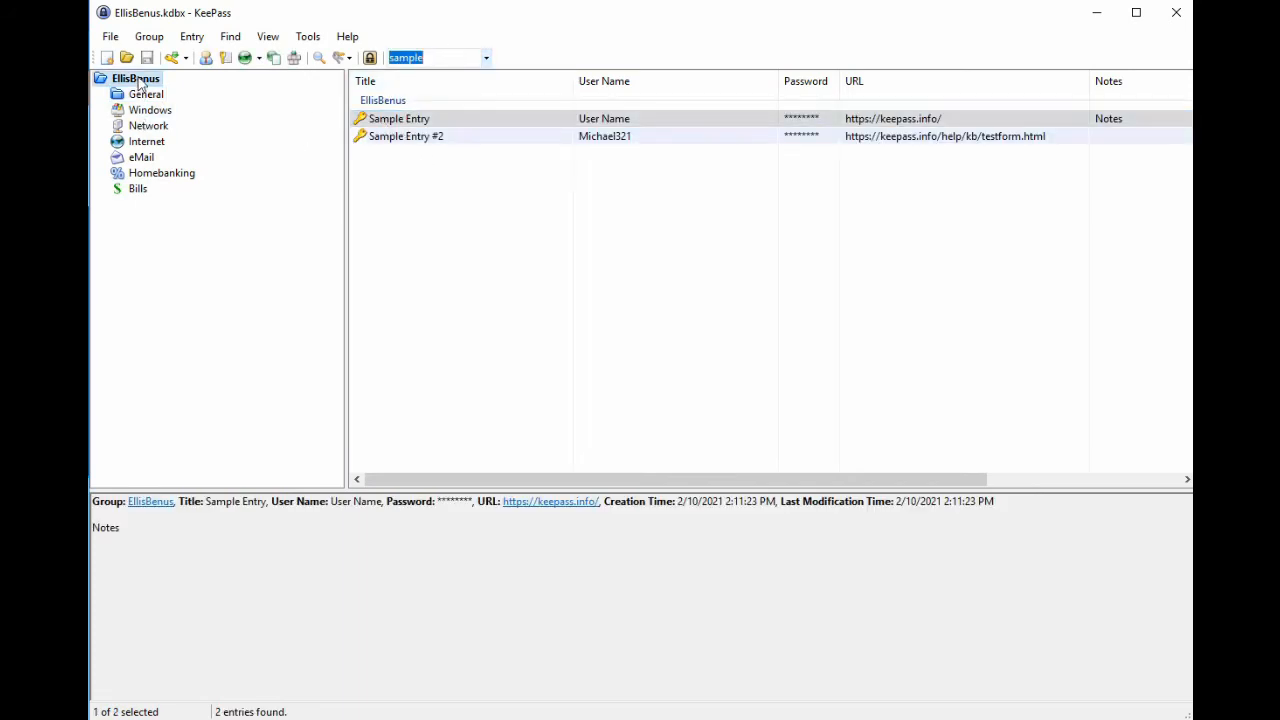
pyautogui.click(138, 188)
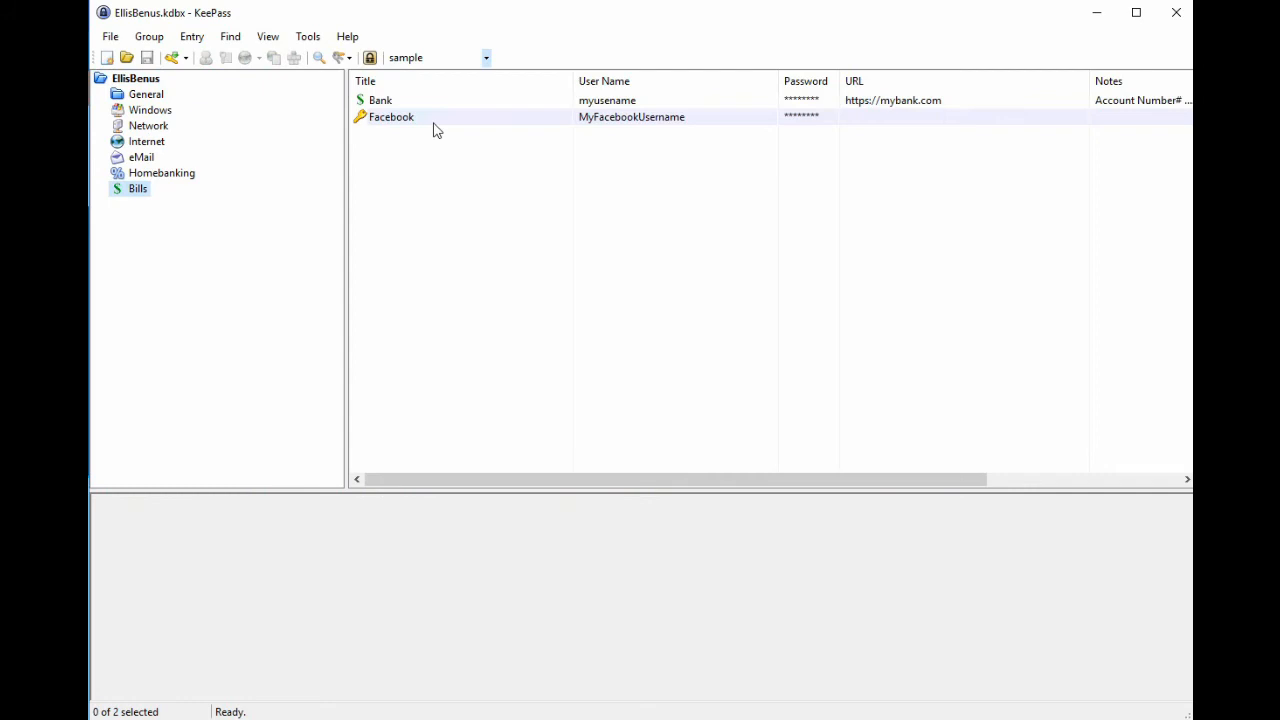
pyautogui.moveTo(404, 176)
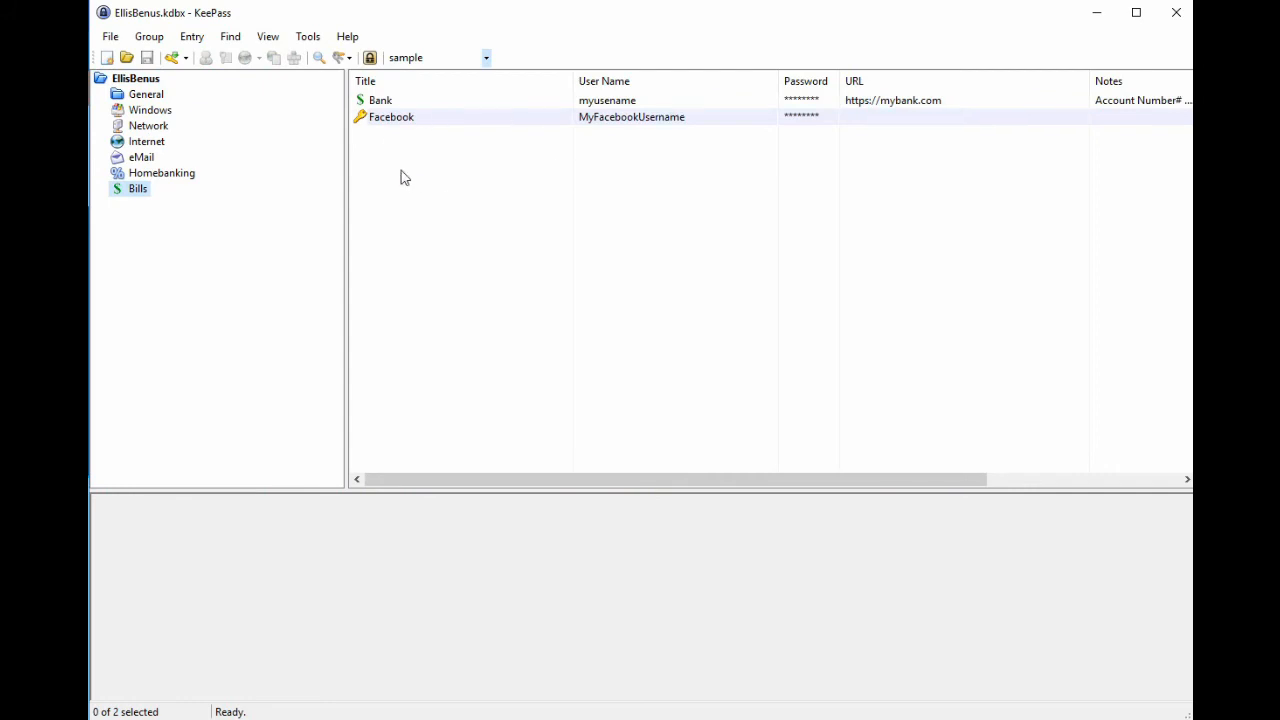
pyautogui.moveTo(470, 160)
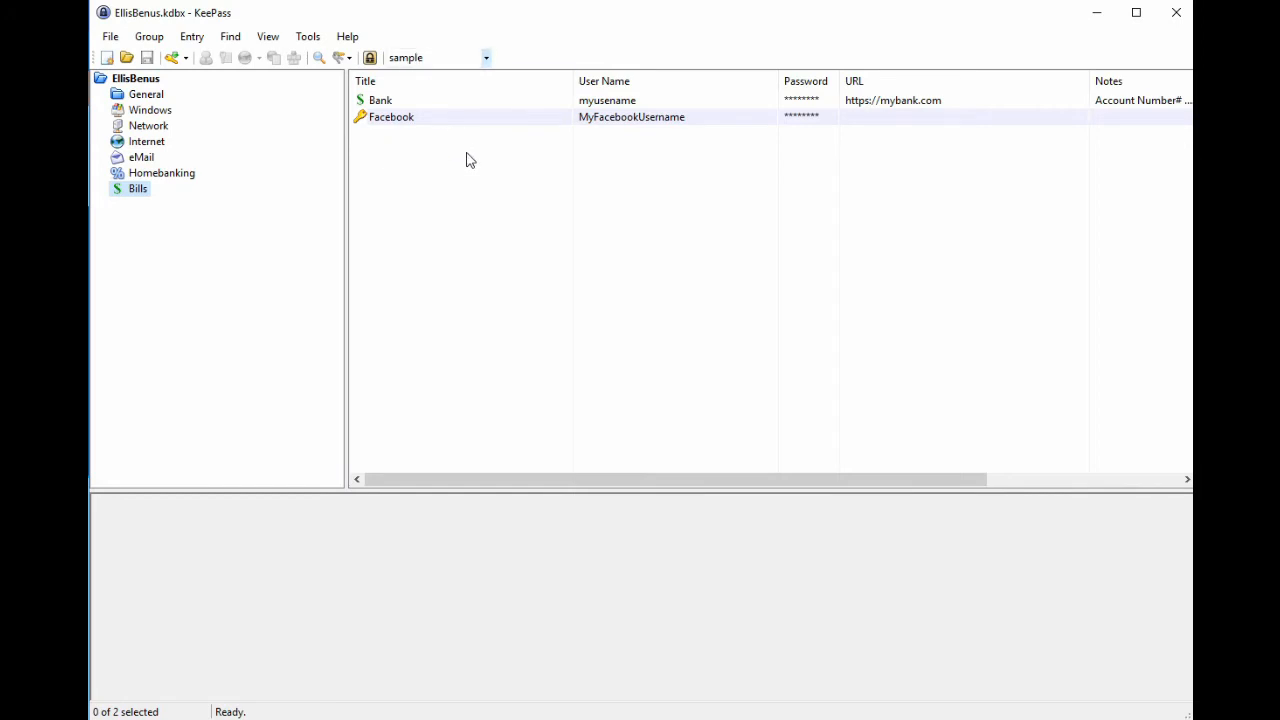
pyautogui.moveTo(530, 164)
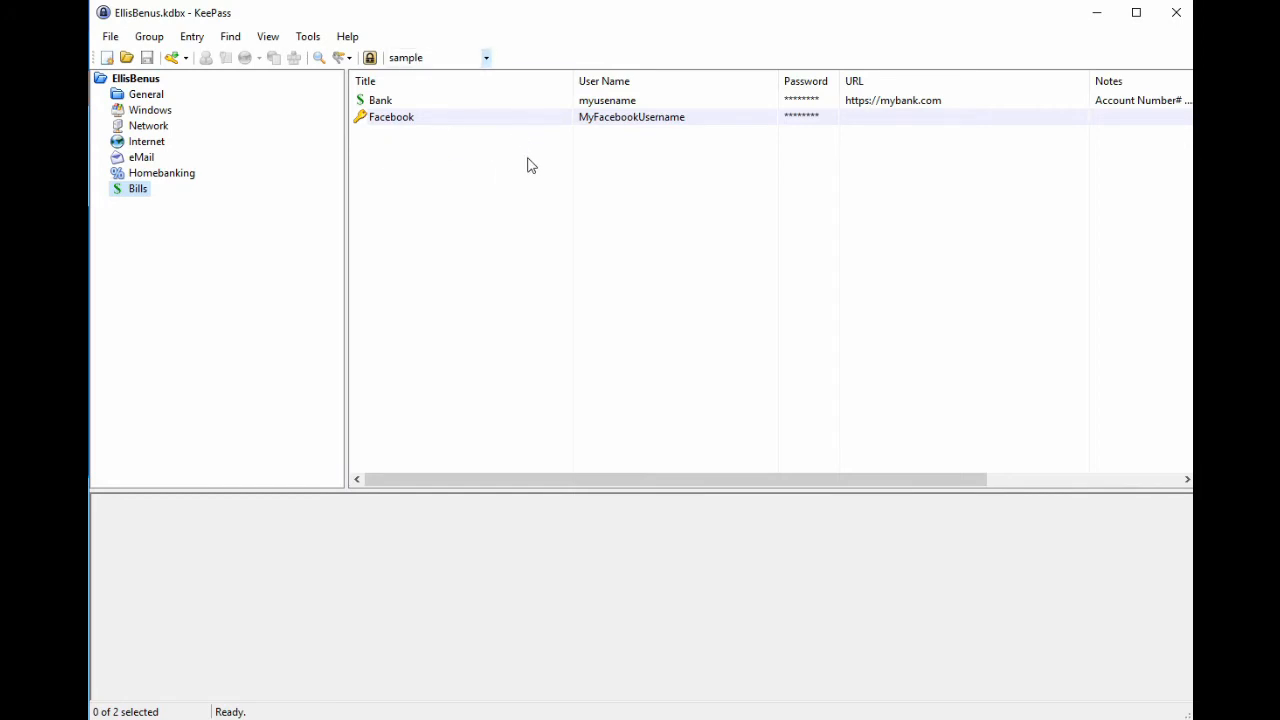
pyautogui.moveTo(332, 92)
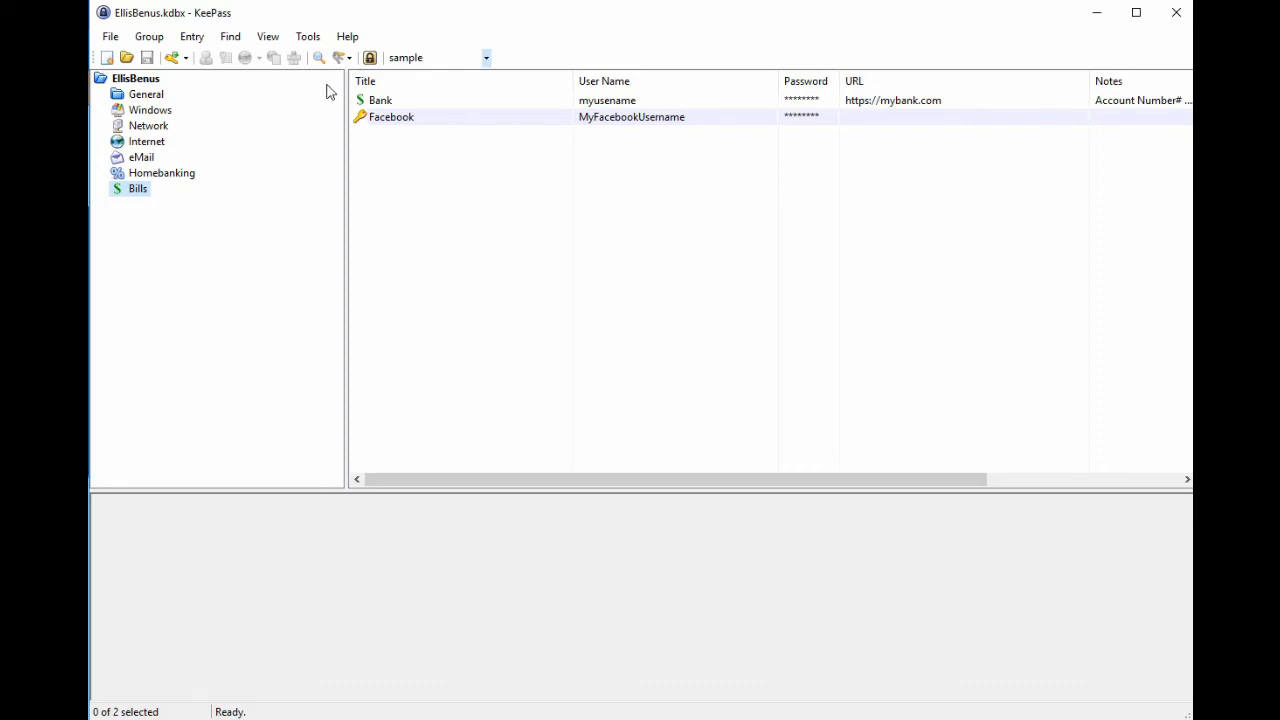
pyautogui.moveTo(170, 22)
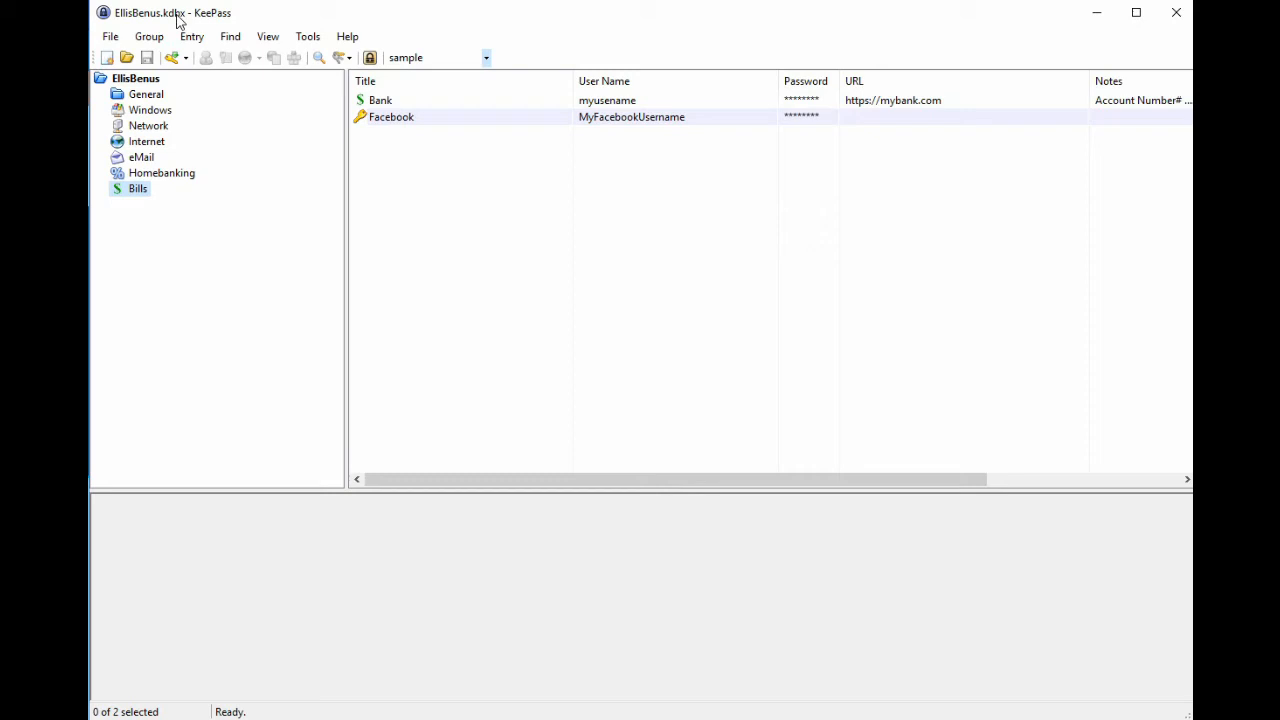
pyautogui.moveTo(388, 150)
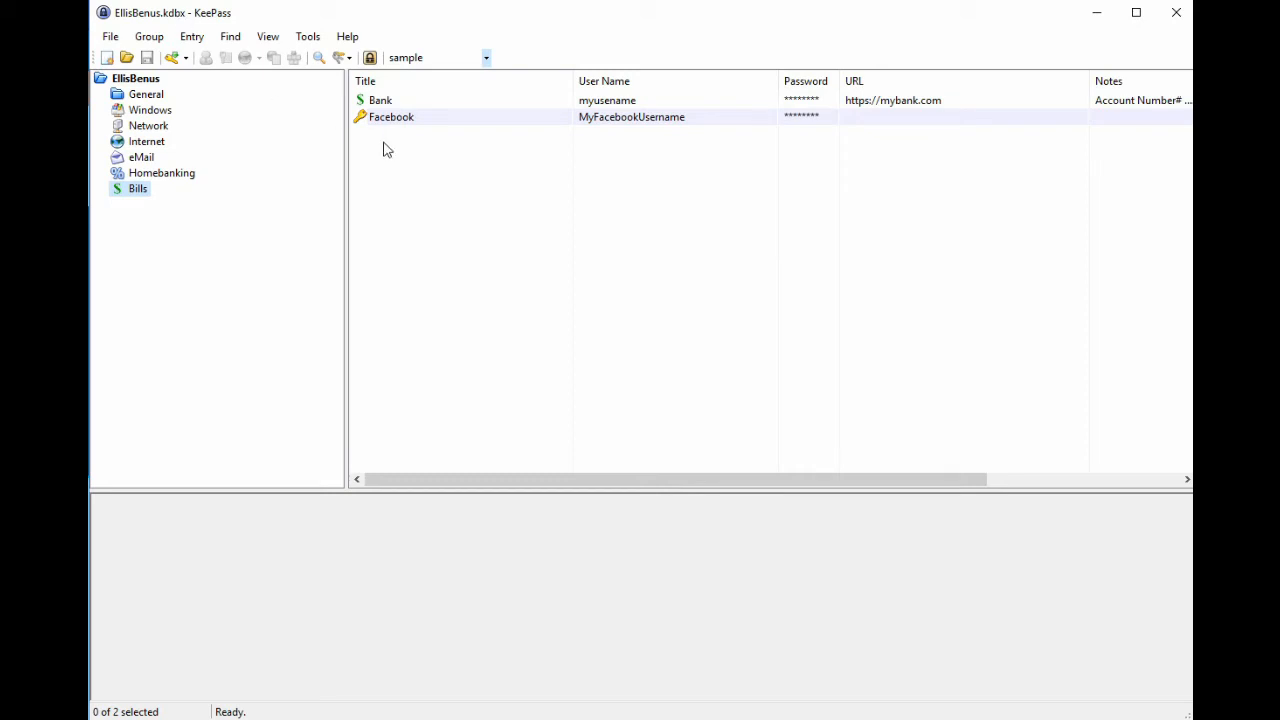
pyautogui.moveTo(440, 204)
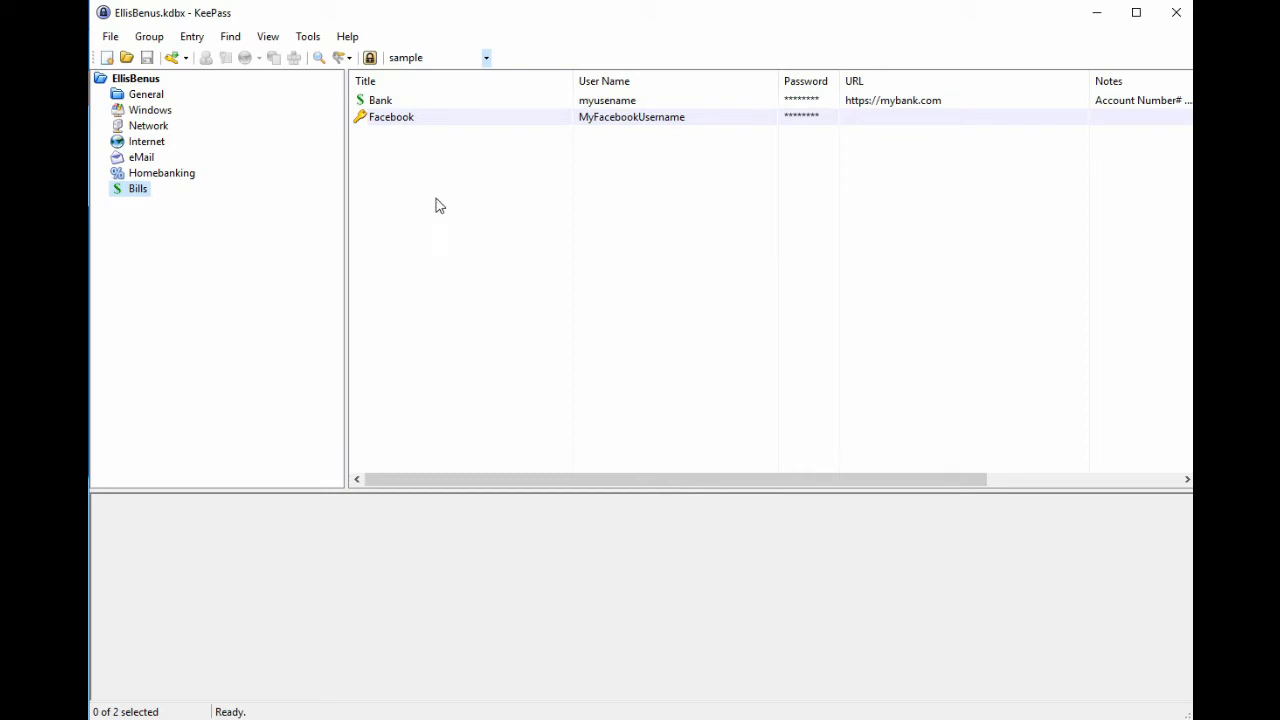
pyautogui.moveTo(576, 252)
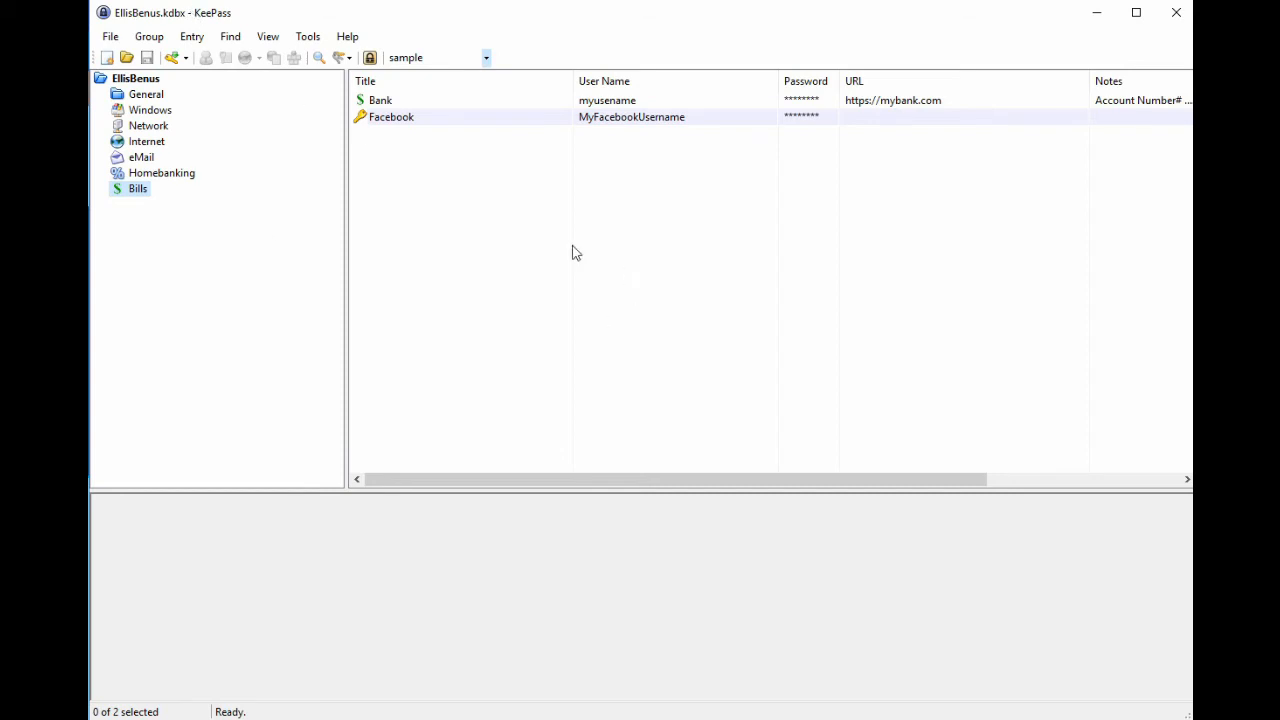
pyautogui.moveTo(560, 250)
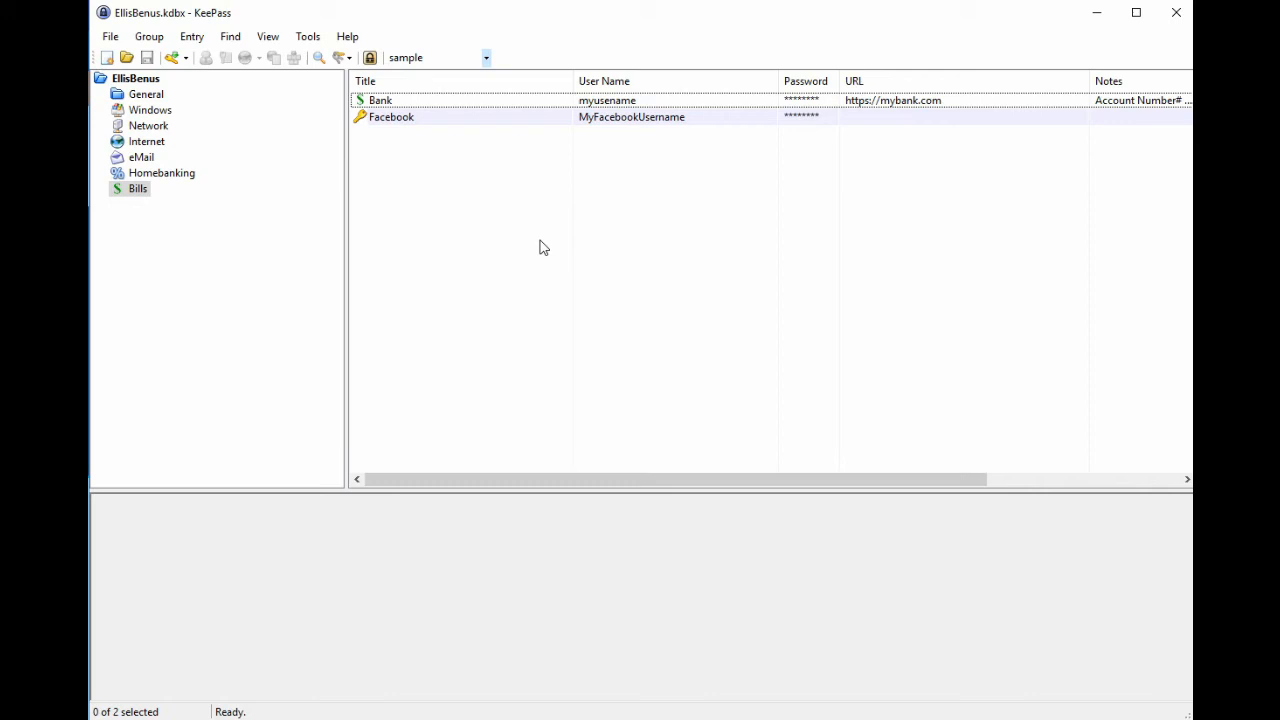
pyautogui.moveTo(548, 248)
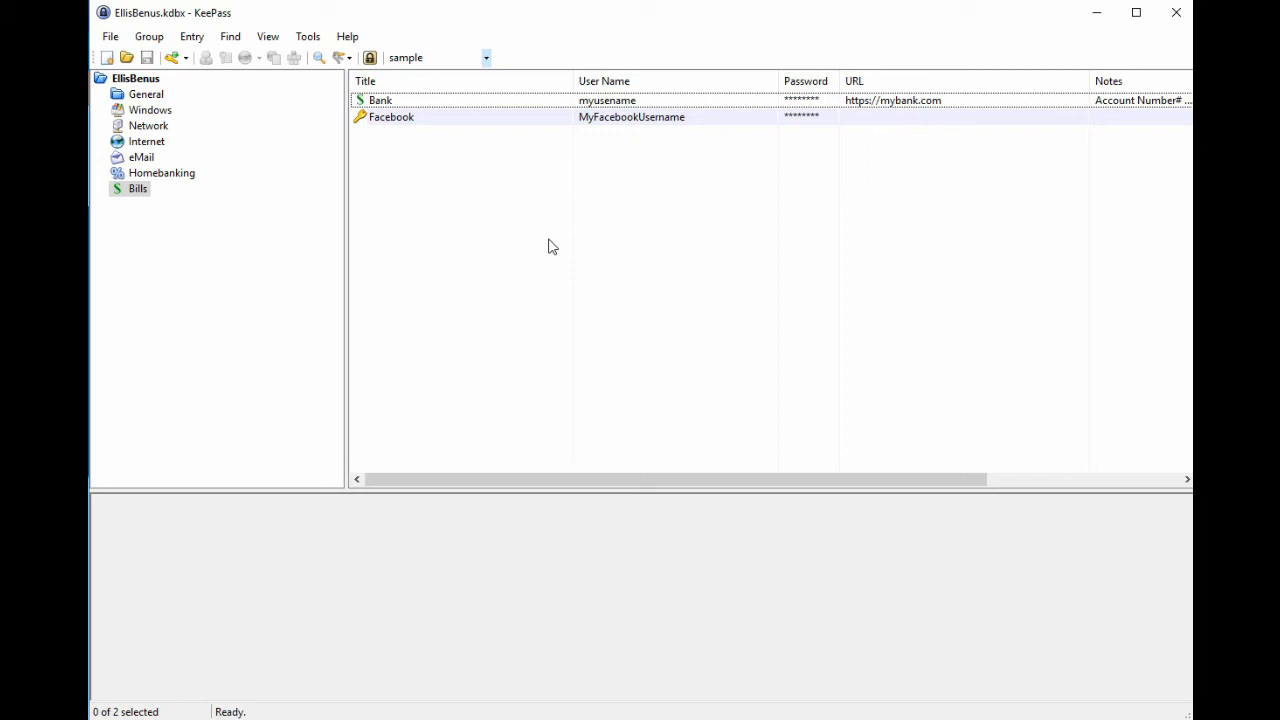
pyautogui.moveTo(556, 240)
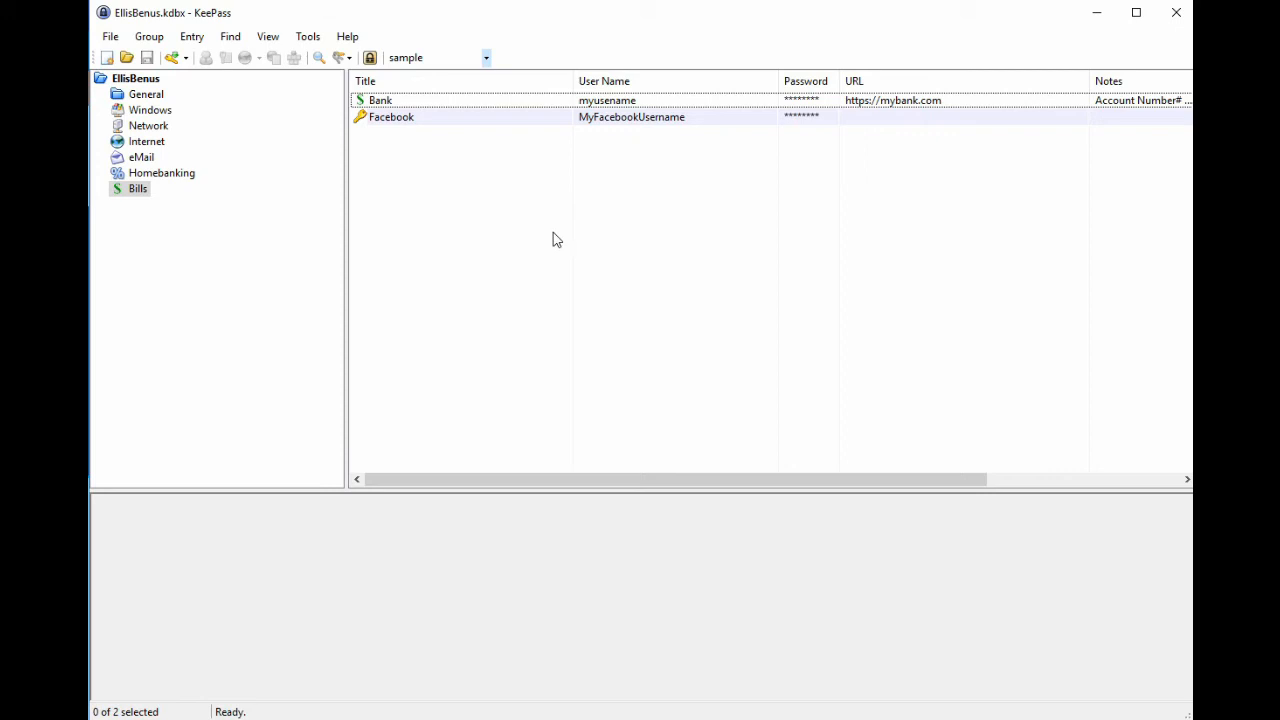
pyautogui.moveTo(504, 260)
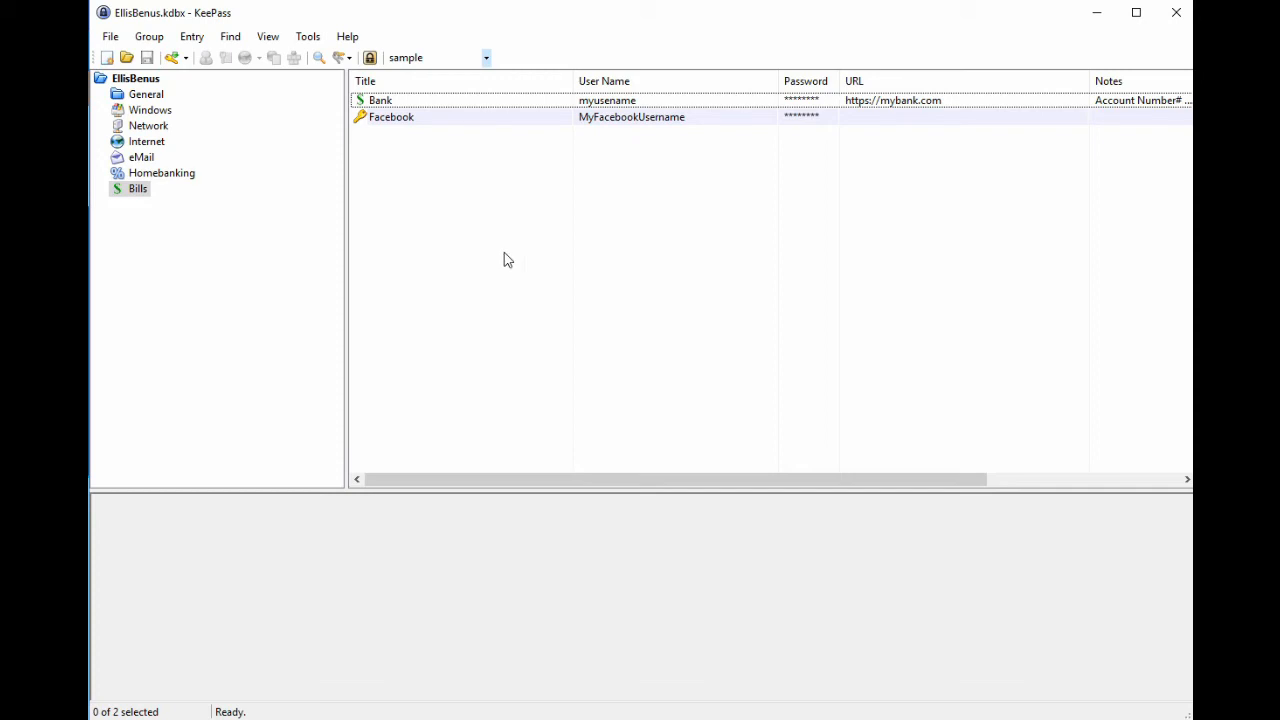
pyautogui.moveTo(148, 56)
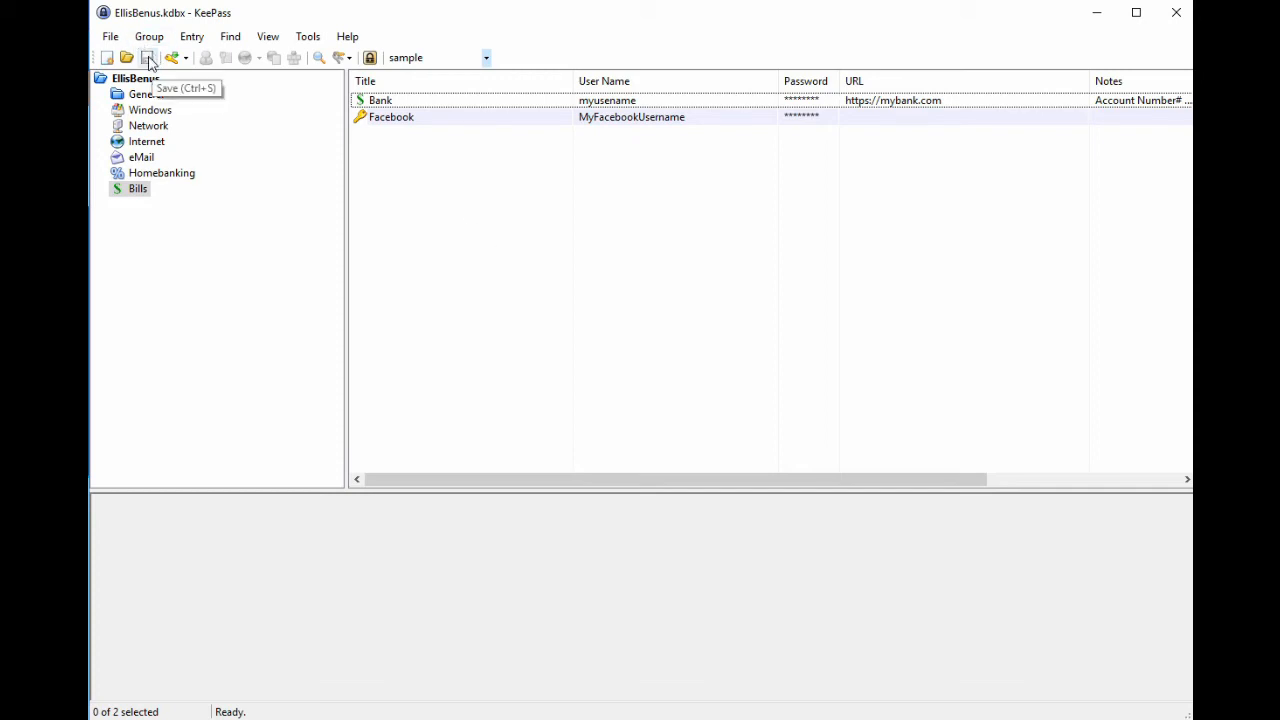
pyautogui.moveTo(392, 212)
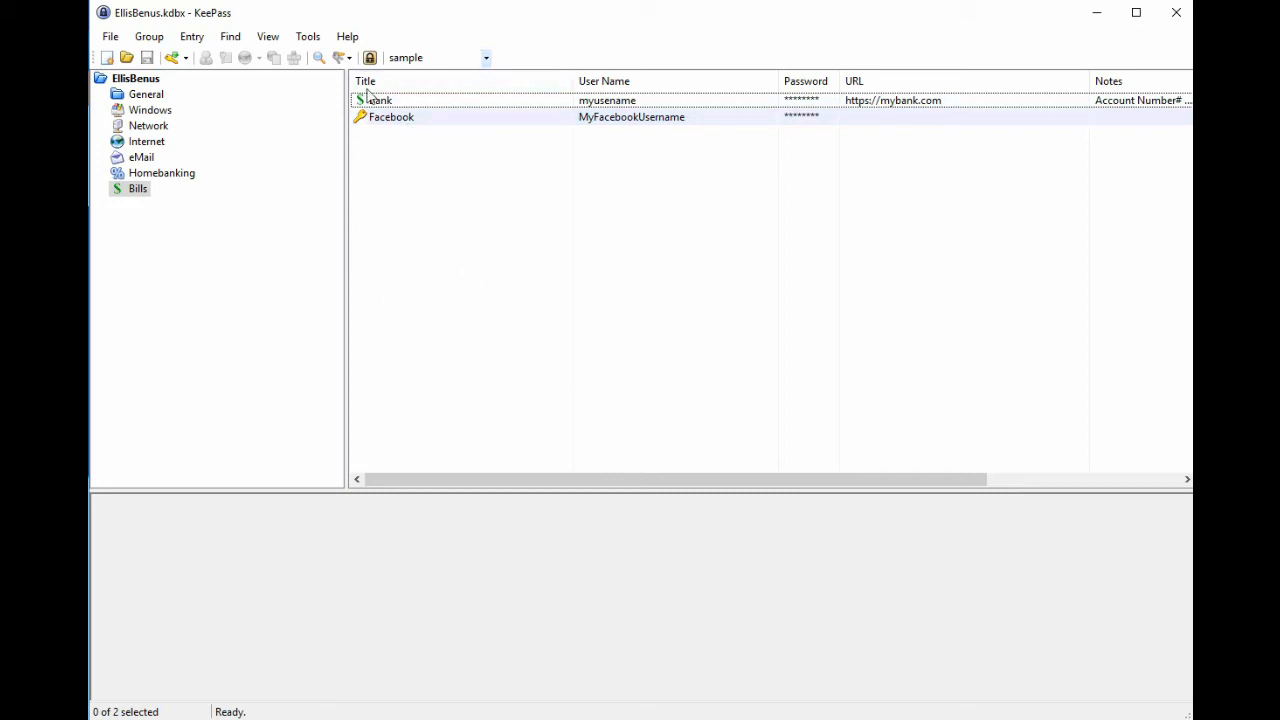
pyautogui.moveTo(504, 240)
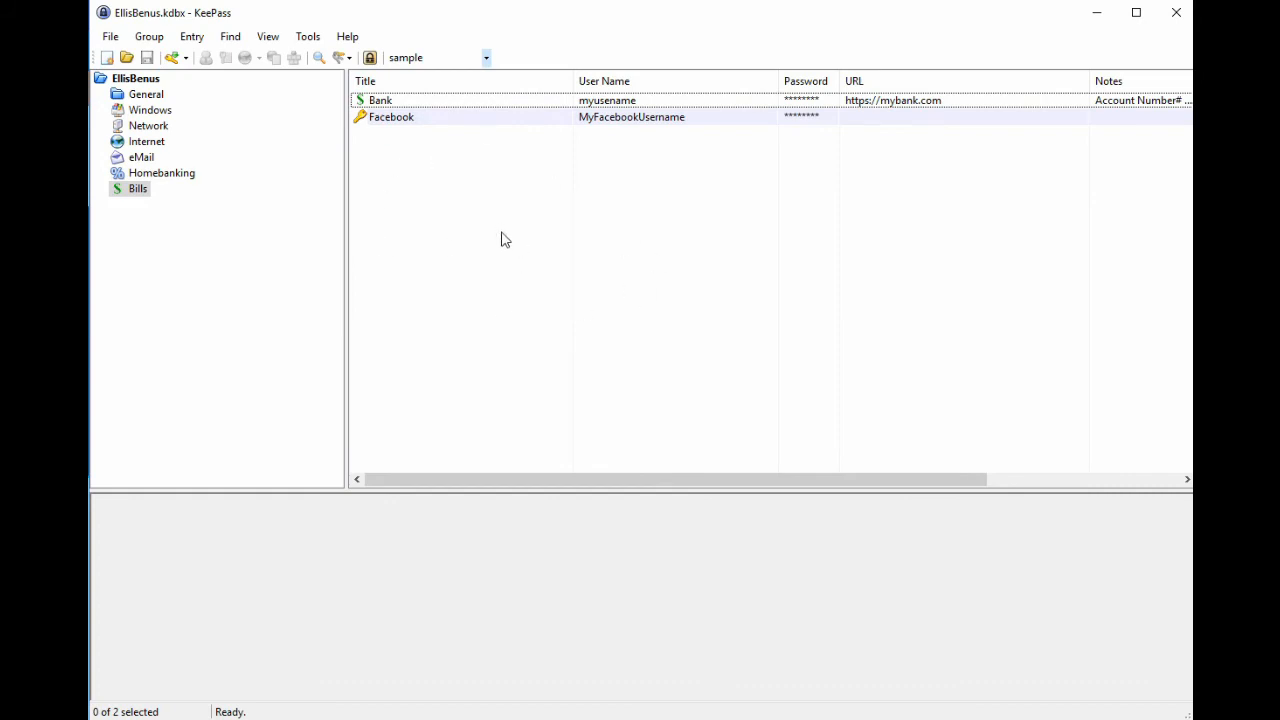
pyautogui.moveTo(348, 32)
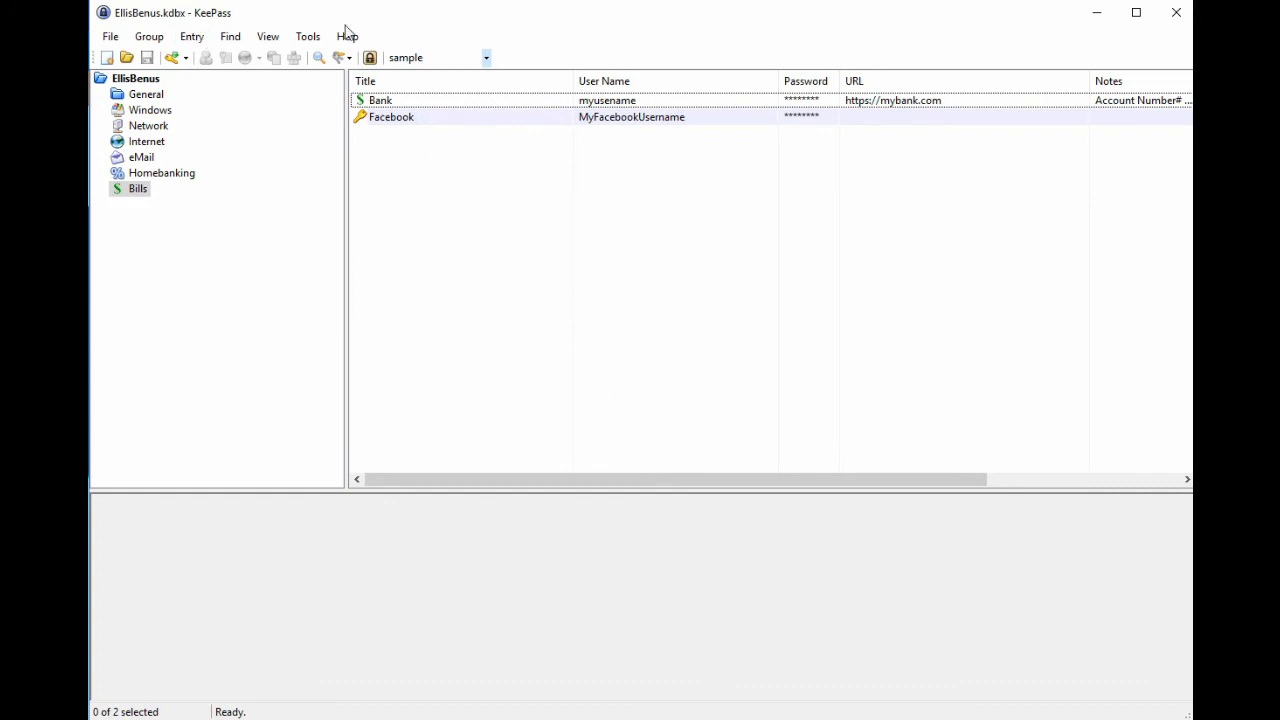
pyautogui.moveTo(836, 262)
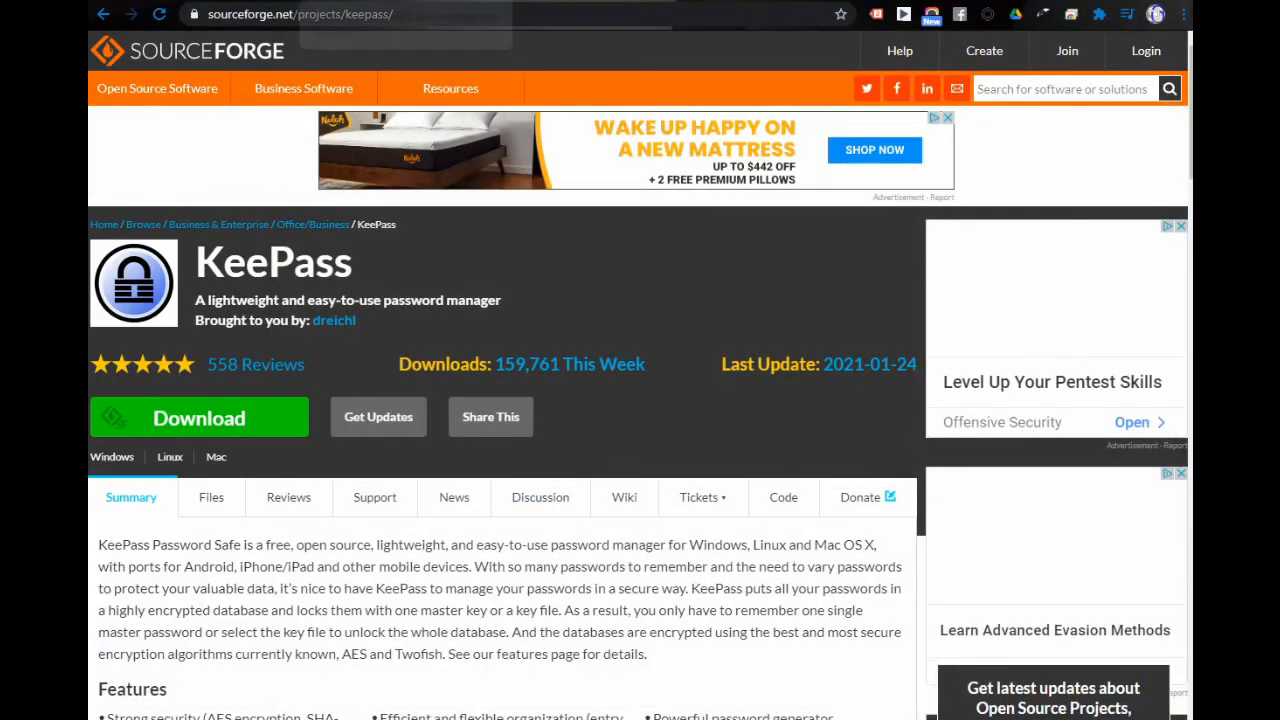
# - Show the Contributed/Unofficial KeePass Ports table on the keepass.info download page
pyautogui.click(200, 418)
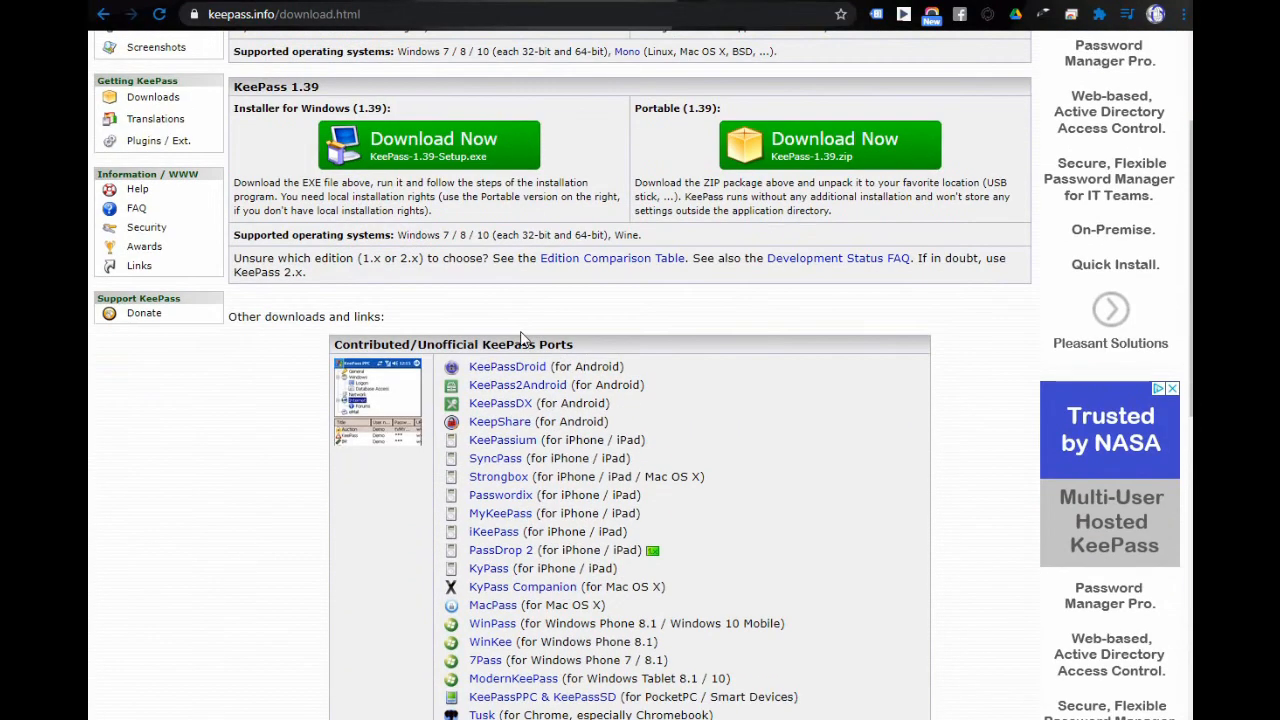
pyautogui.scroll(-3)
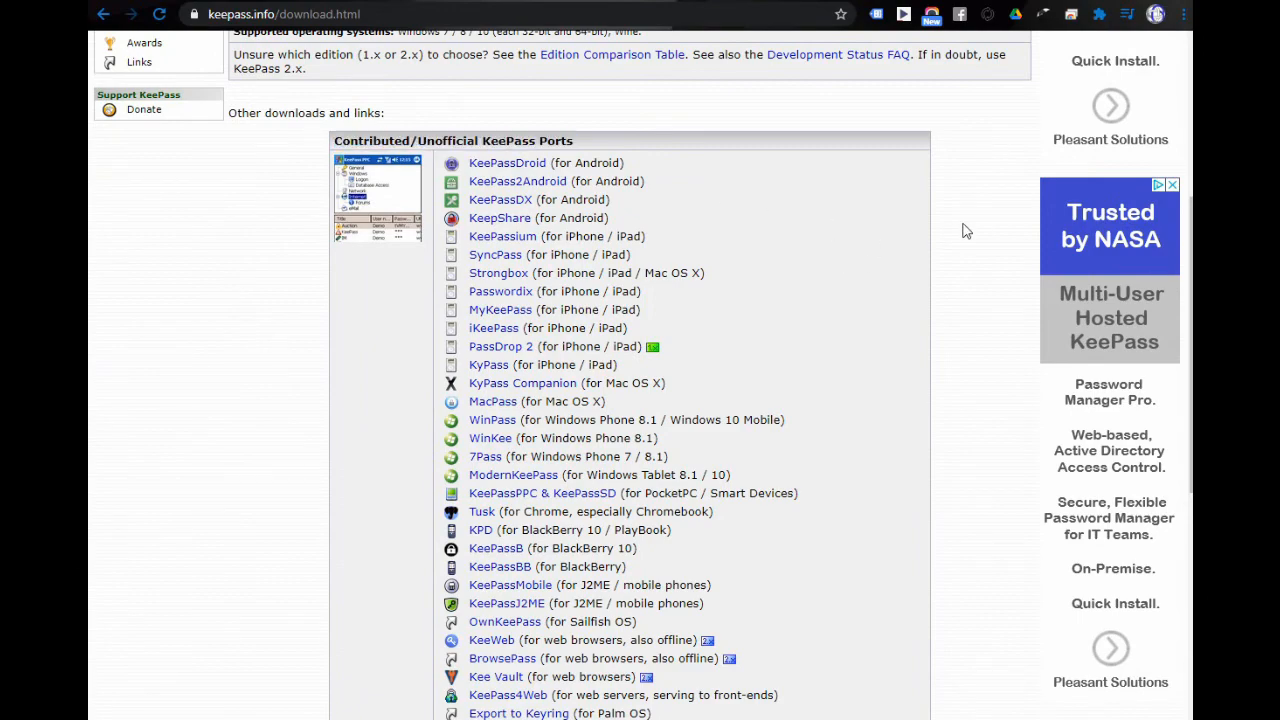
pyautogui.scroll(-3)
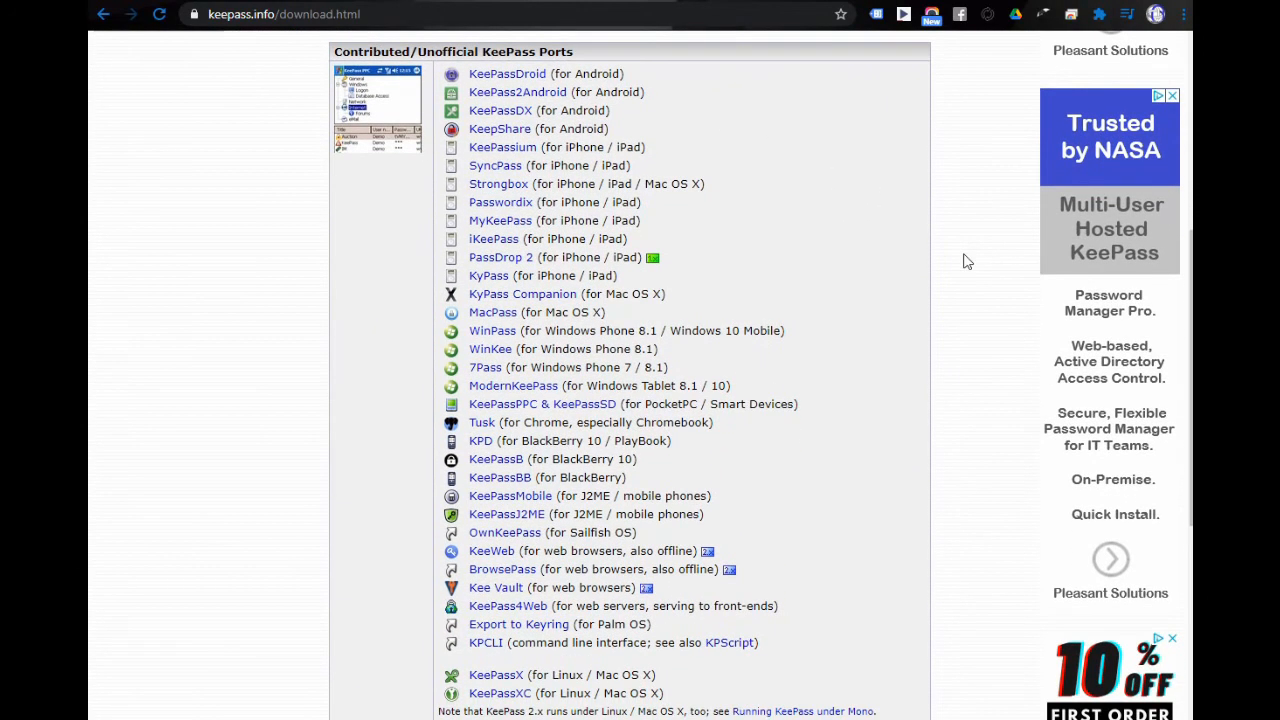
pyautogui.moveTo(964, 260)
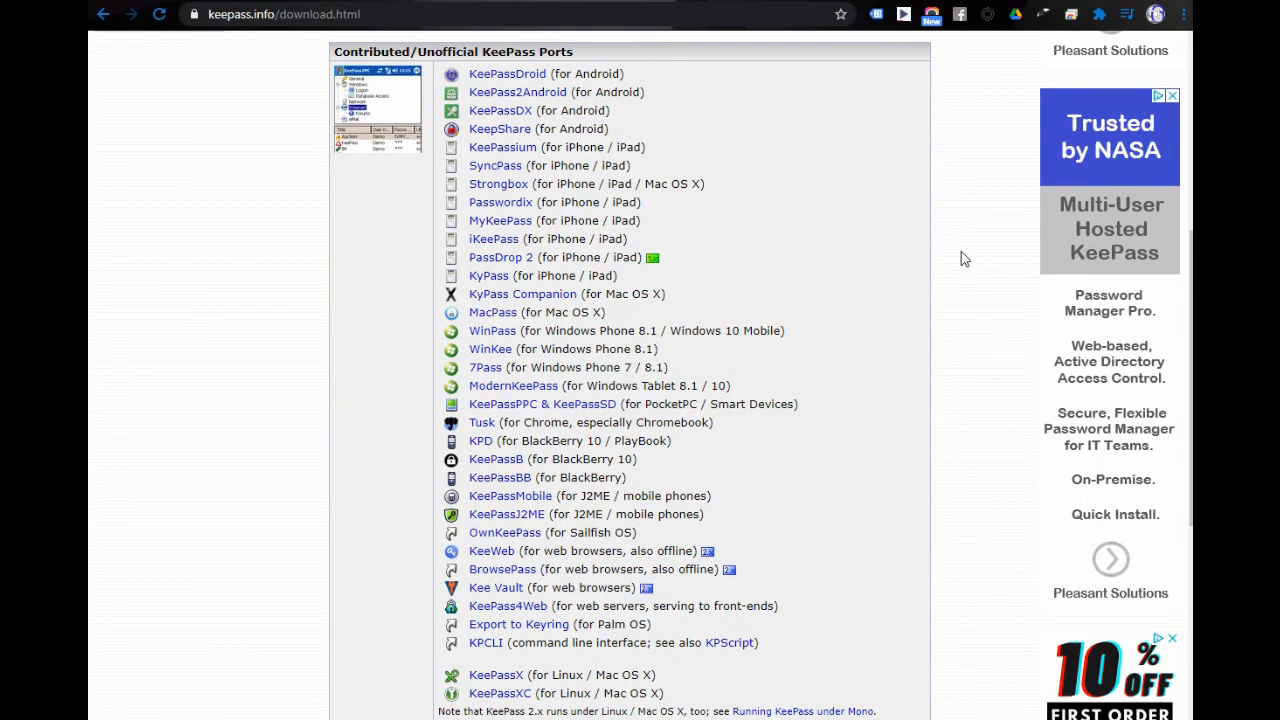
pyautogui.moveTo(924, 254)
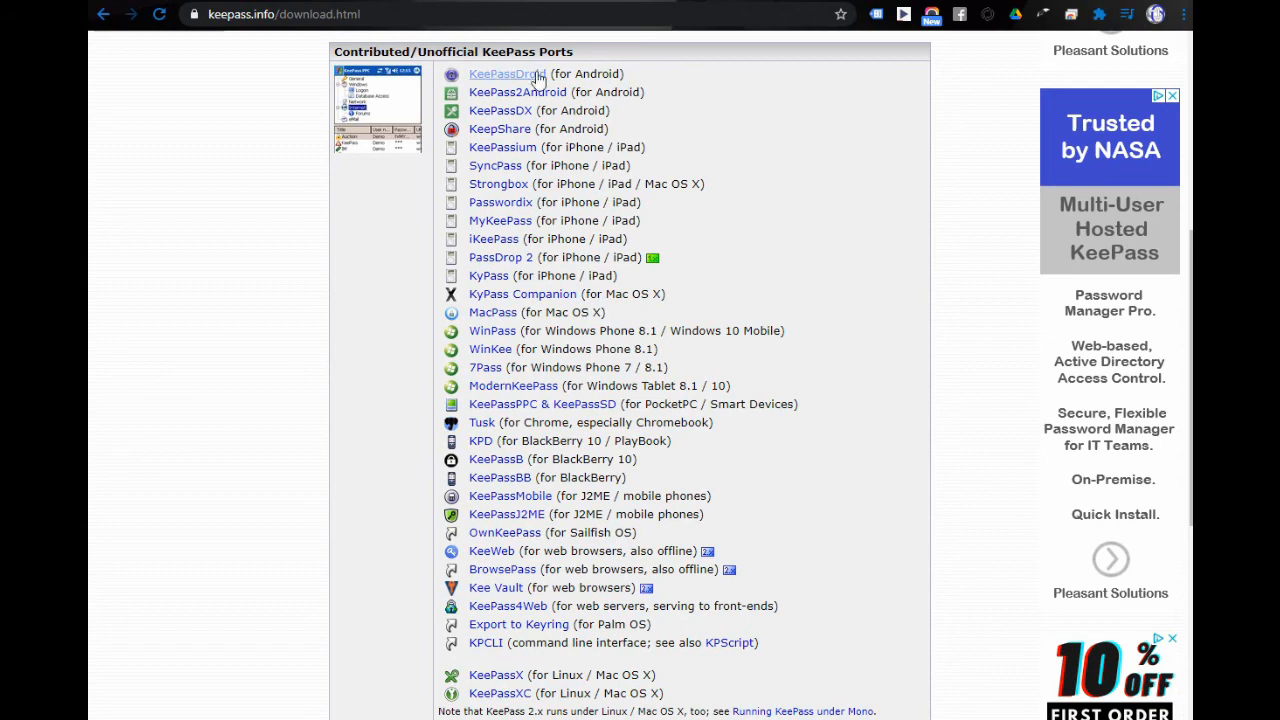
pyautogui.moveTo(588, 82)
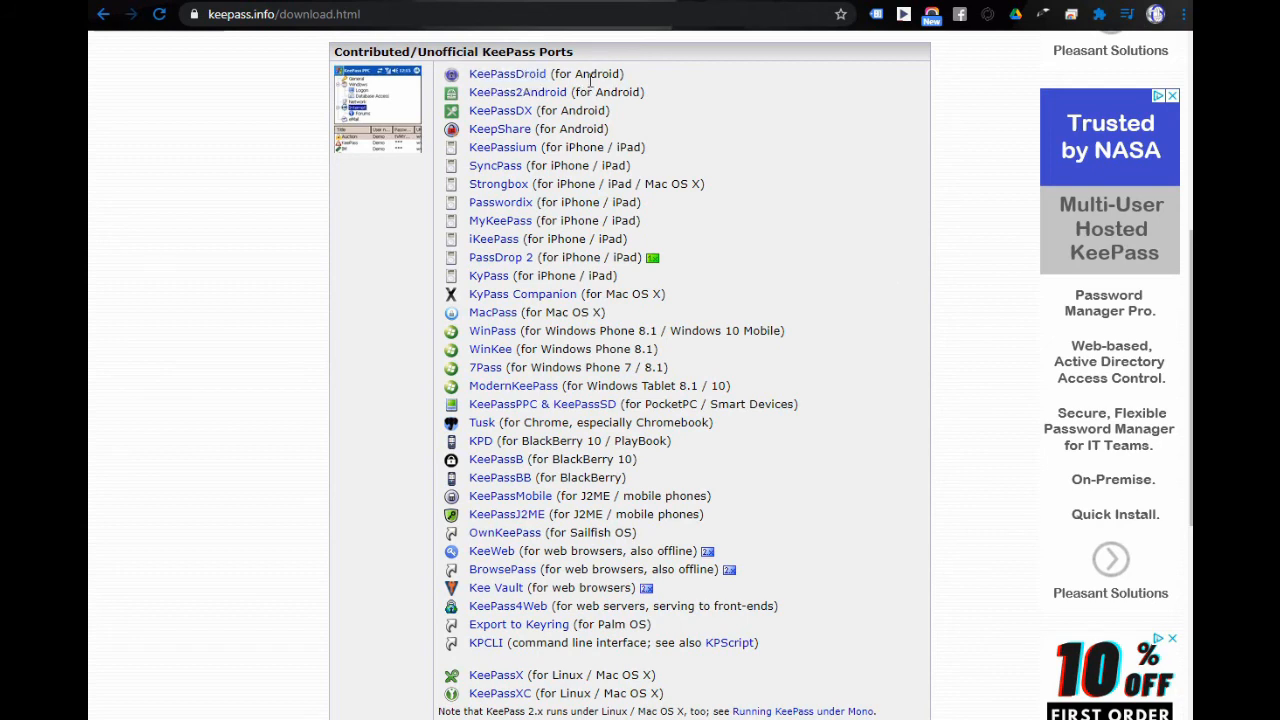
pyautogui.moveTo(520, 164)
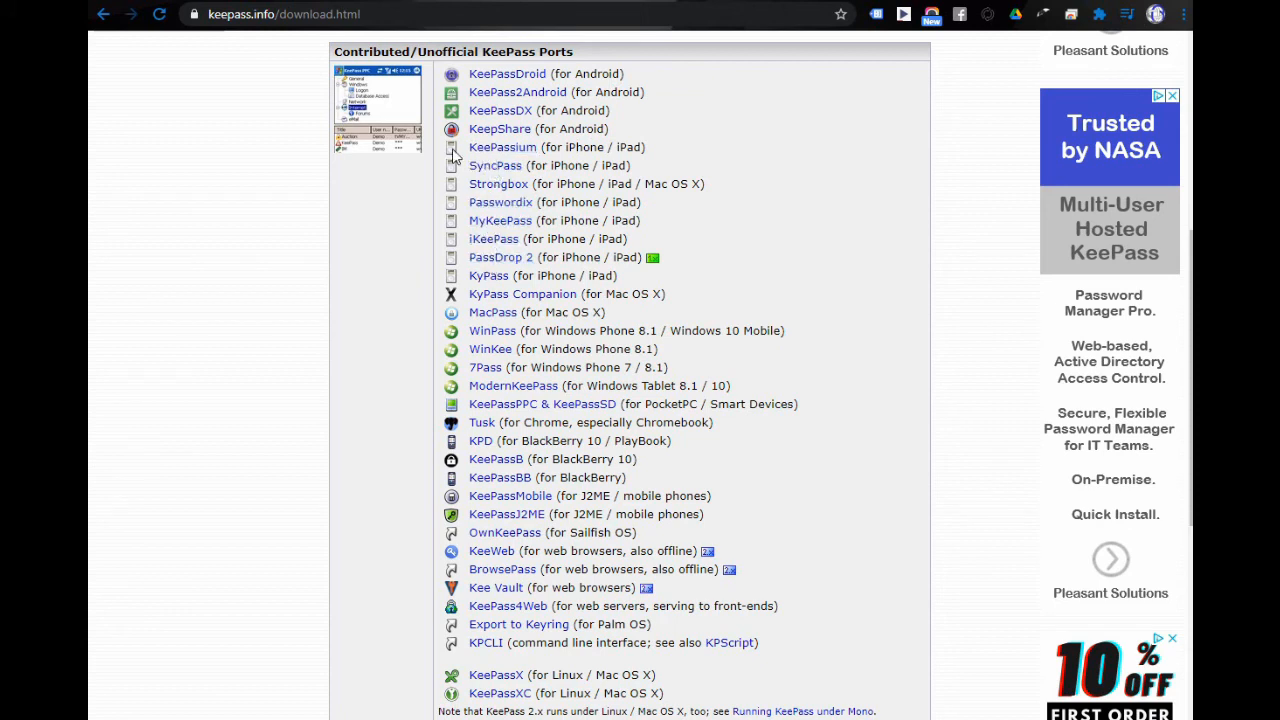
pyautogui.moveTo(496, 164)
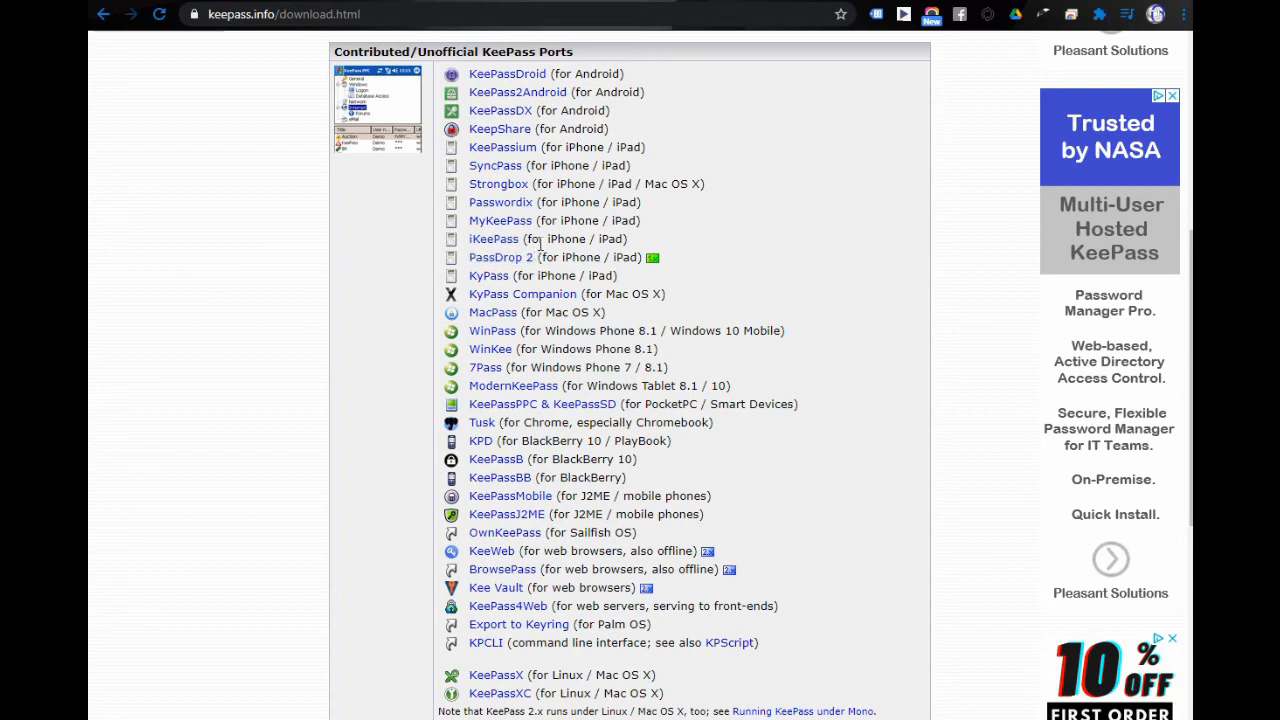
pyautogui.moveTo(616, 294)
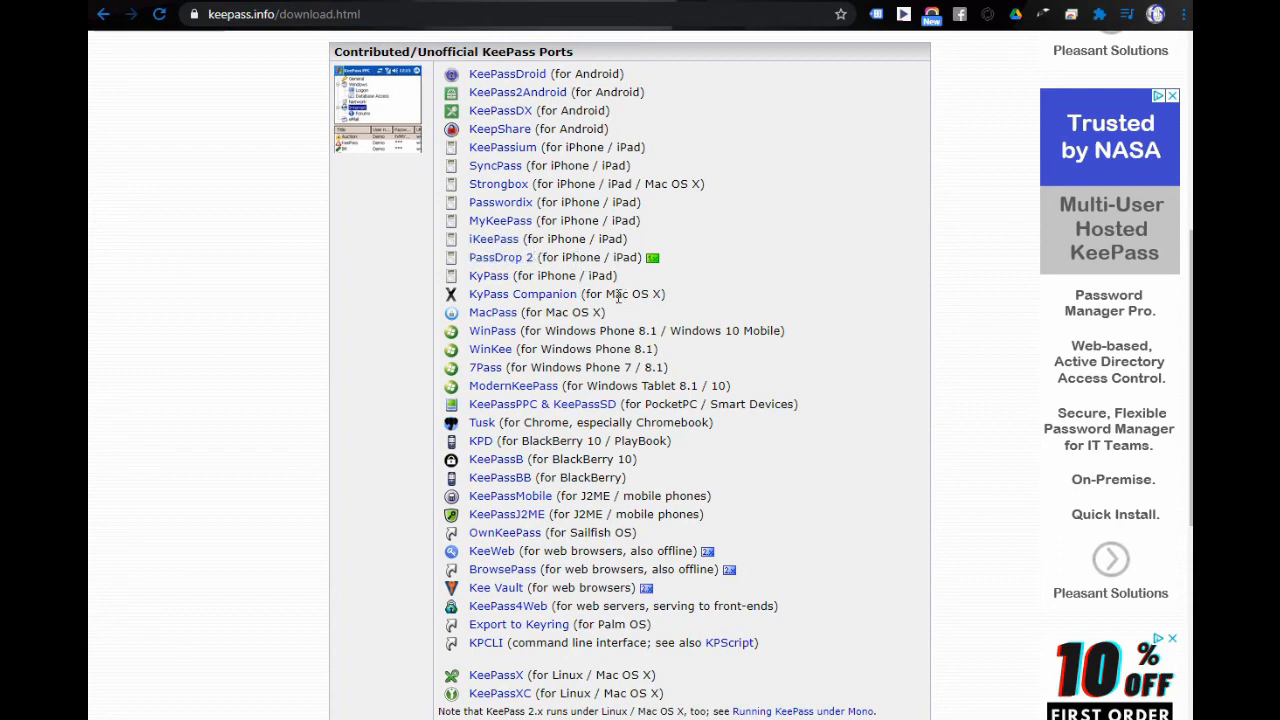
pyautogui.moveTo(736, 330)
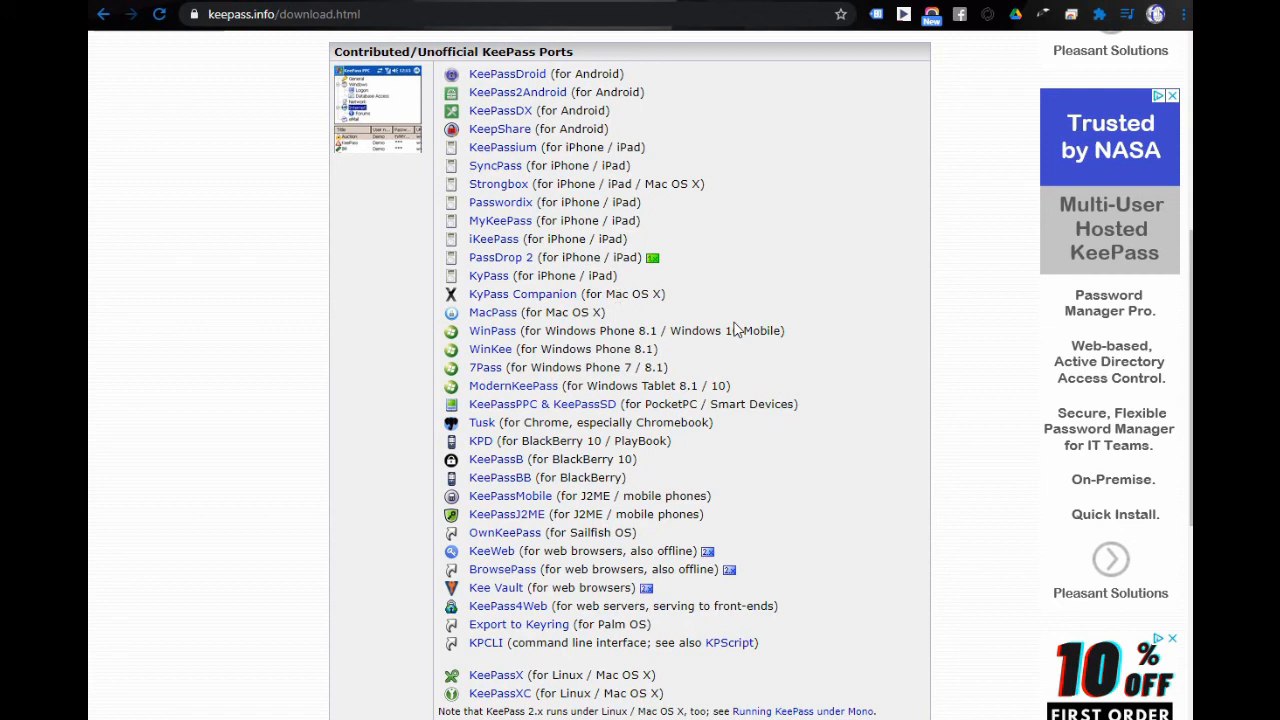
pyautogui.moveTo(738, 328)
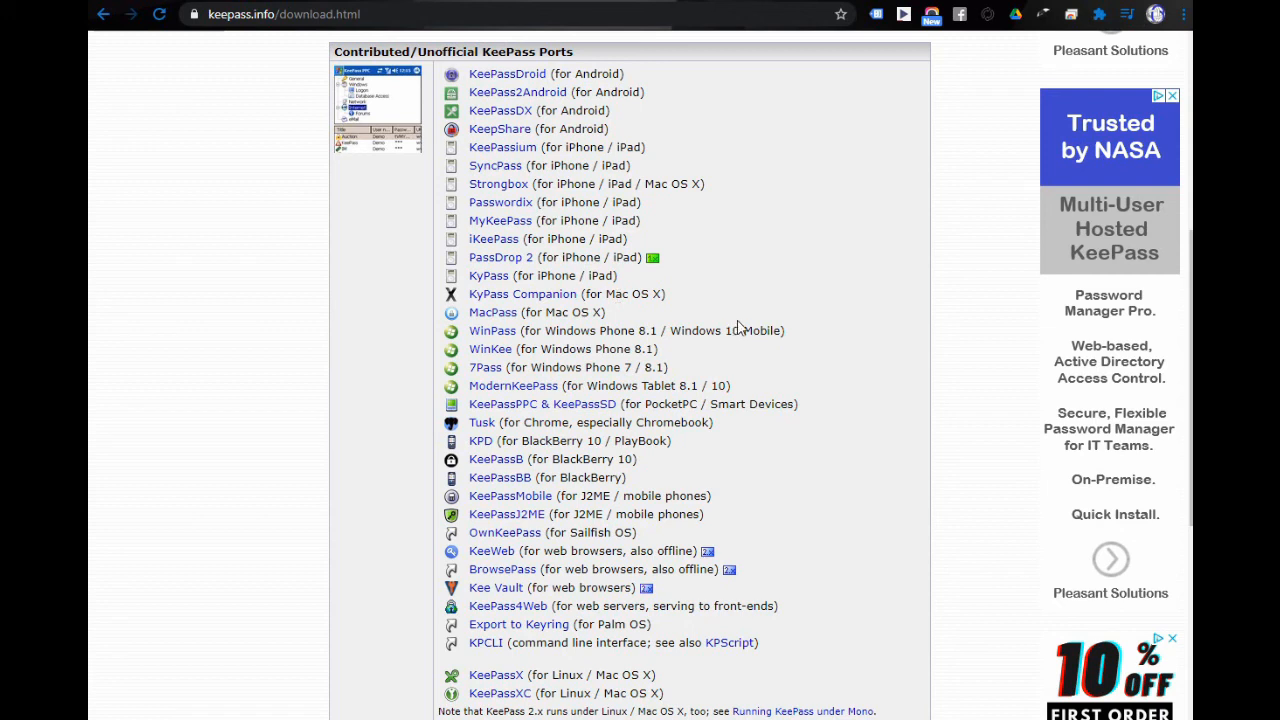
pyautogui.moveTo(508, 74)
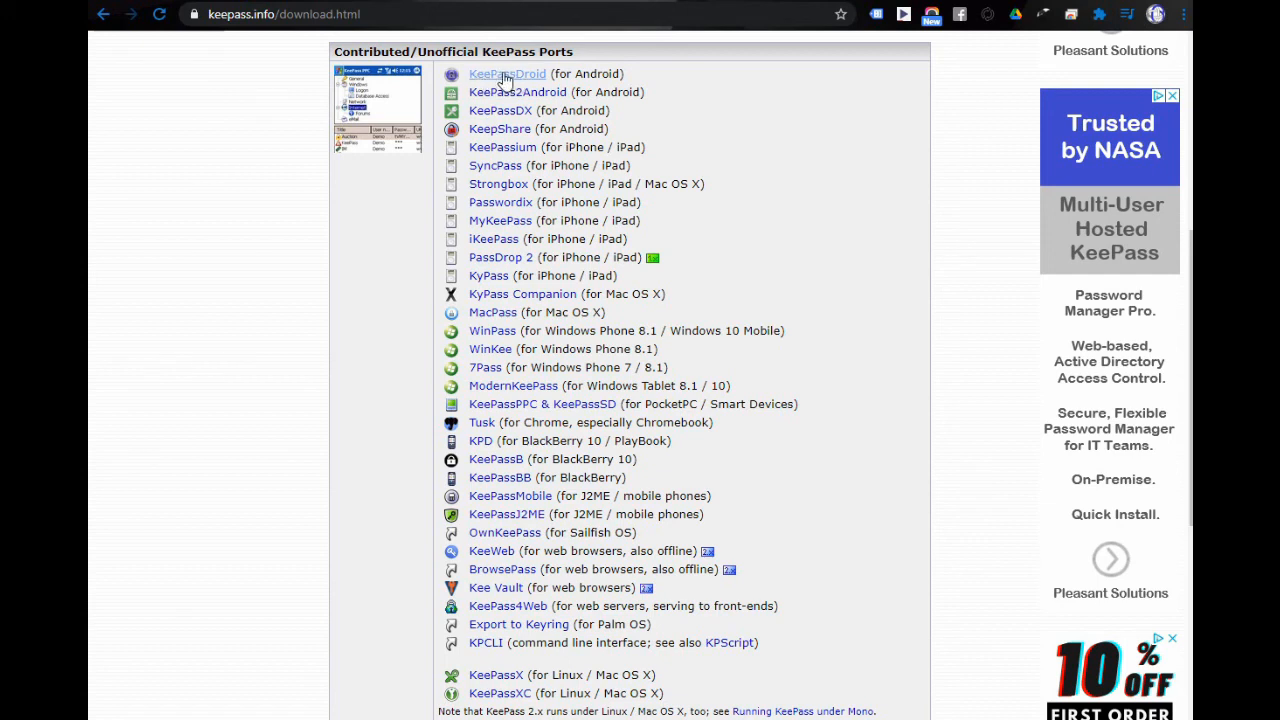
pyautogui.moveTo(698, 124)
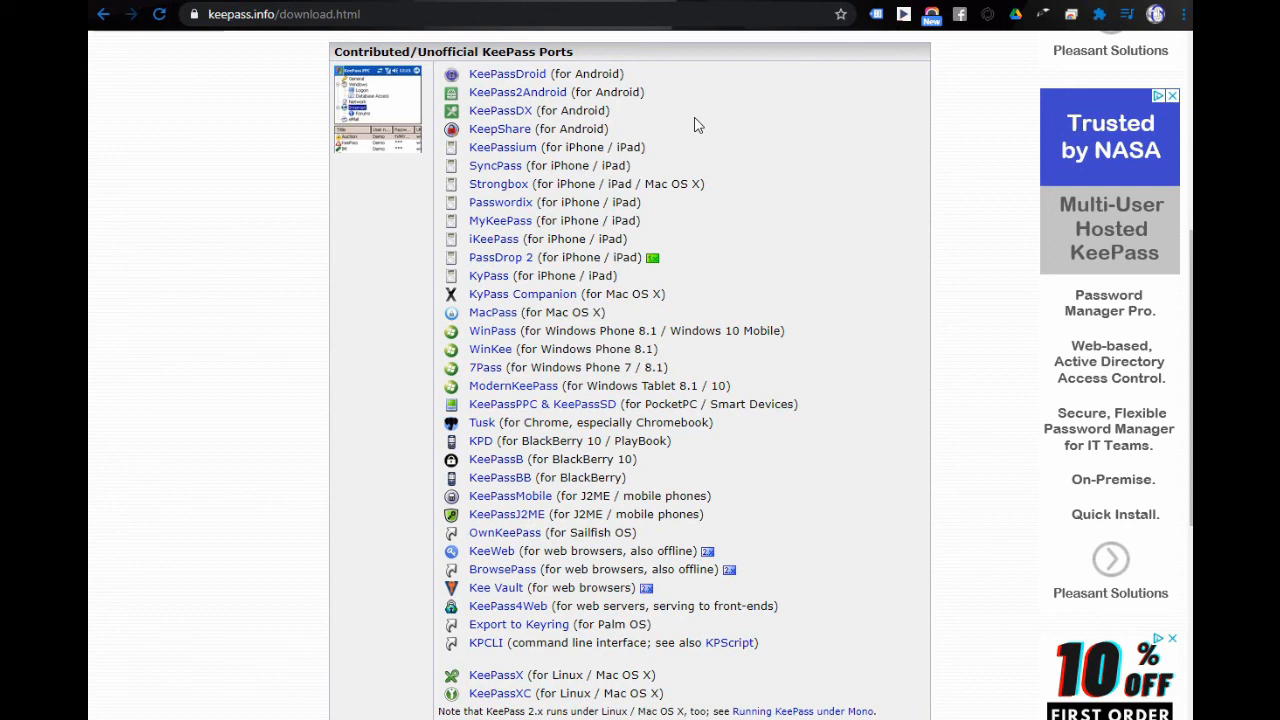
pyautogui.moveTo(786, 150)
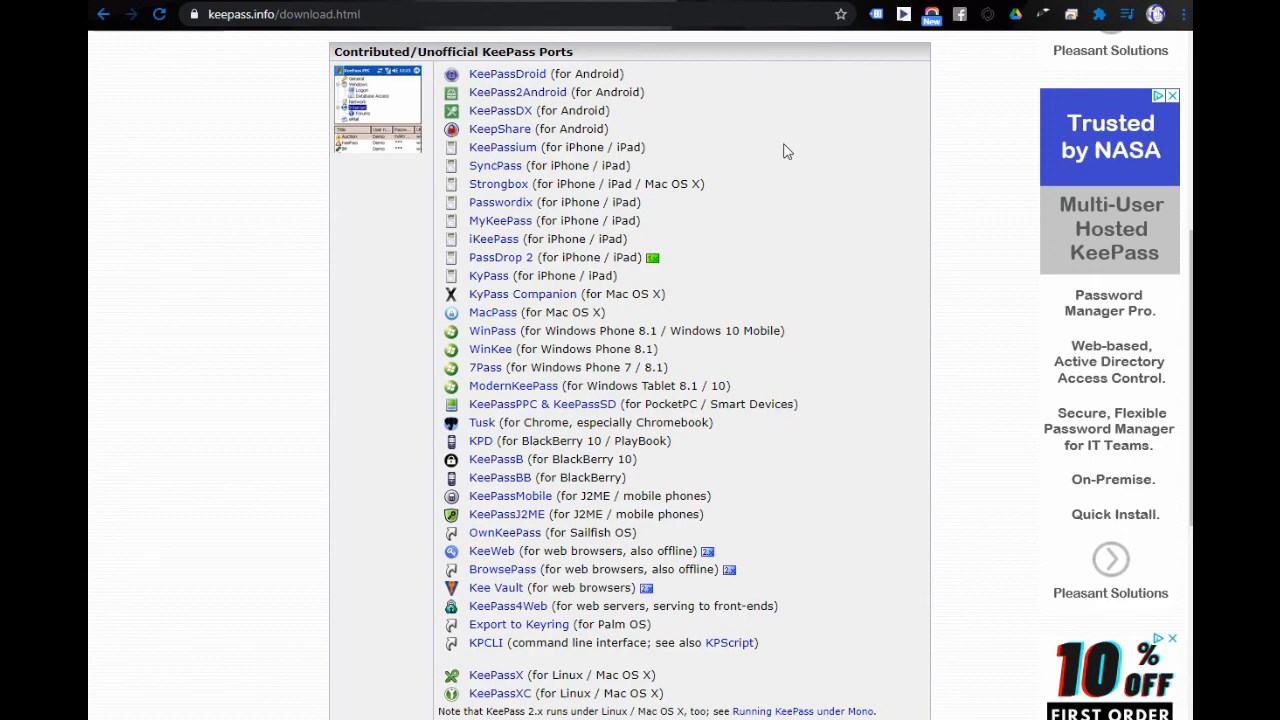